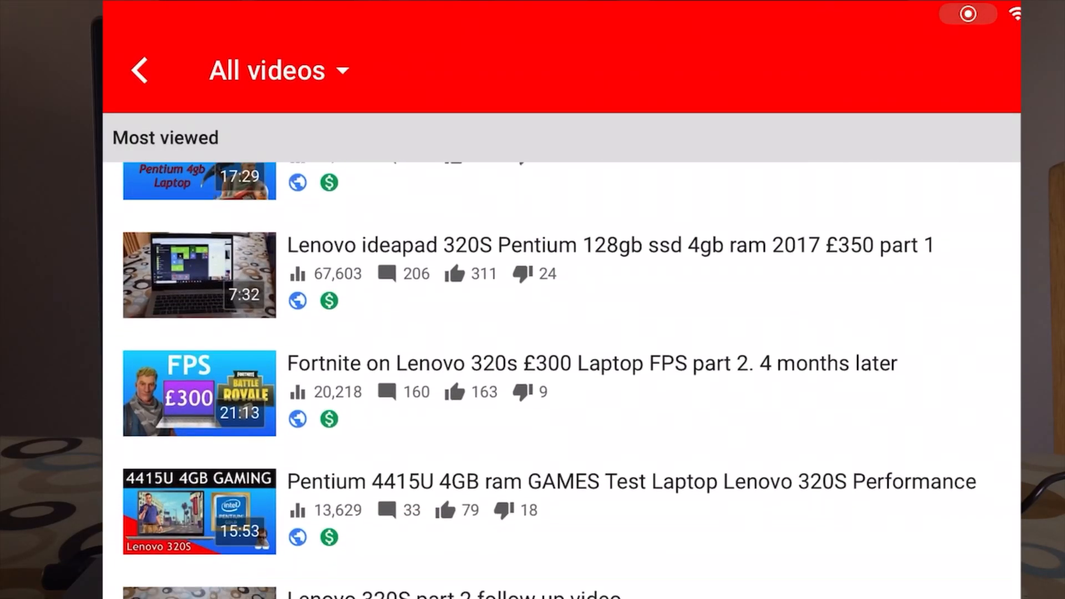
- Search the Store for 'audacity', find only unrelated apps, and reach the Audacity website
{"action": "scroll", "scroll_direction": "down", "scroll_amount": 3}
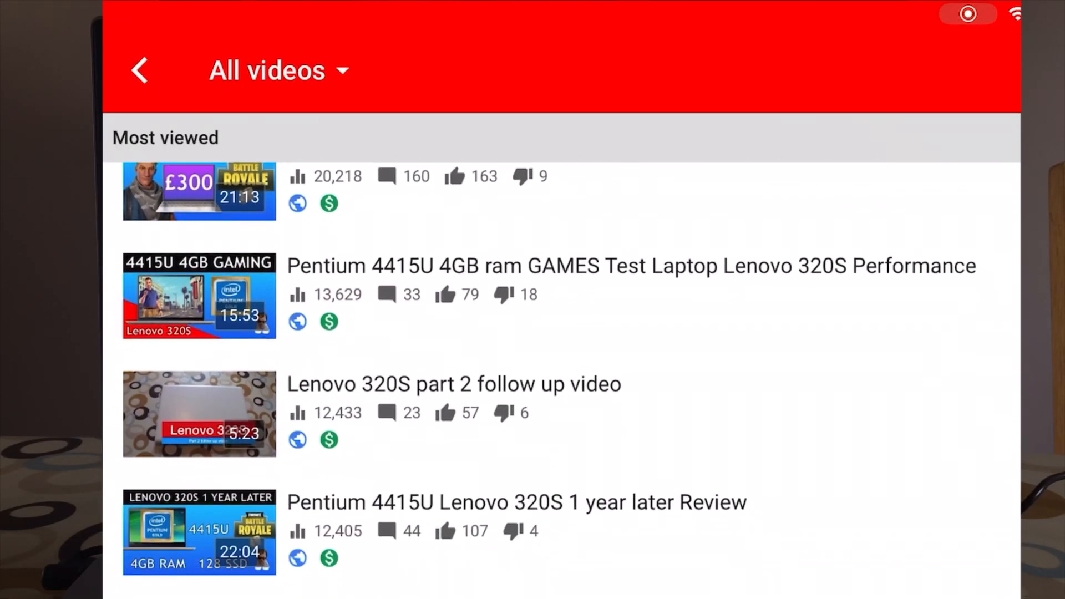
{"action": "scroll", "scroll_direction": "down", "scroll_amount": 3}
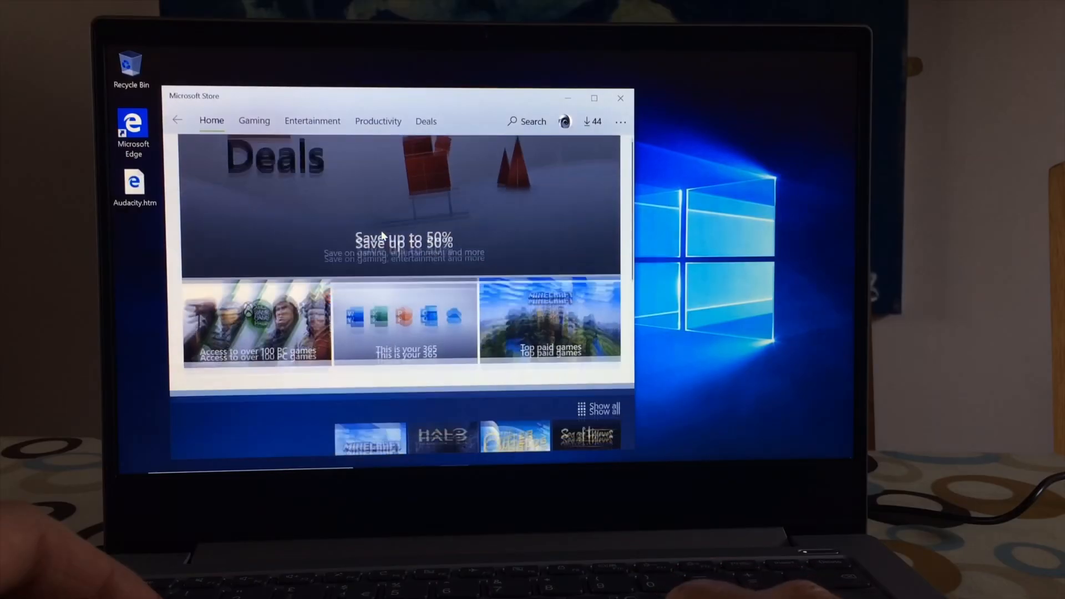
{"action": "scroll", "scroll_direction": "down", "scroll_amount": 3}
{"action": "type", "text": "au"}
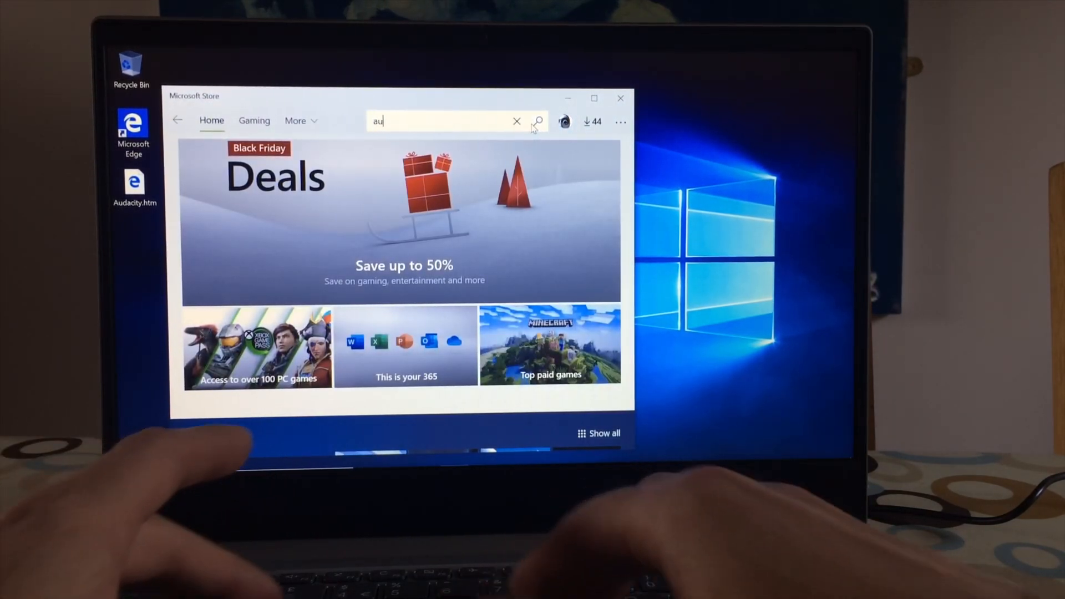
{"action": "type", "text": "da"}
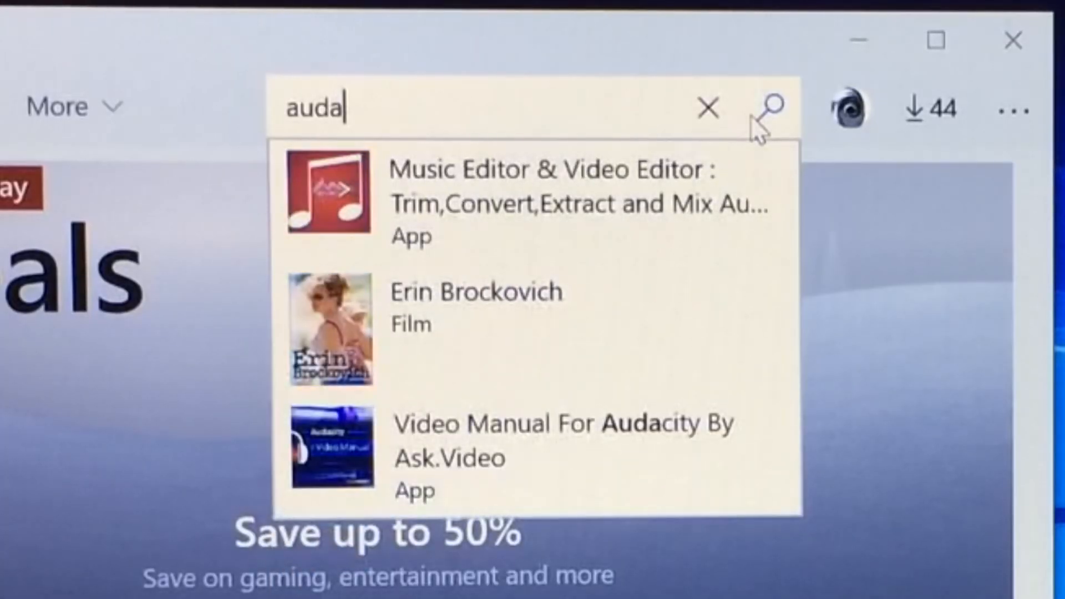
{"action": "type", "text": "city"}
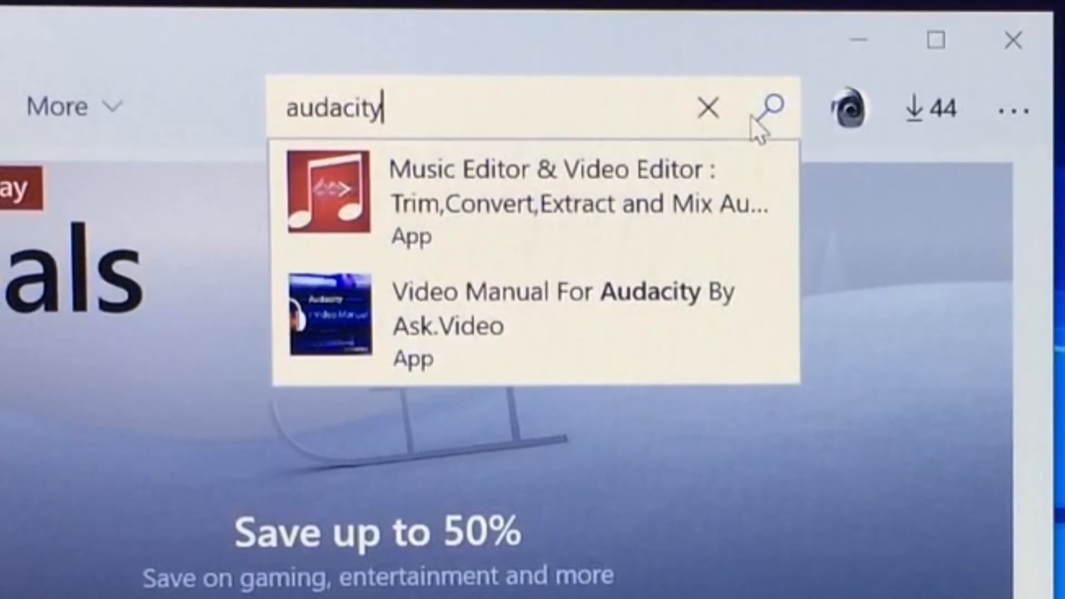
{"action": "mouse_move", "coordinate": [475, 332]}
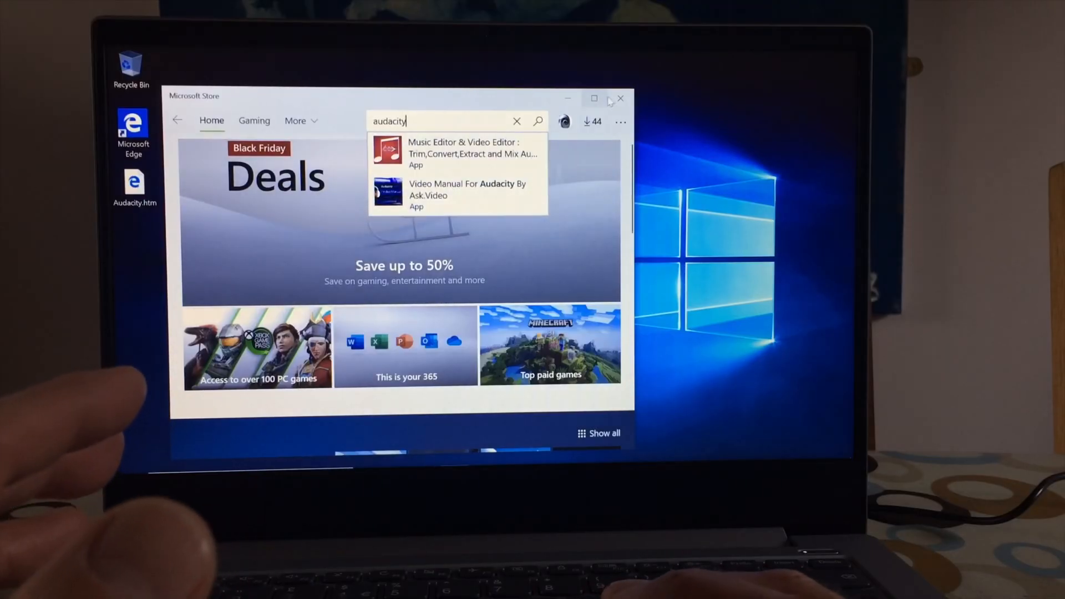
{"action": "left_click", "coordinate": [619, 99]}
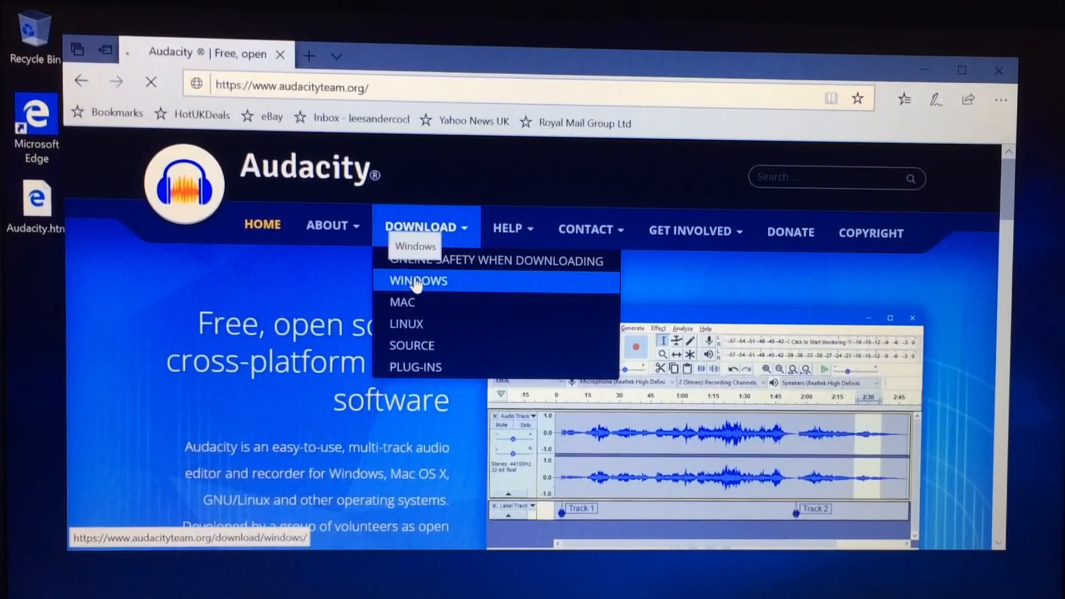
- Open Audacity's Windows download page and start the FossHub 'Audacity Windows Installer' download
{"action": "left_click", "coordinate": [417, 280]}
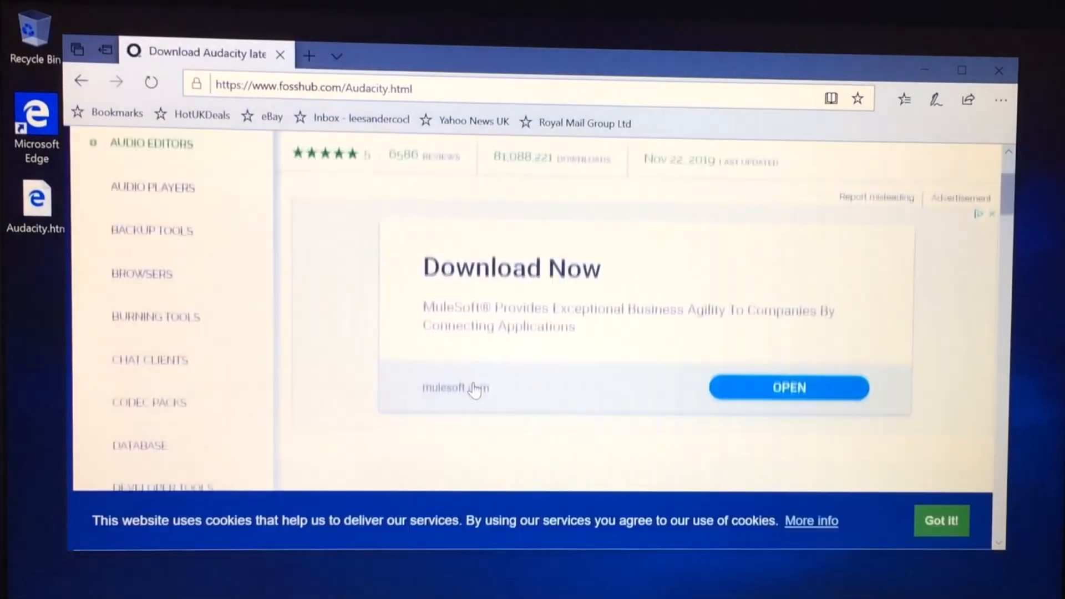
{"action": "scroll", "scroll_direction": "down", "scroll_amount": 3}
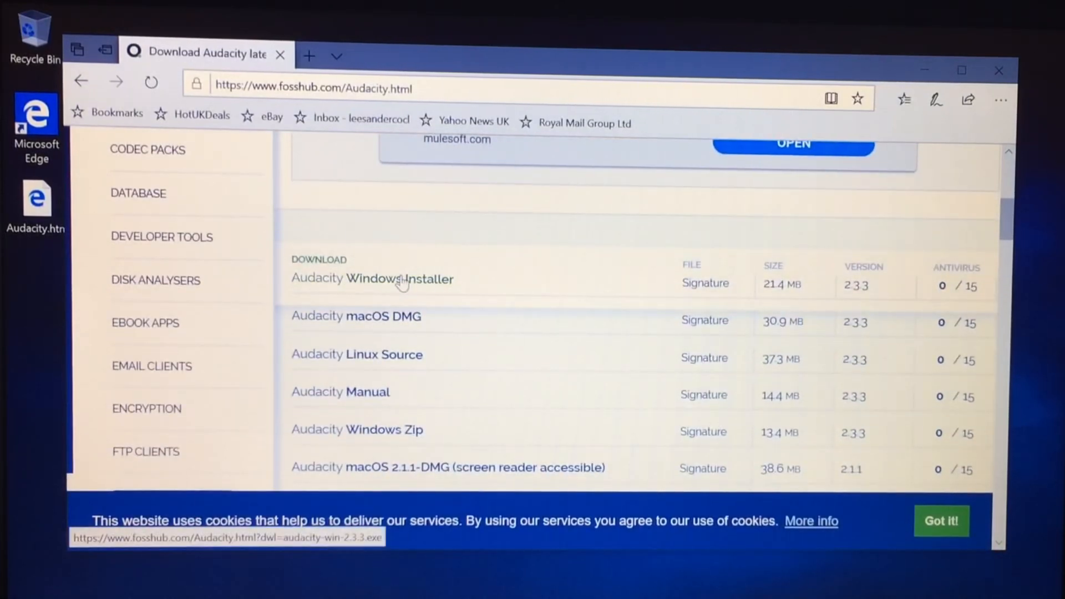
{"action": "left_click", "coordinate": [400, 278]}
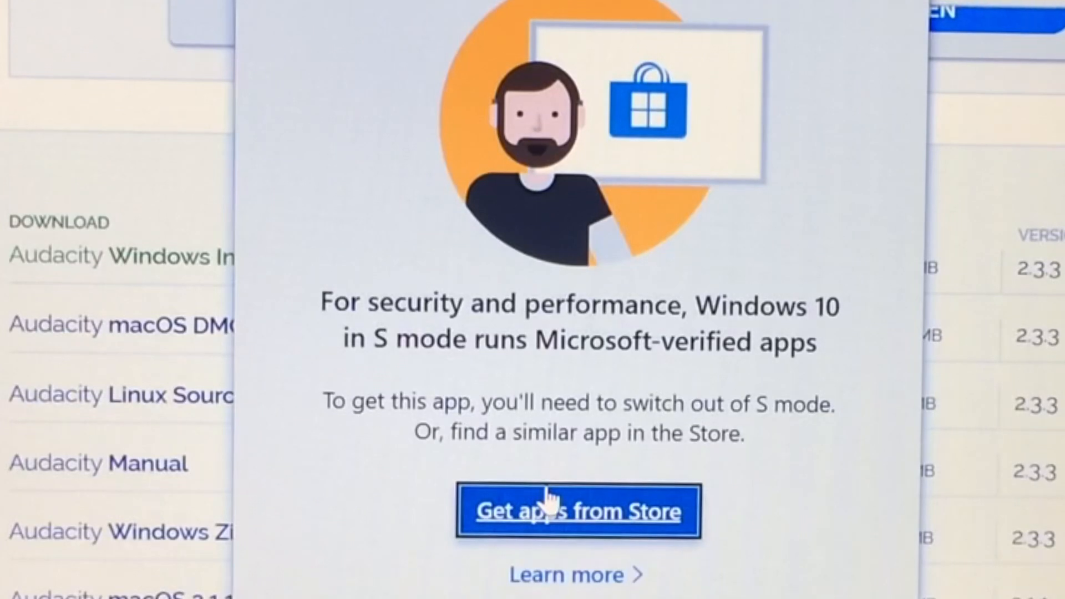
{"action": "mouse_move", "coordinate": [492, 372]}
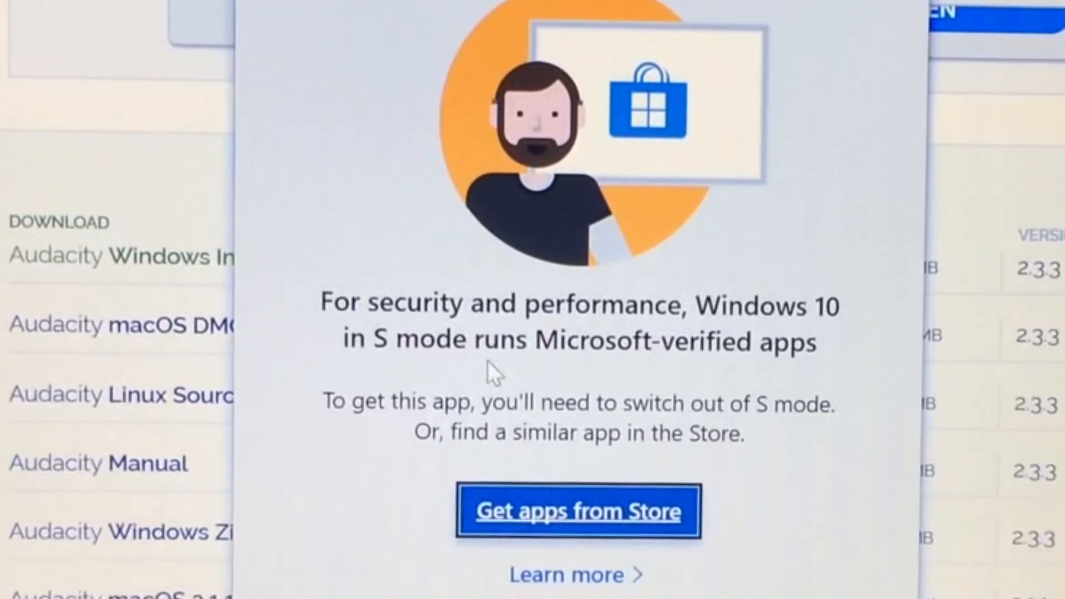
{"action": "mouse_move", "coordinate": [329, 150]}
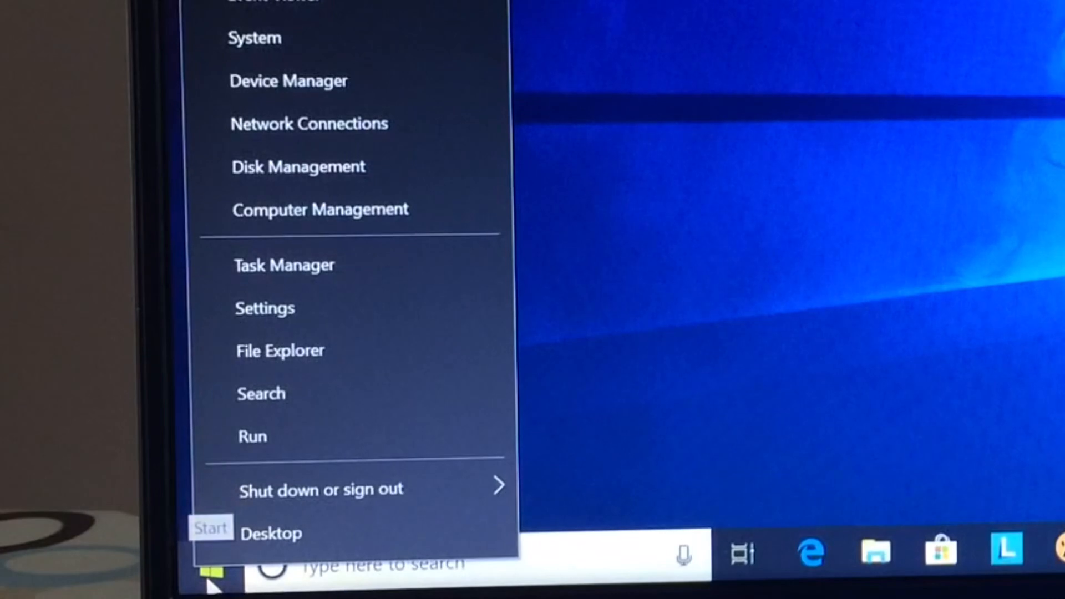
{"action": "mouse_move", "coordinate": [255, 37]}
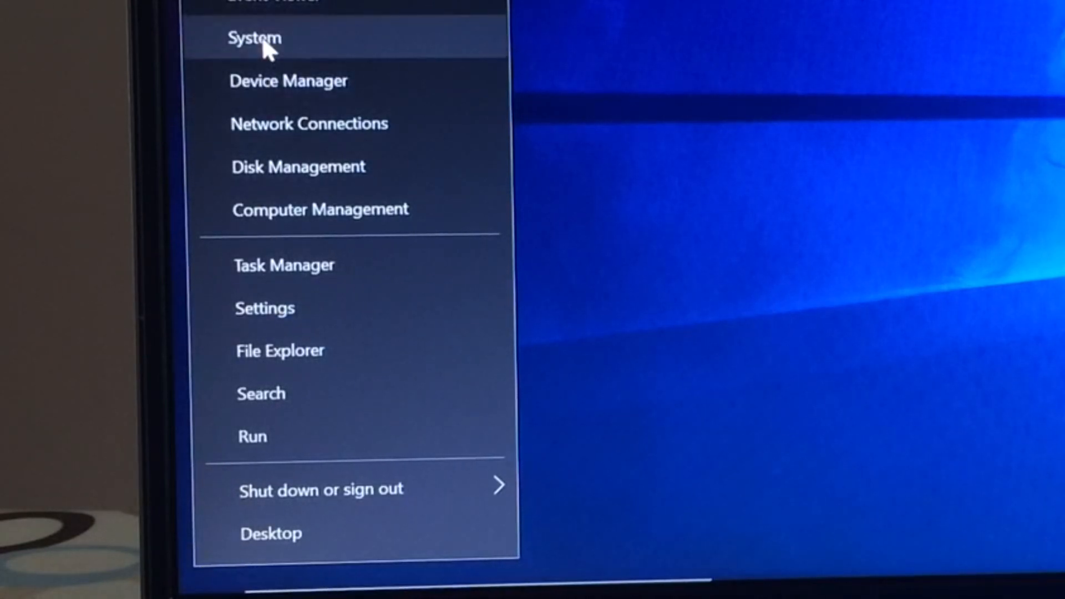
- Confirm on the About page that the edition is Windows 10 Home in S mode
{"action": "left_click", "coordinate": [254, 38]}
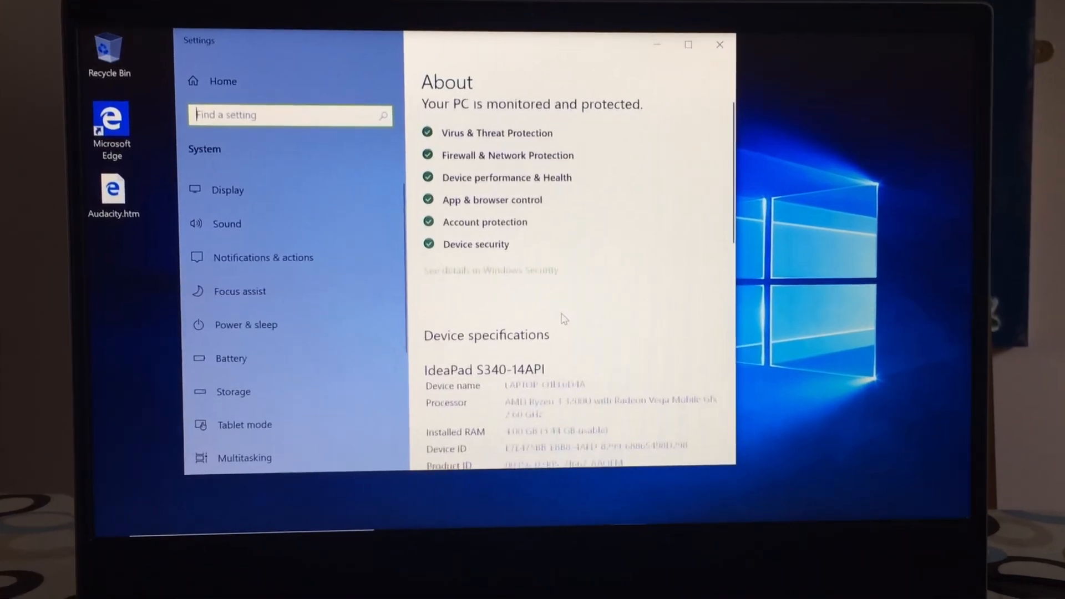
{"action": "scroll", "scroll_direction": "down", "scroll_amount": 3}
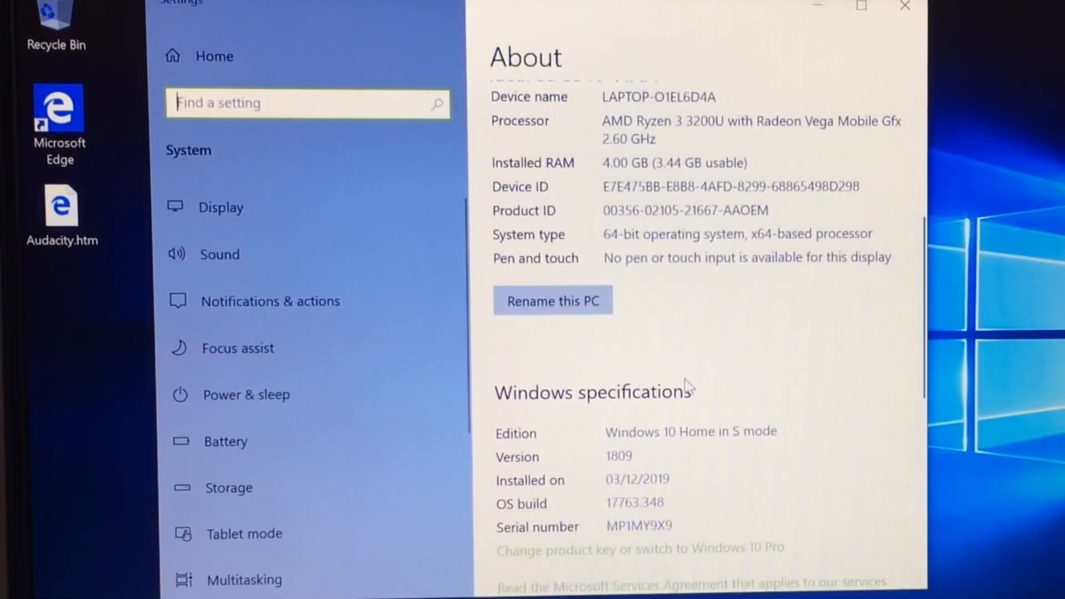
{"action": "scroll", "scroll_direction": "up", "scroll_amount": 3}
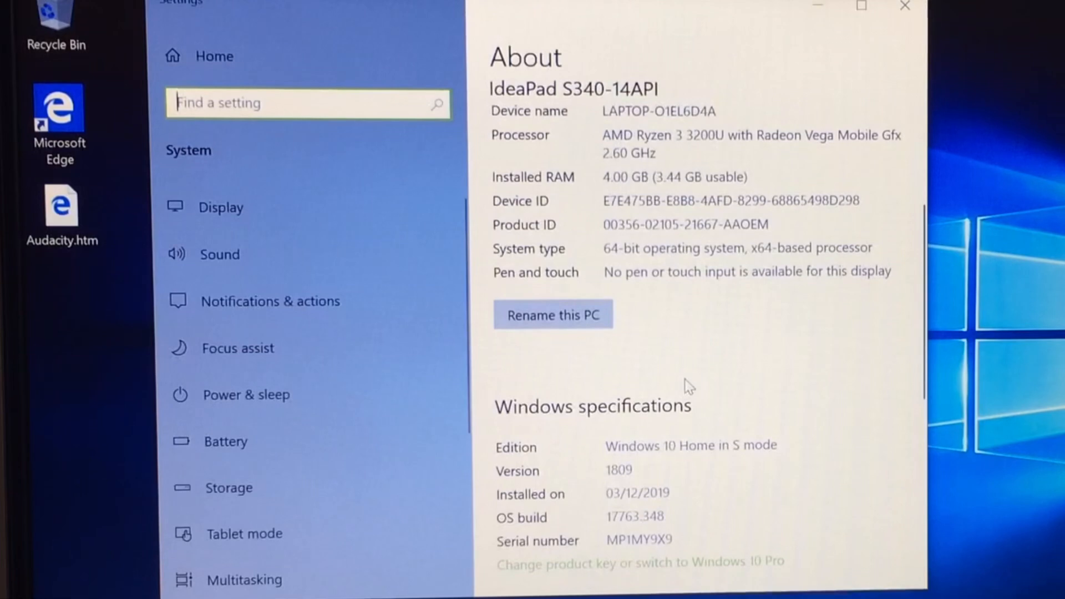
{"action": "scroll", "scroll_direction": "down", "scroll_amount": 3}
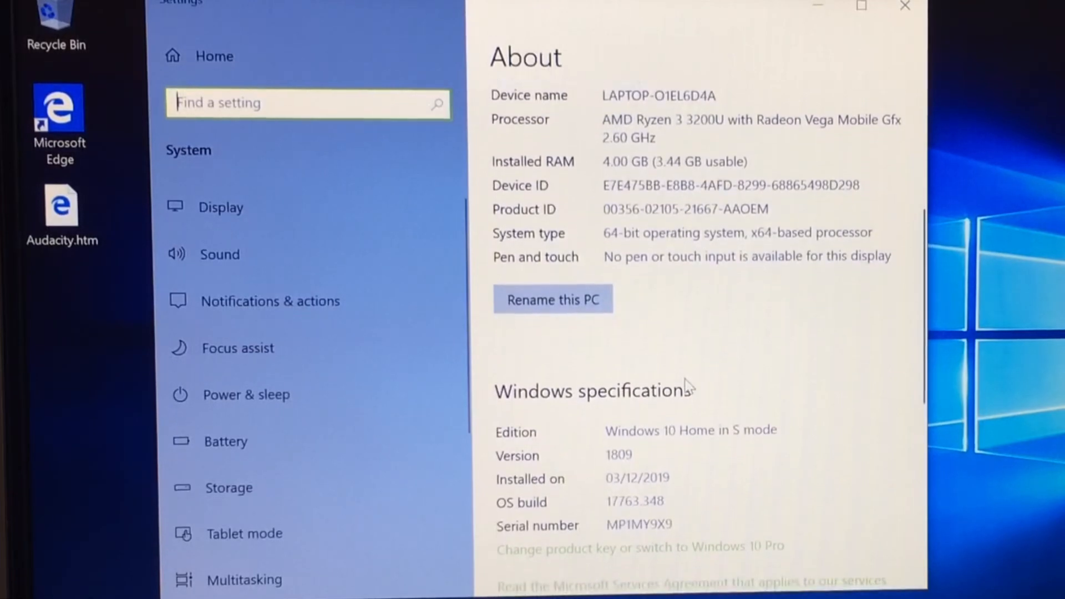
{"action": "scroll", "scroll_direction": "down", "scroll_amount": 3}
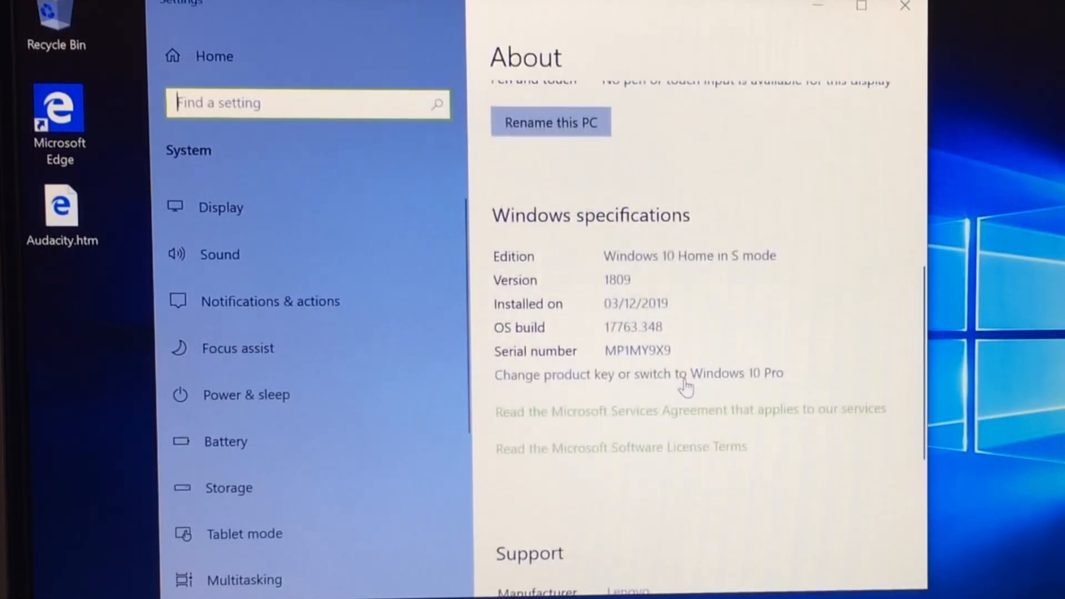
{"action": "scroll", "scroll_direction": "down", "scroll_amount": 3}
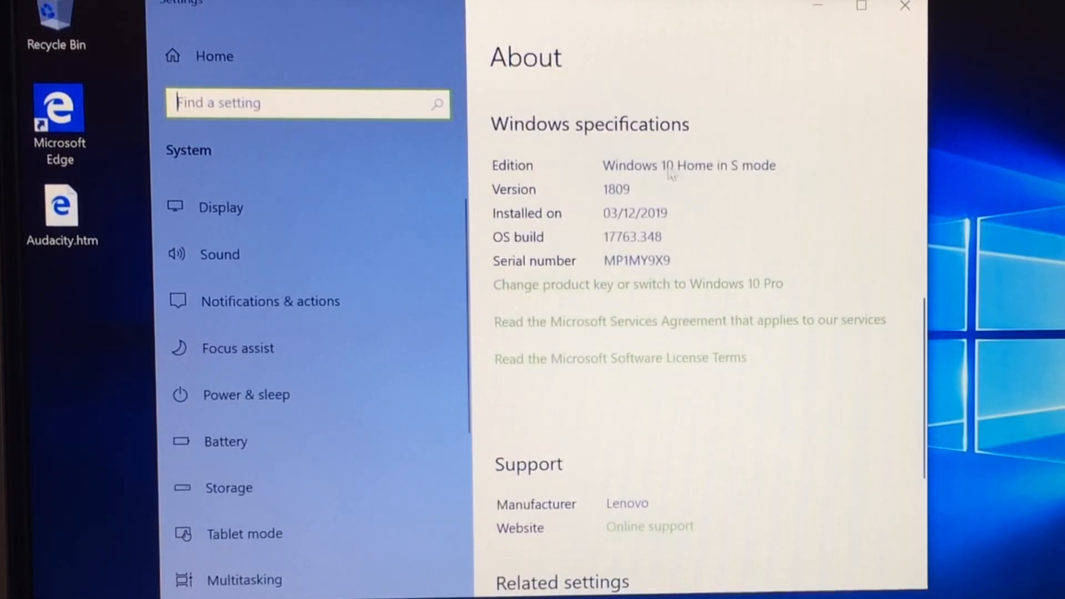
{"action": "mouse_move", "coordinate": [781, 273]}
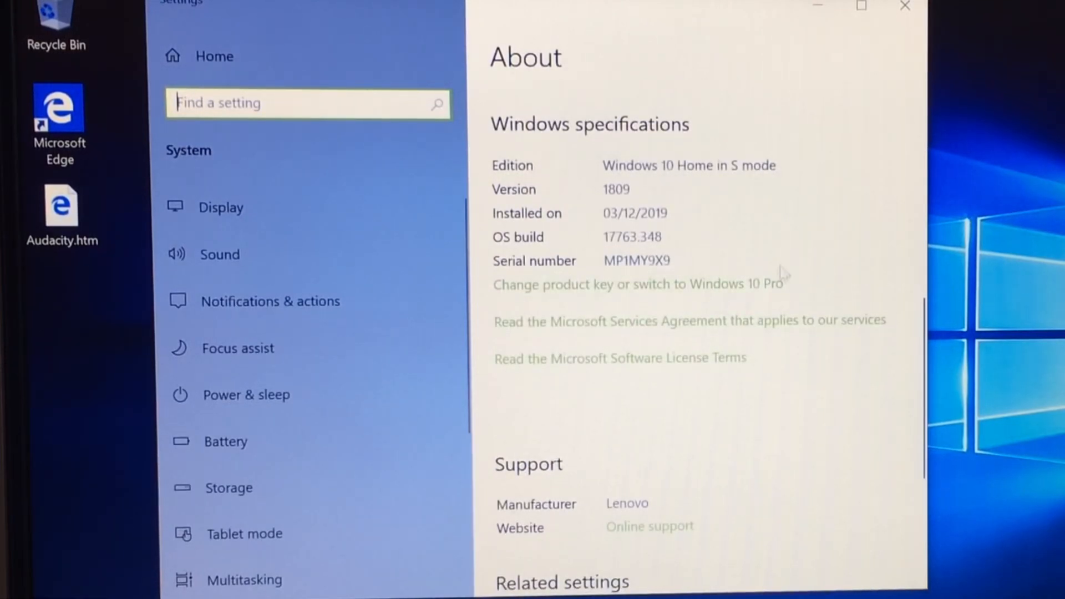
{"action": "mouse_move", "coordinate": [631, 305]}
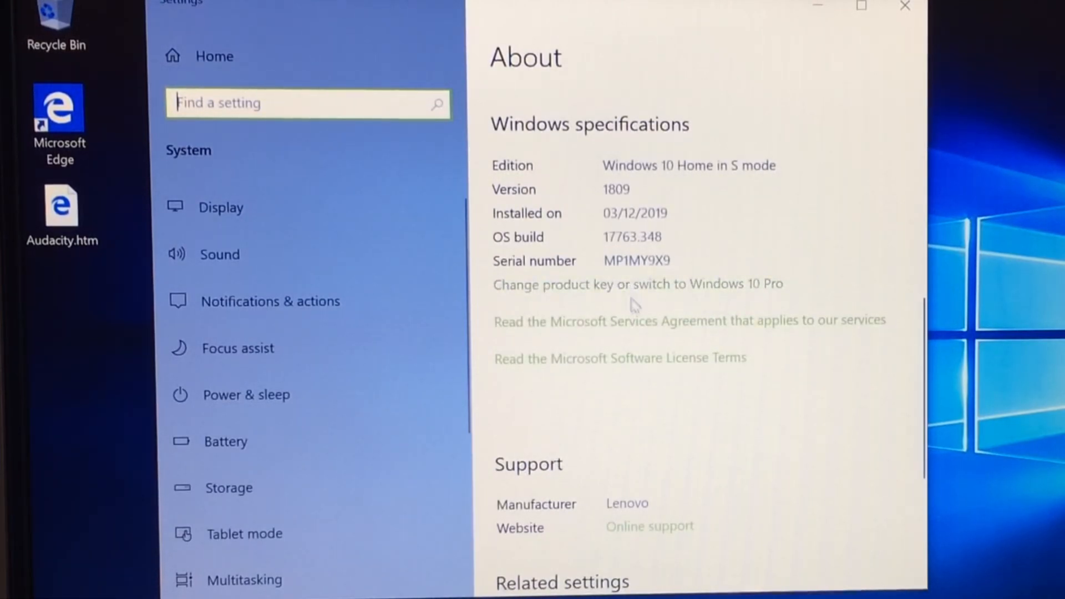
- From Activation settings, follow the switch-edition link through to the Store
{"action": "left_click", "coordinate": [637, 284]}
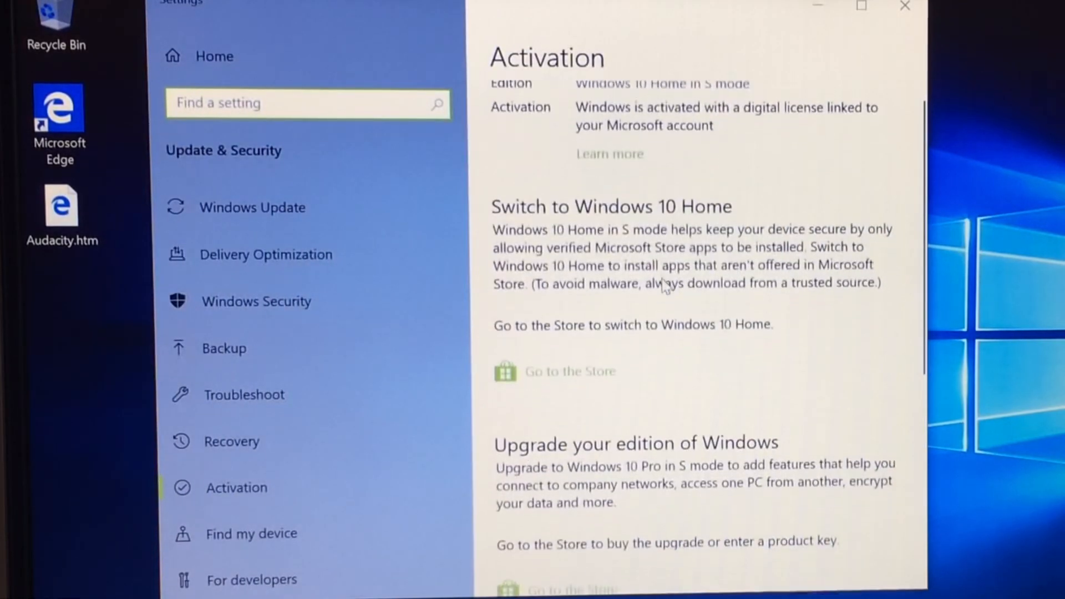
{"action": "scroll", "scroll_direction": "up", "scroll_amount": 3}
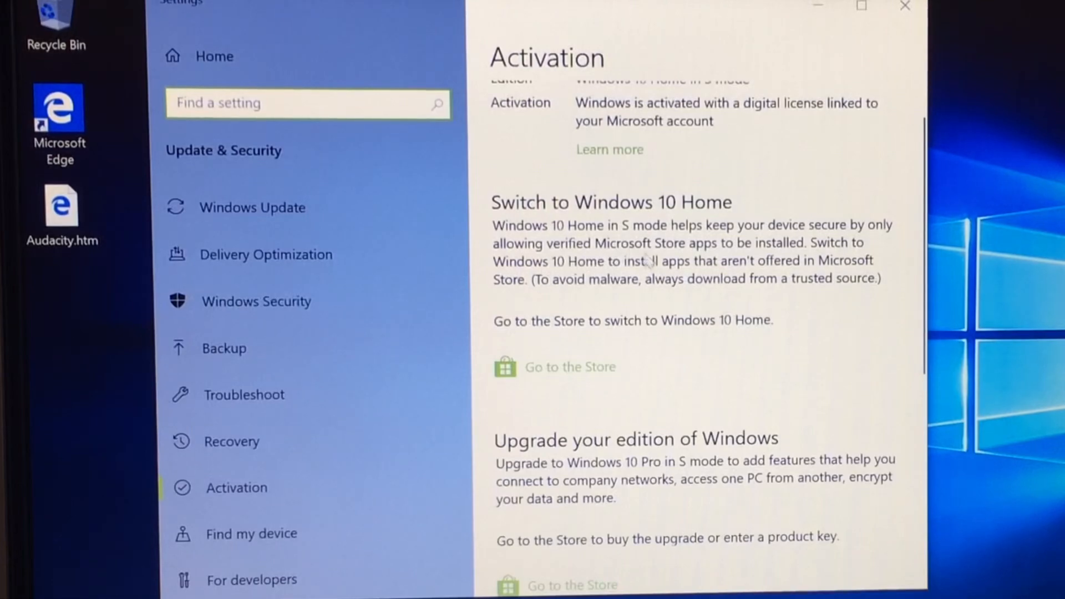
{"action": "scroll", "scroll_direction": "down", "scroll_amount": 3}
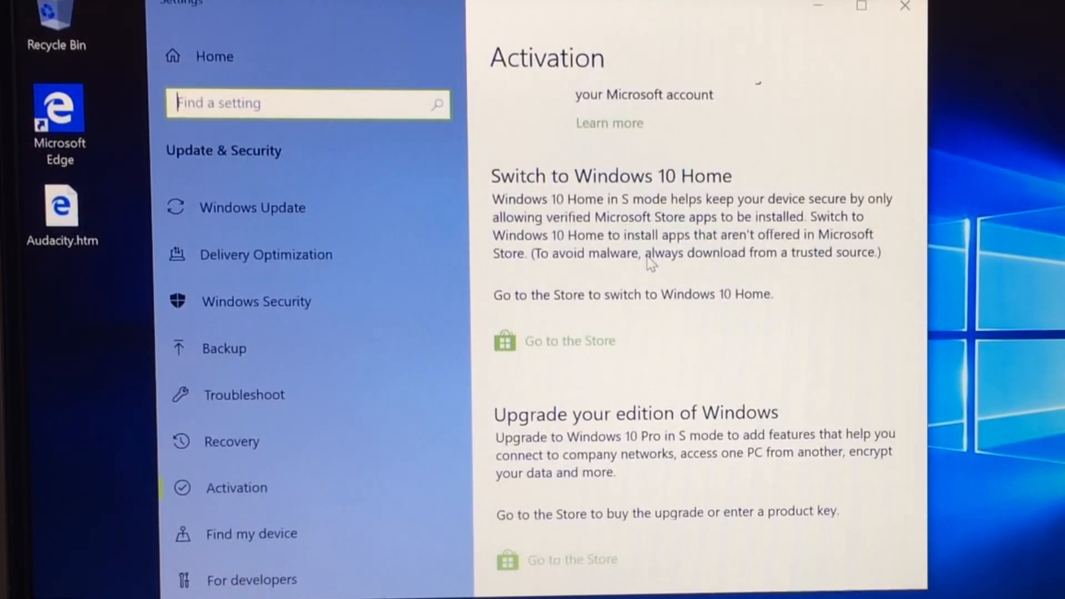
{"action": "left_click", "coordinate": [569, 340]}
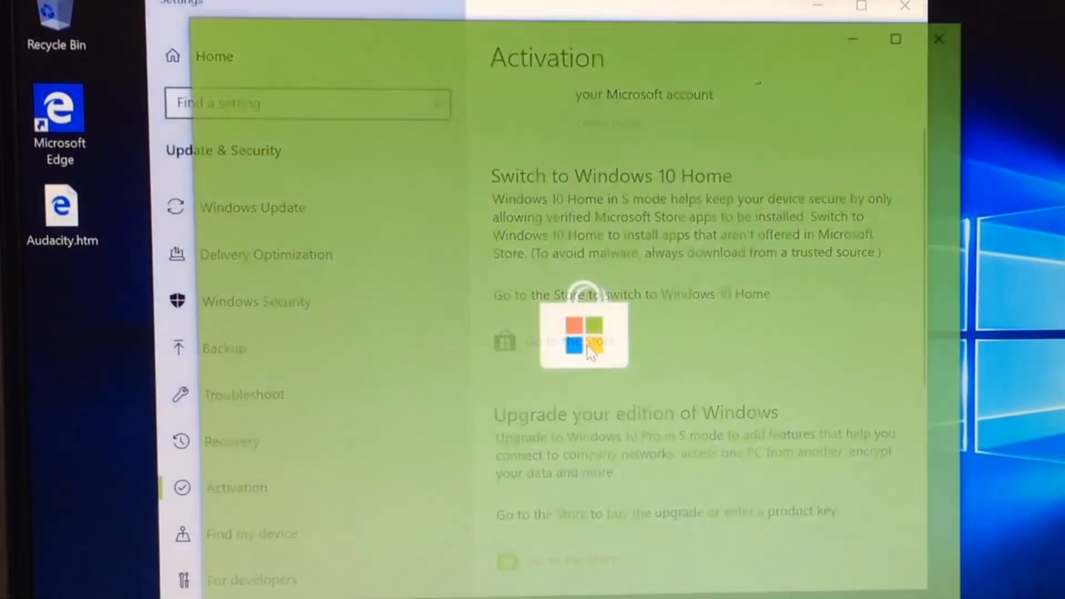
- Open the free Switch out of S mode offer page in the Store
{"action": "left_click", "coordinate": [583, 340]}
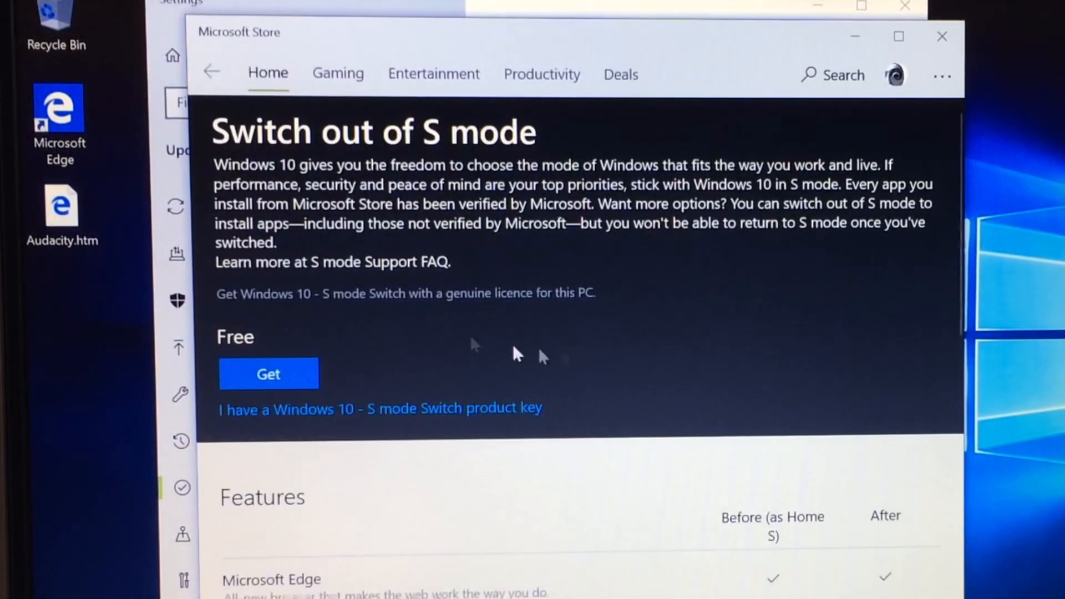
{"action": "mouse_move", "coordinate": [404, 247]}
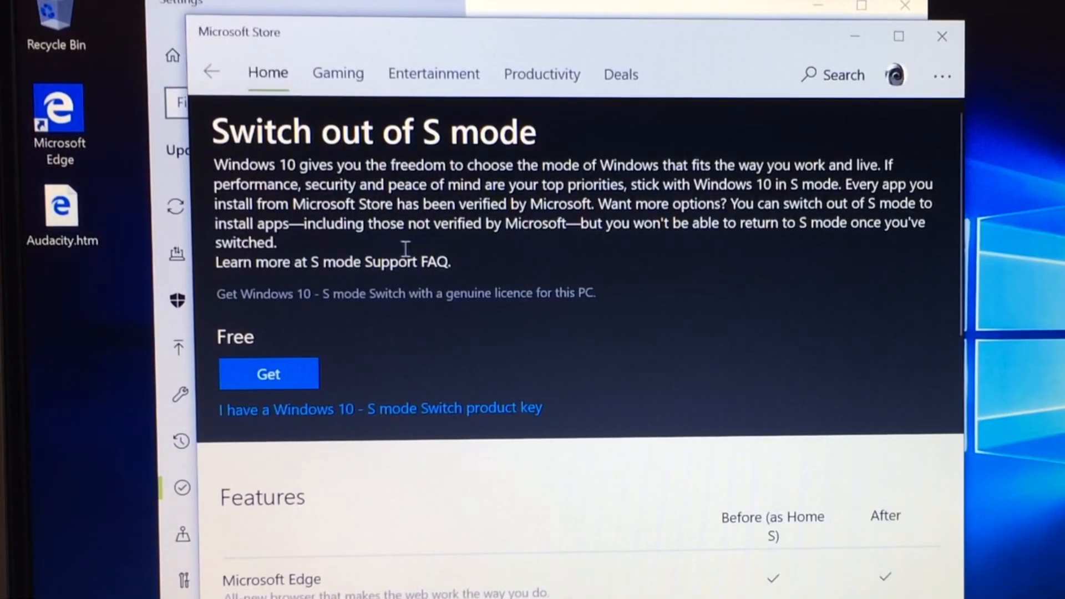
{"action": "mouse_move", "coordinate": [599, 292]}
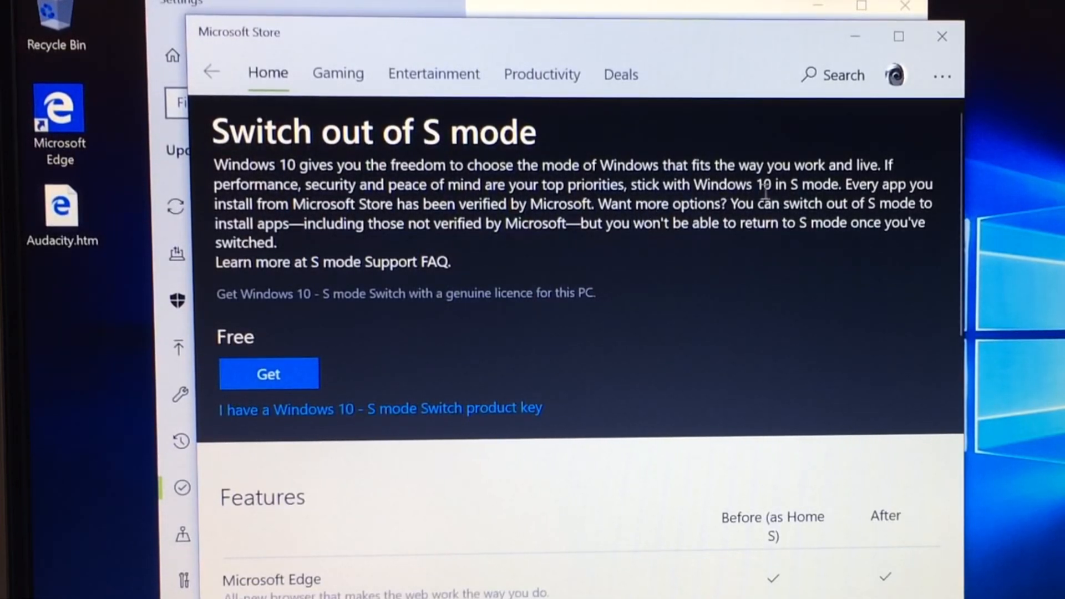
{"action": "mouse_move", "coordinate": [696, 229]}
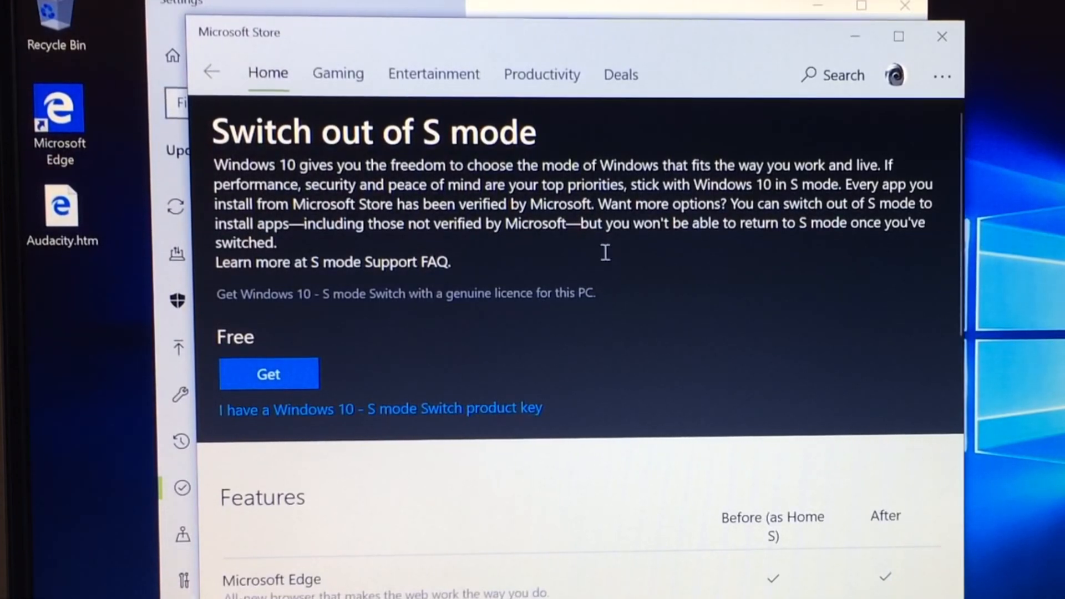
{"action": "mouse_move", "coordinate": [533, 336]}
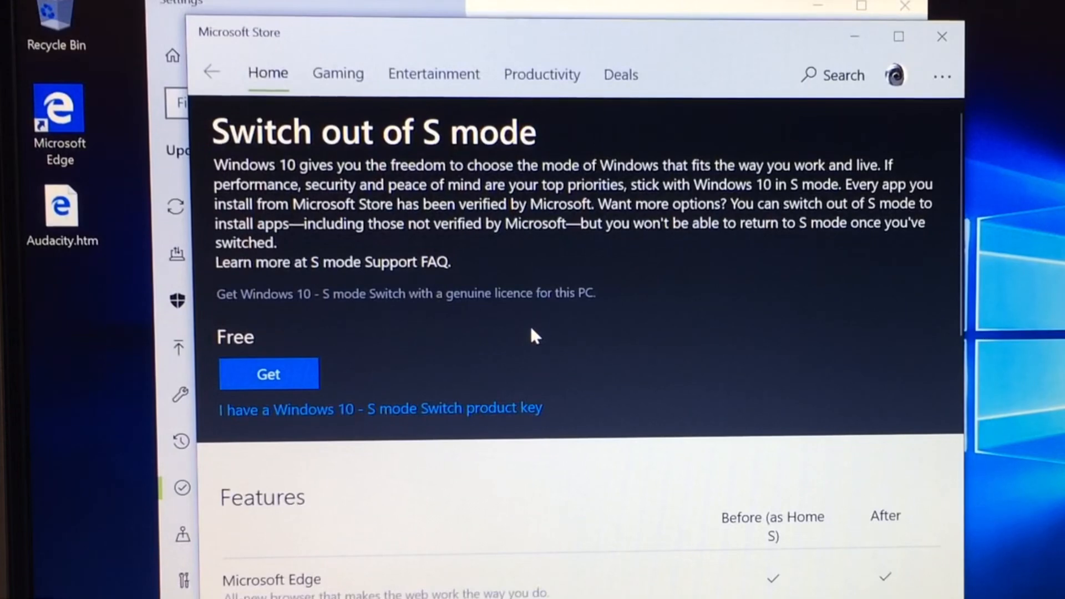
{"action": "mouse_move", "coordinate": [506, 377]}
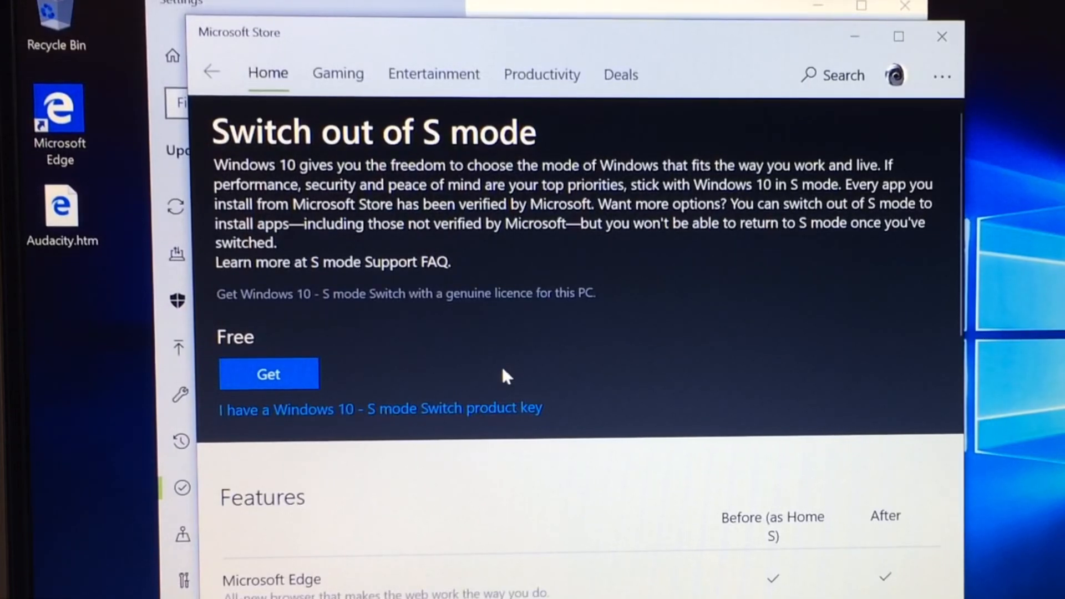
{"action": "mouse_move", "coordinate": [566, 332]}
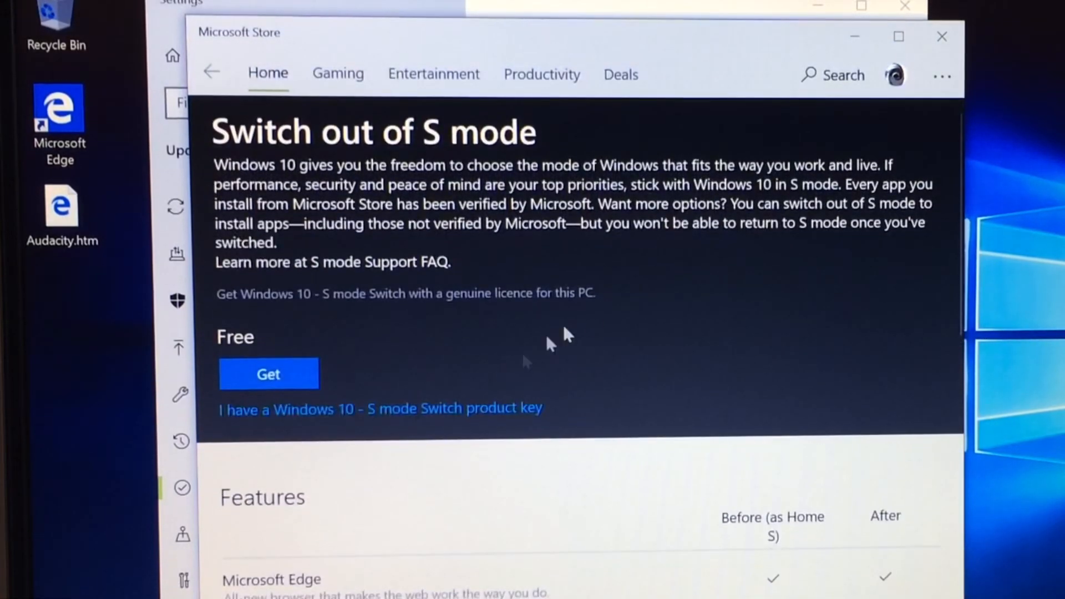
{"action": "mouse_move", "coordinate": [492, 397]}
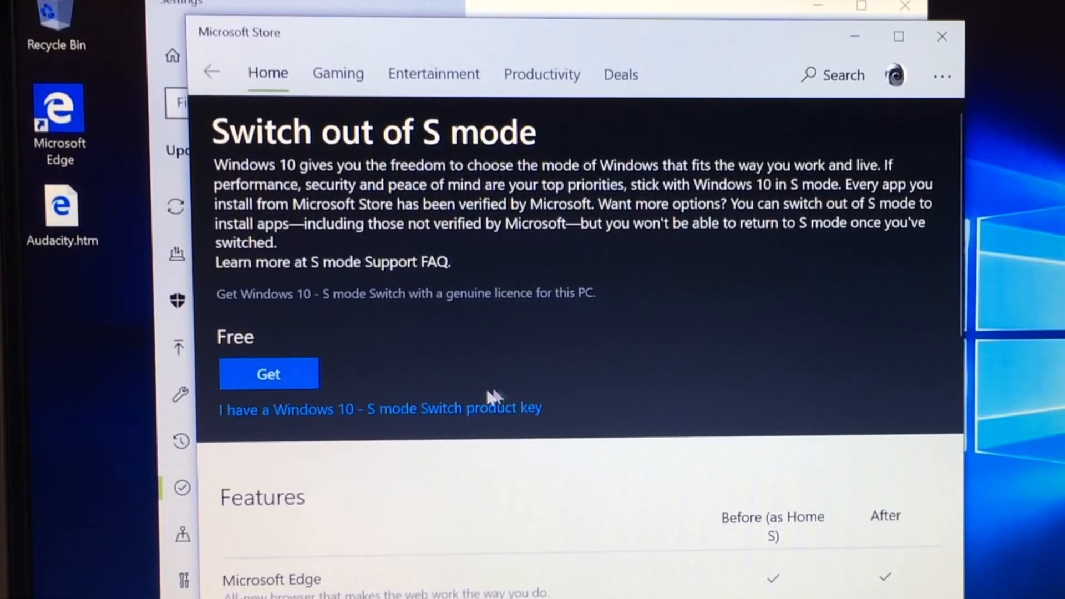
{"action": "mouse_move", "coordinate": [370, 418]}
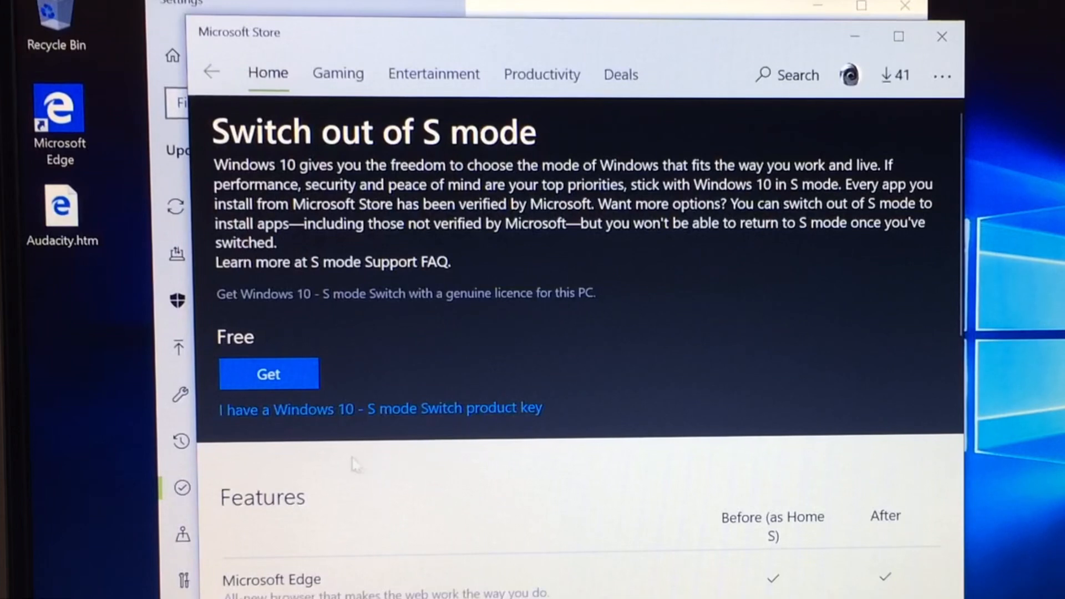
{"action": "mouse_move", "coordinate": [282, 374]}
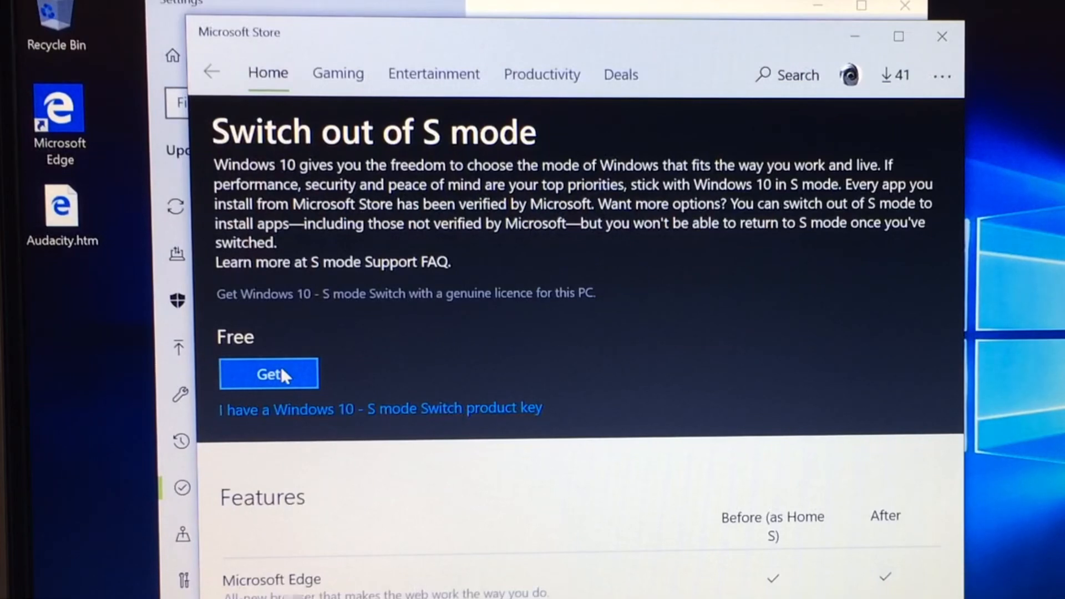
- Claim the free Windows 10 - S mode Switch with Get
{"action": "left_click", "coordinate": [269, 373]}
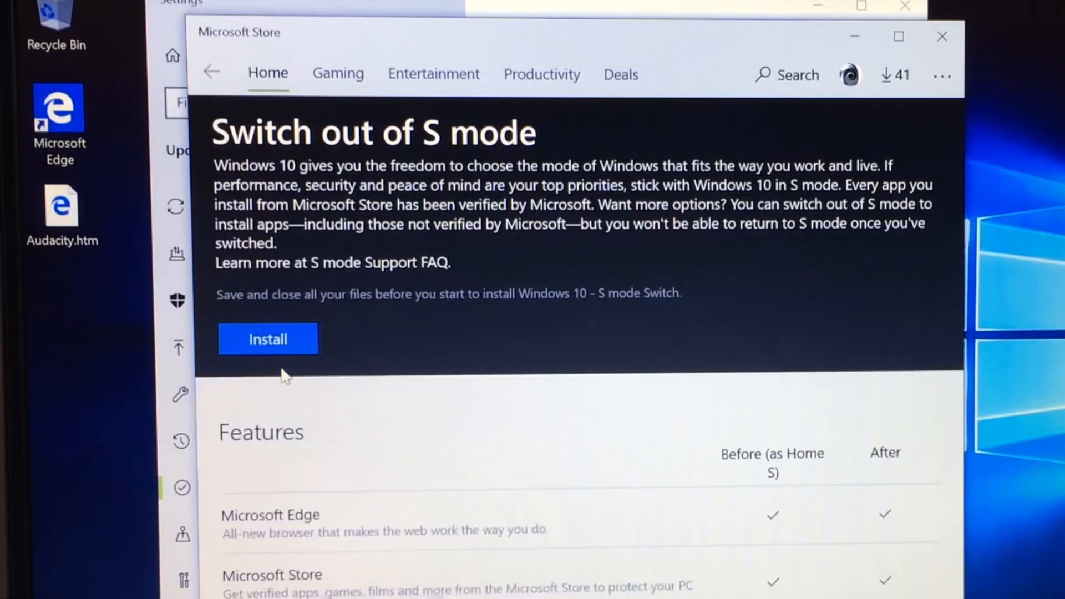
{"action": "scroll", "scroll_direction": "down", "scroll_amount": 3}
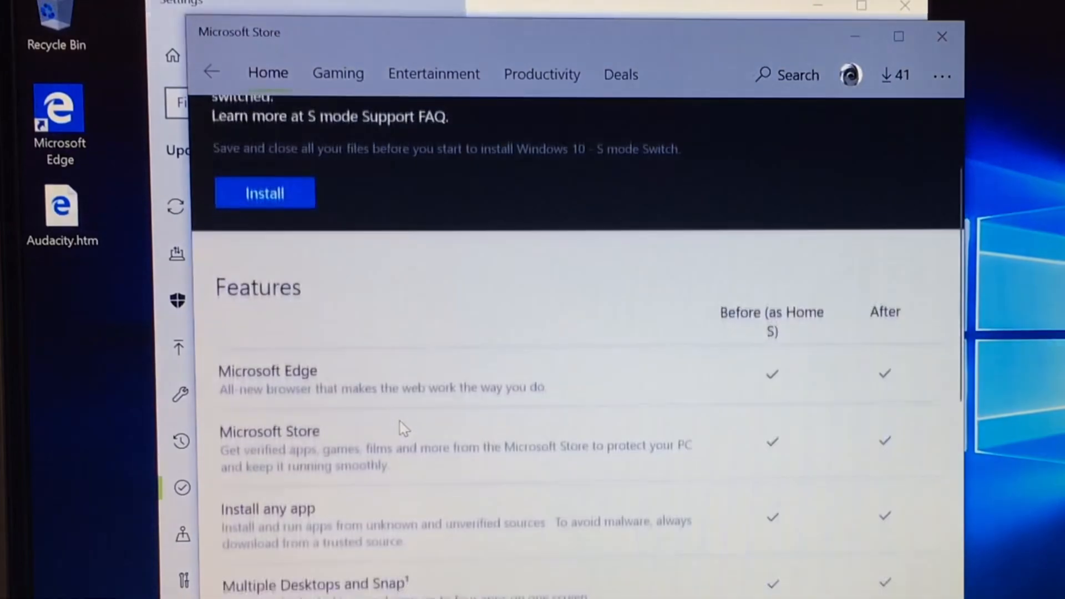
{"action": "scroll", "scroll_direction": "down", "scroll_amount": 3}
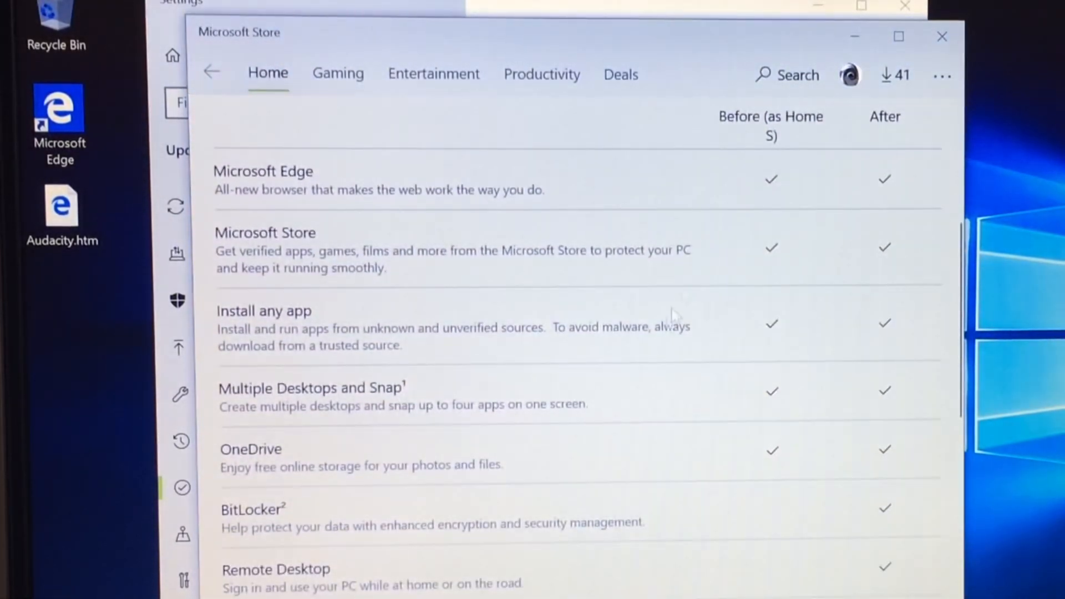
{"action": "scroll", "scroll_direction": "up", "scroll_amount": 3}
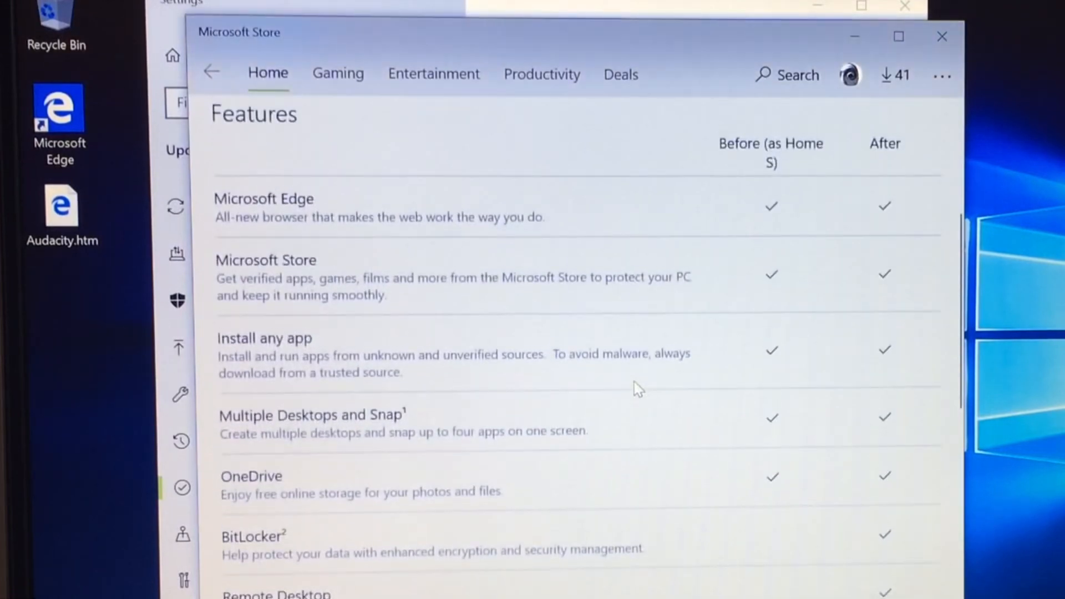
- Read through the before-and-after Features comparison table and return to the top
{"action": "scroll", "scroll_direction": "down", "scroll_amount": 3}
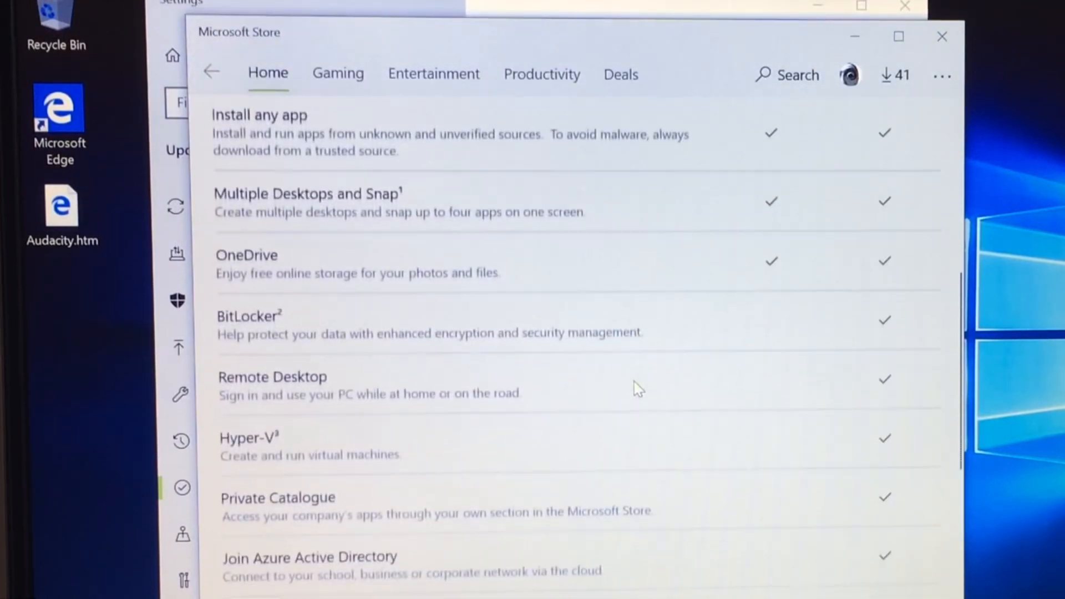
{"action": "scroll", "scroll_direction": "down", "scroll_amount": 3}
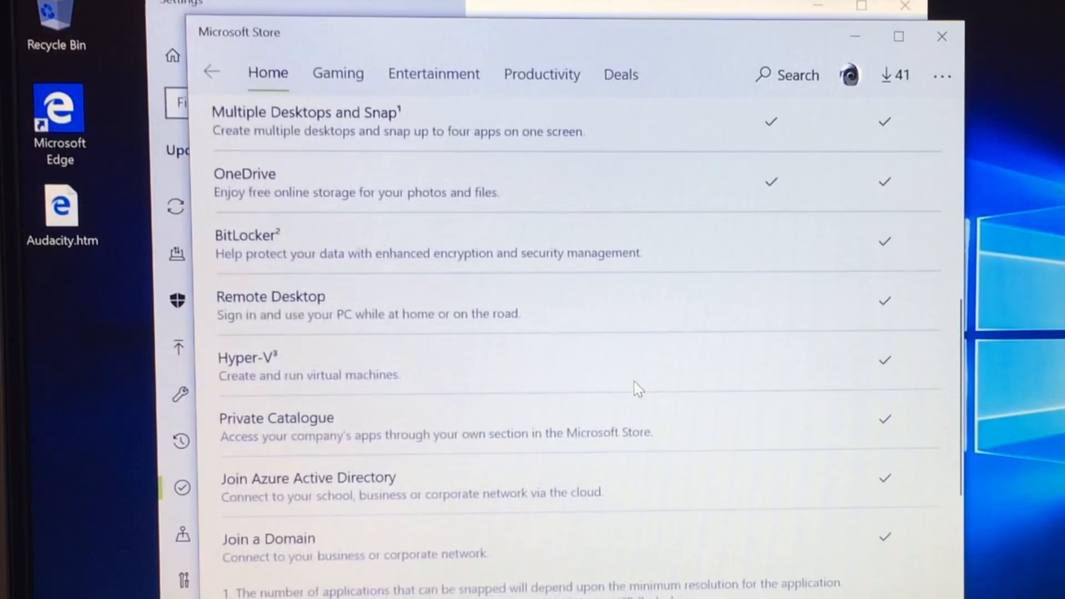
{"action": "scroll", "scroll_direction": "down", "scroll_amount": 3}
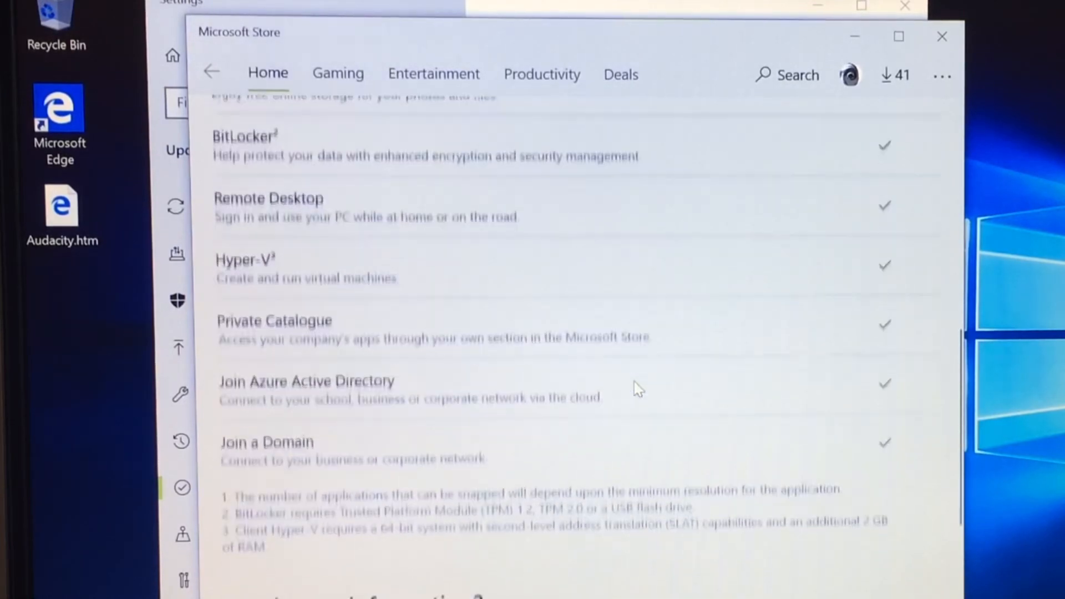
{"action": "scroll", "scroll_direction": "down", "scroll_amount": 3}
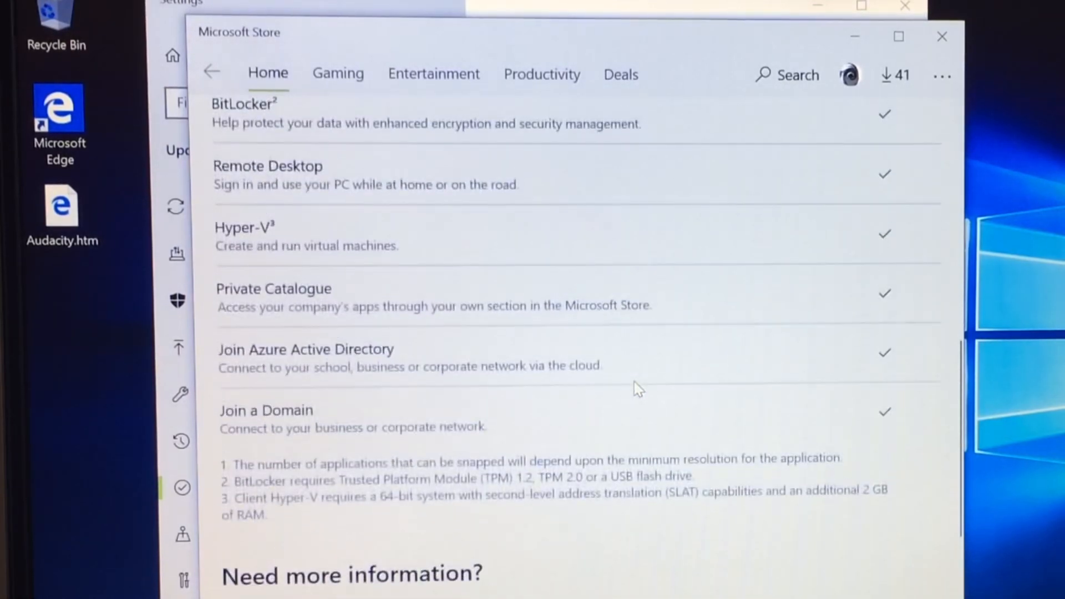
{"action": "scroll", "scroll_direction": "down", "scroll_amount": 3}
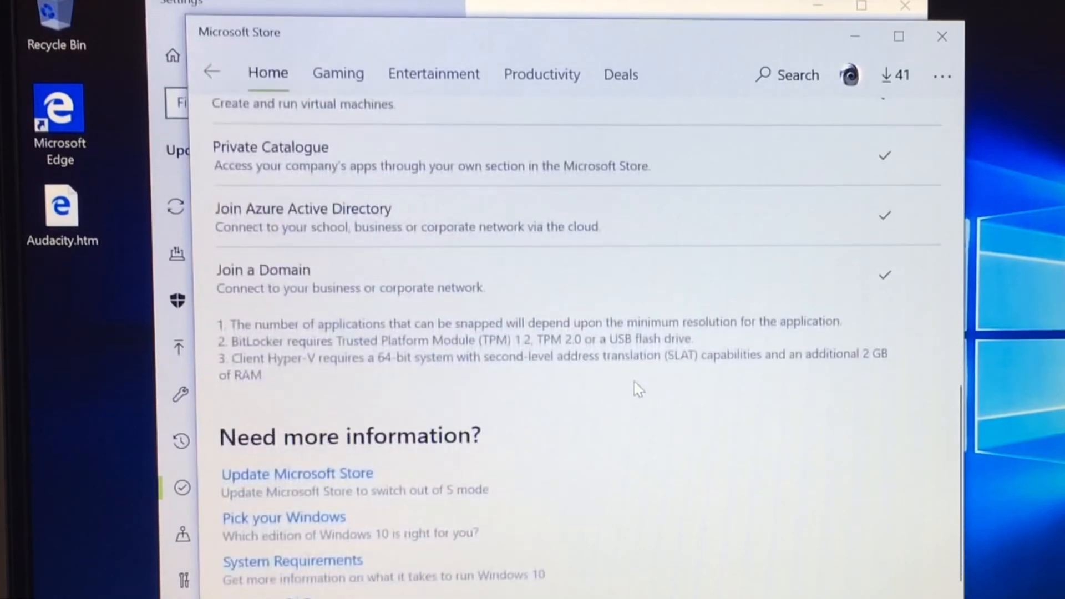
{"action": "scroll", "scroll_direction": "down", "scroll_amount": 3}
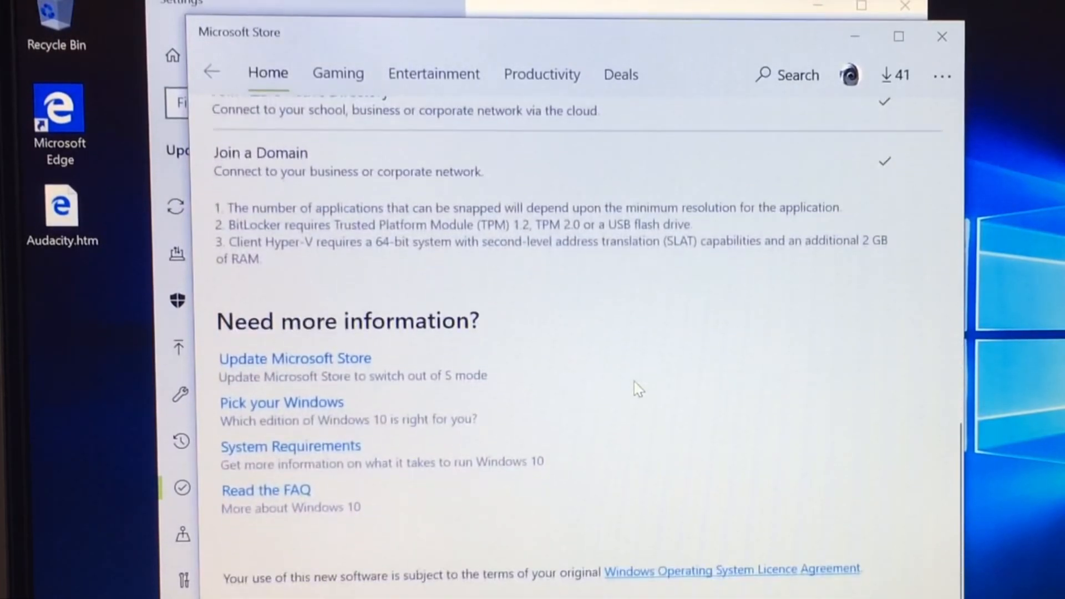
{"action": "scroll", "scroll_direction": "up", "scroll_amount": 3}
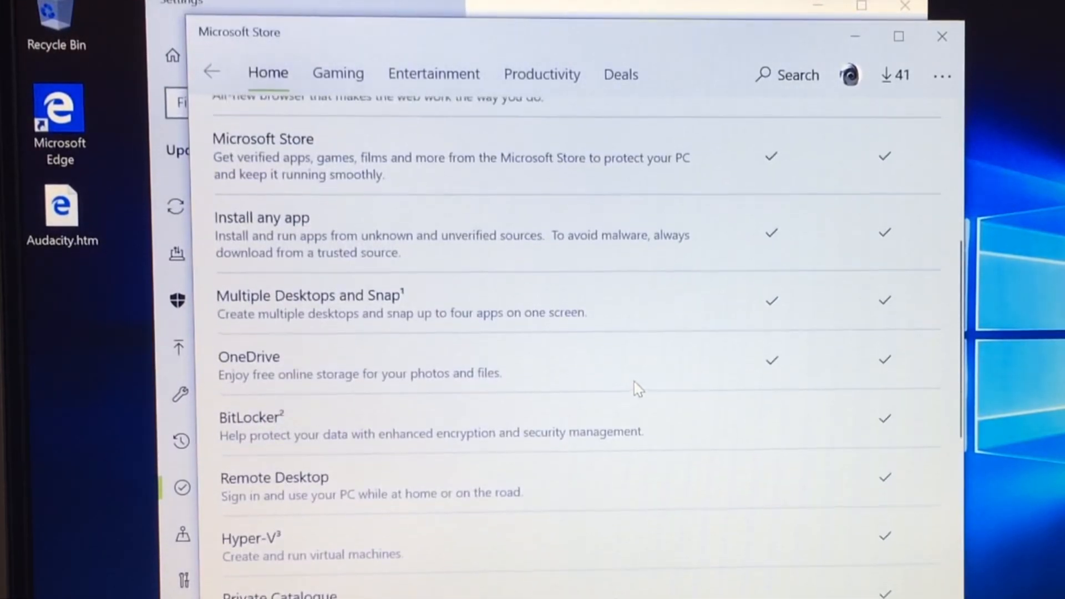
{"action": "scroll", "scroll_direction": "up", "scroll_amount": 3}
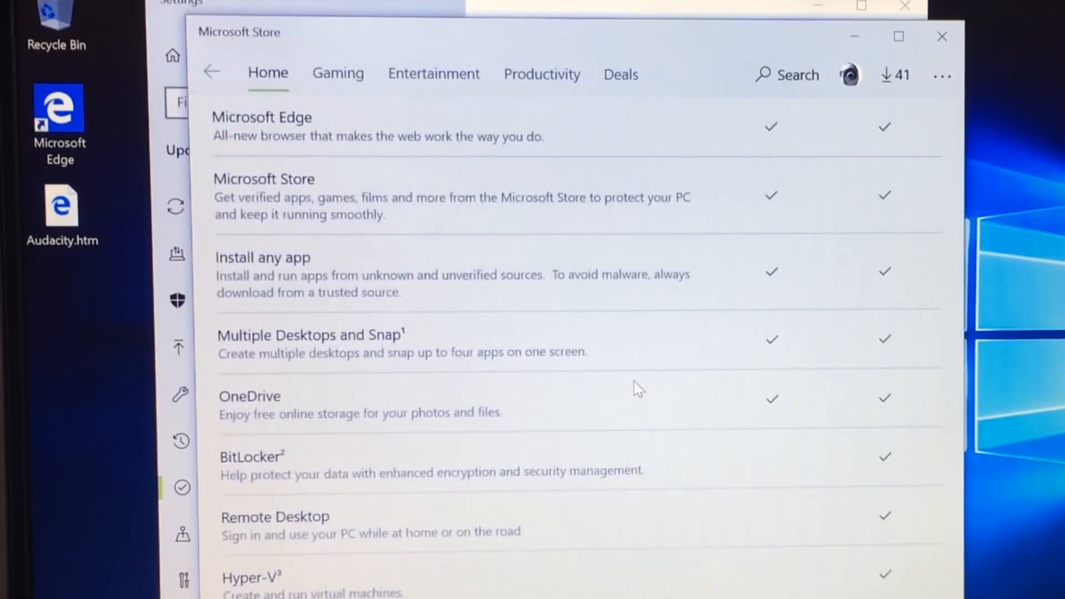
{"action": "scroll", "scroll_direction": "down", "scroll_amount": 3}
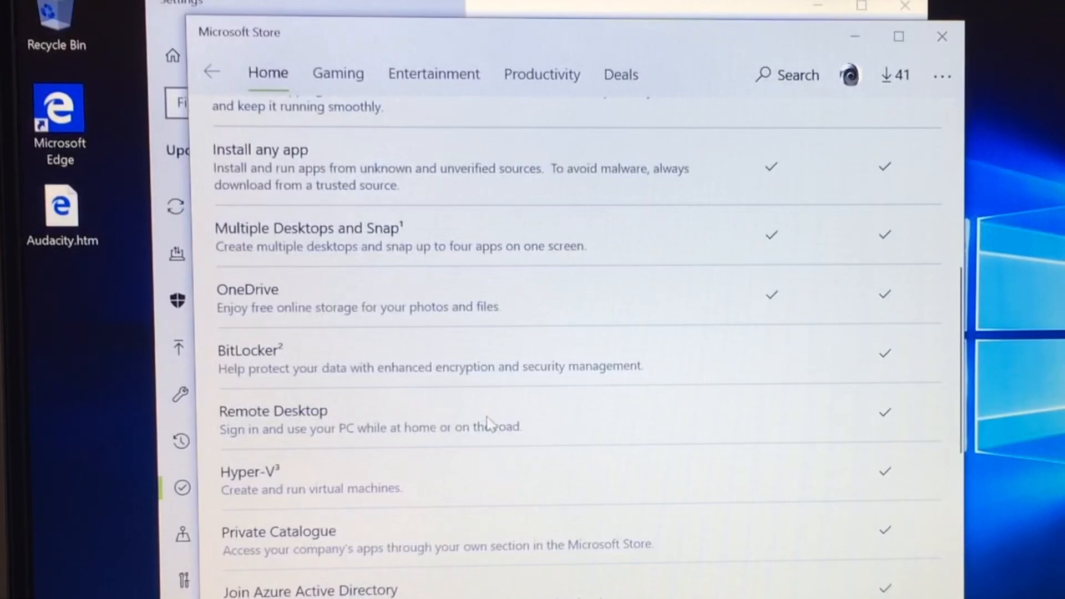
{"action": "scroll", "scroll_direction": "down", "scroll_amount": 3}
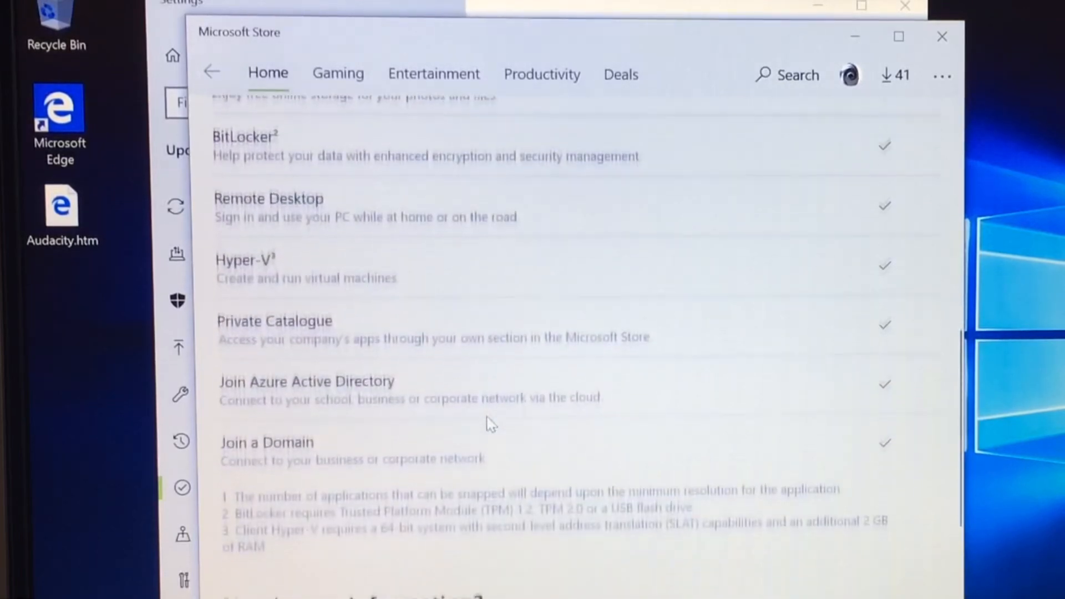
{"action": "scroll", "scroll_direction": "down", "scroll_amount": 3}
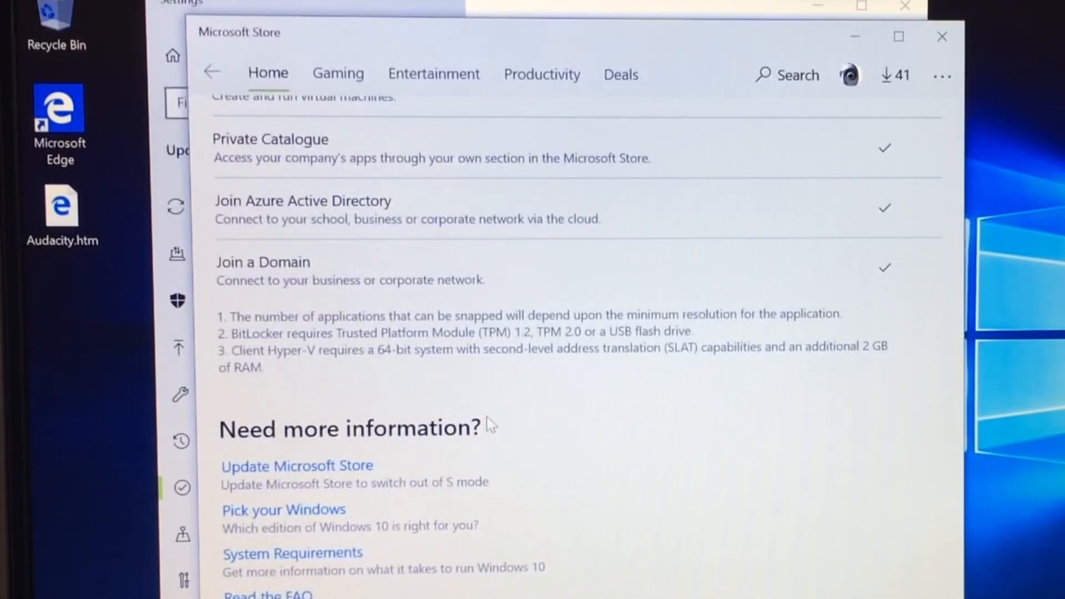
{"action": "scroll", "scroll_direction": "down", "scroll_amount": 3}
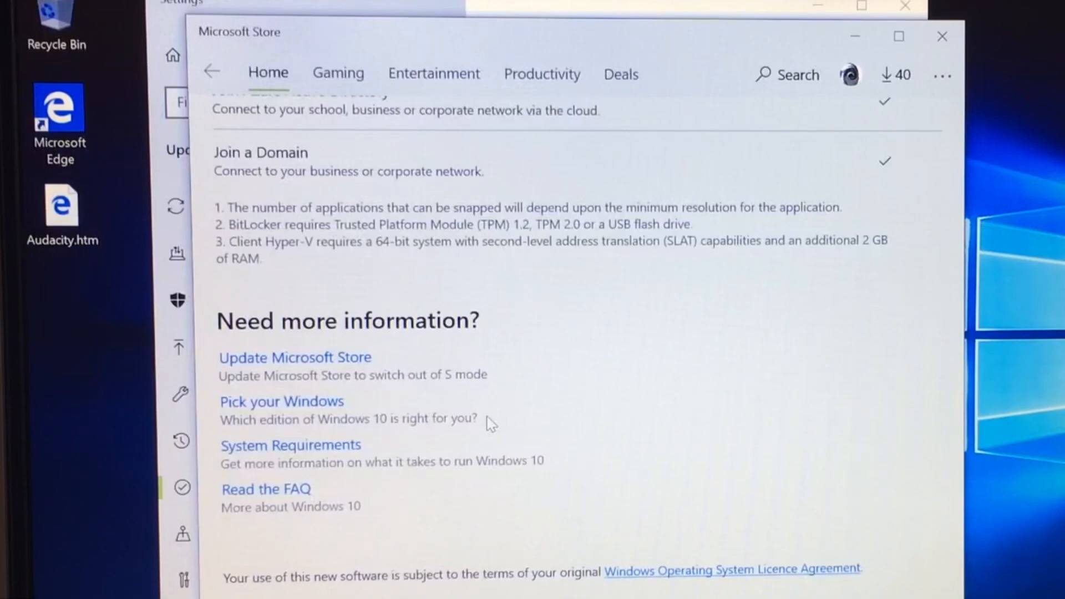
{"action": "scroll", "scroll_direction": "up", "scroll_amount": 3}
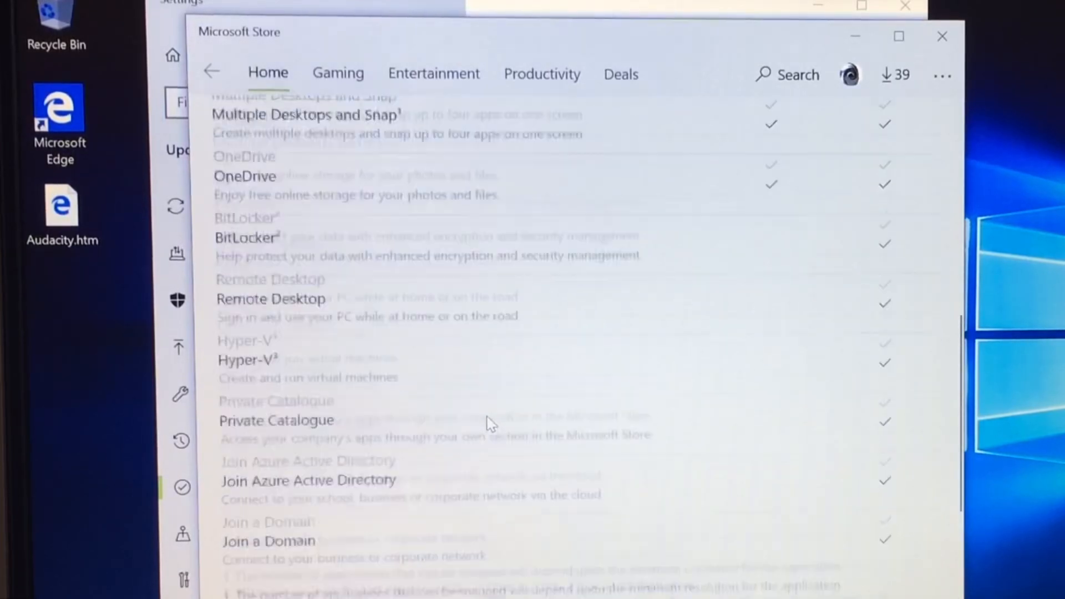
{"action": "scroll", "scroll_direction": "up", "scroll_amount": 3}
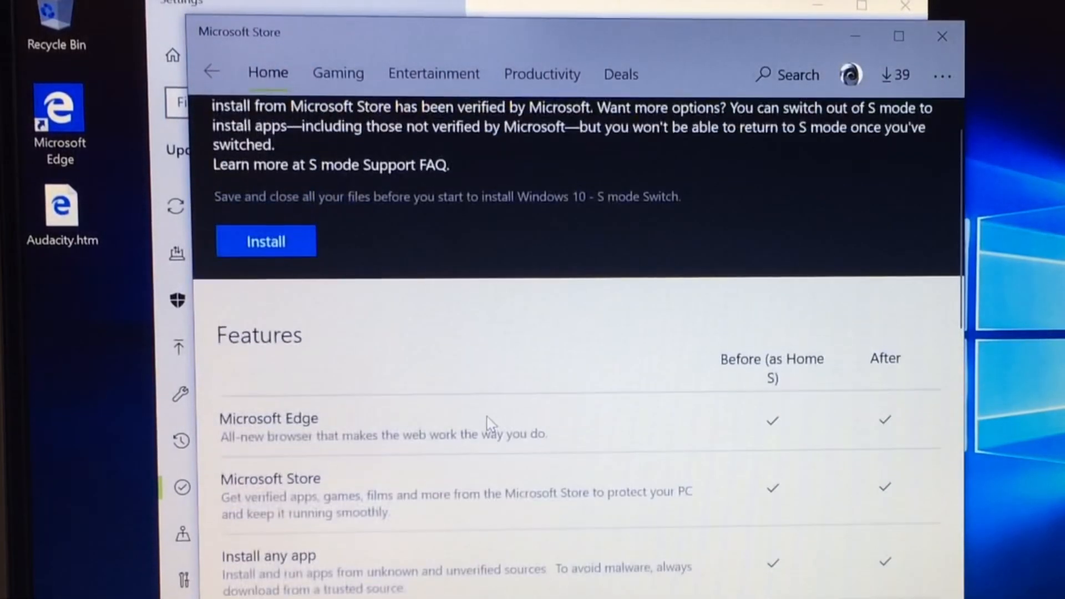
{"action": "scroll", "scroll_direction": "up", "scroll_amount": 3}
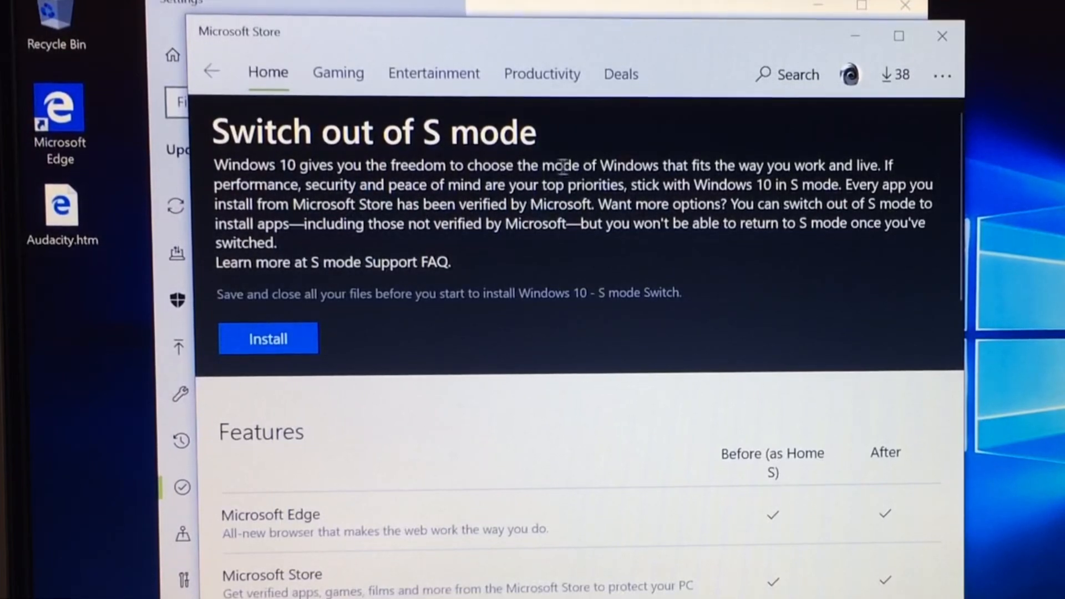
{"action": "mouse_move", "coordinate": [550, 217]}
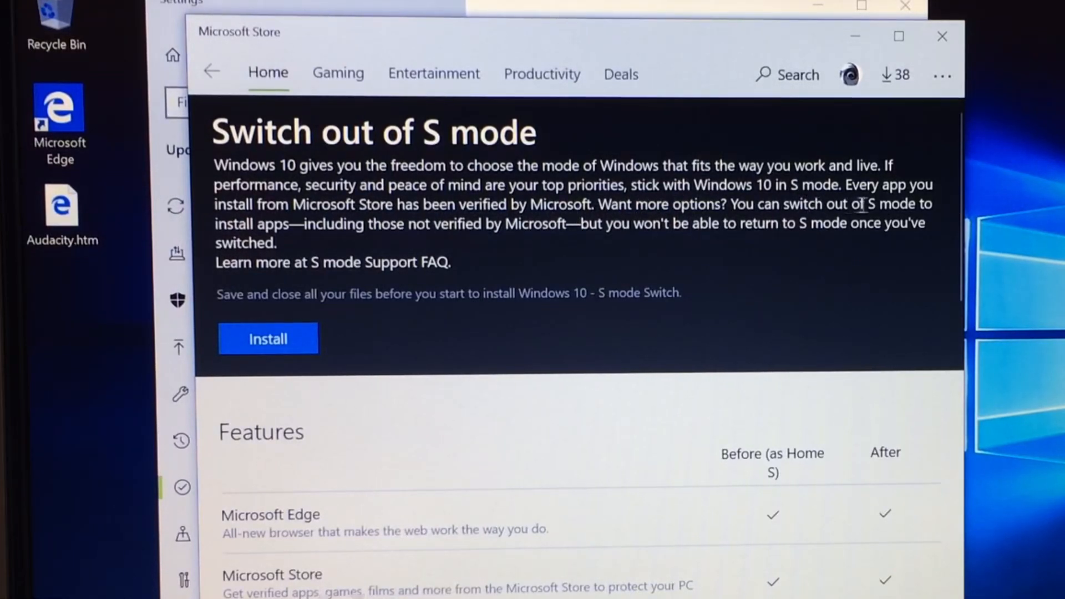
{"action": "mouse_move", "coordinate": [562, 284]}
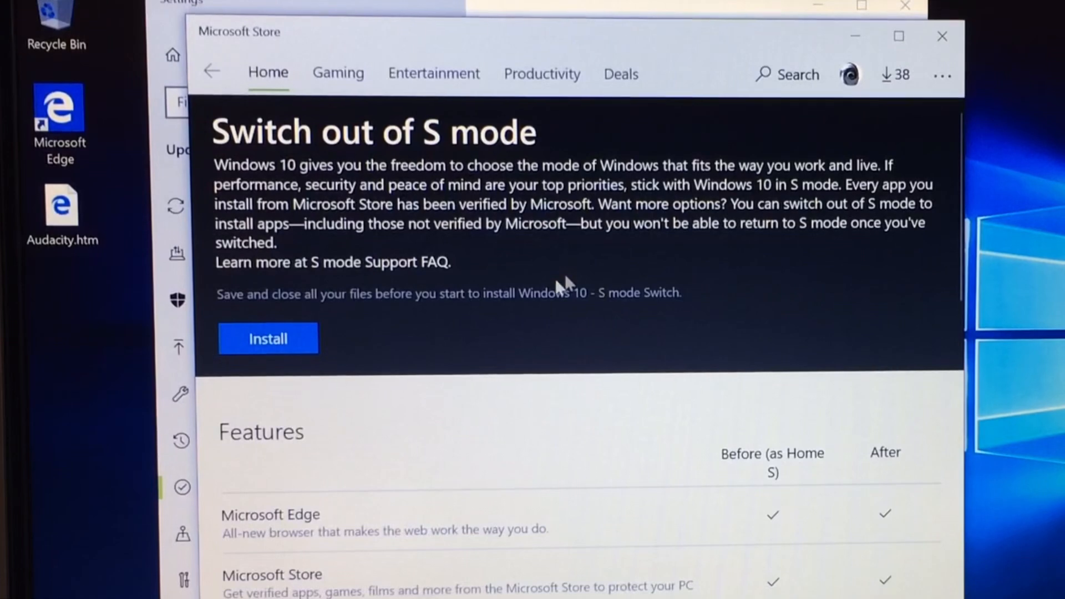
- Install the S mode Switch, confirming 'Yes, let's go' that all files are saved
{"action": "left_click", "coordinate": [267, 338]}
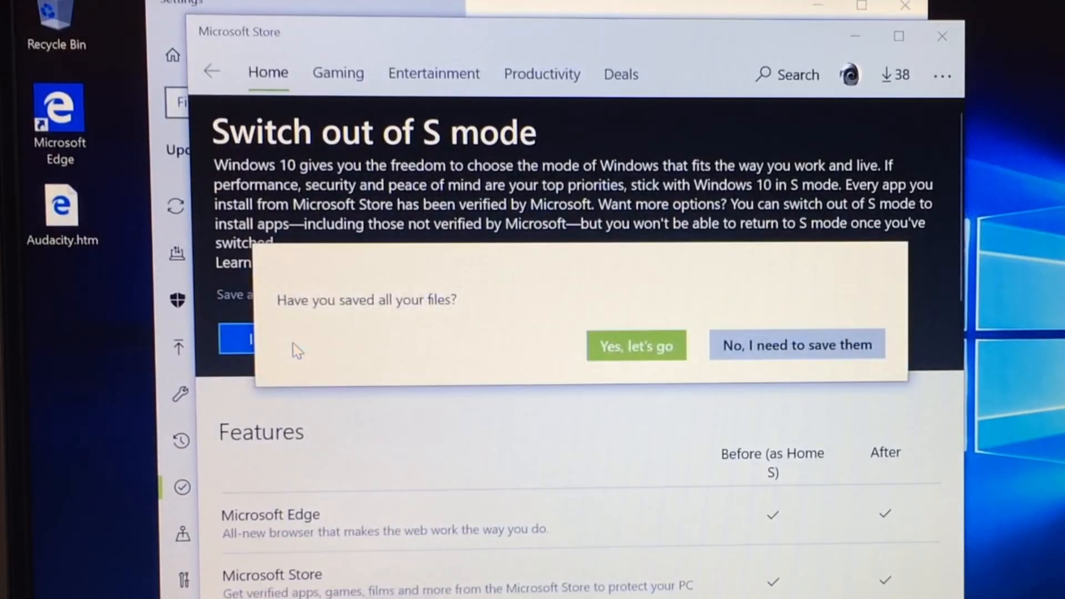
{"action": "mouse_move", "coordinate": [664, 385]}
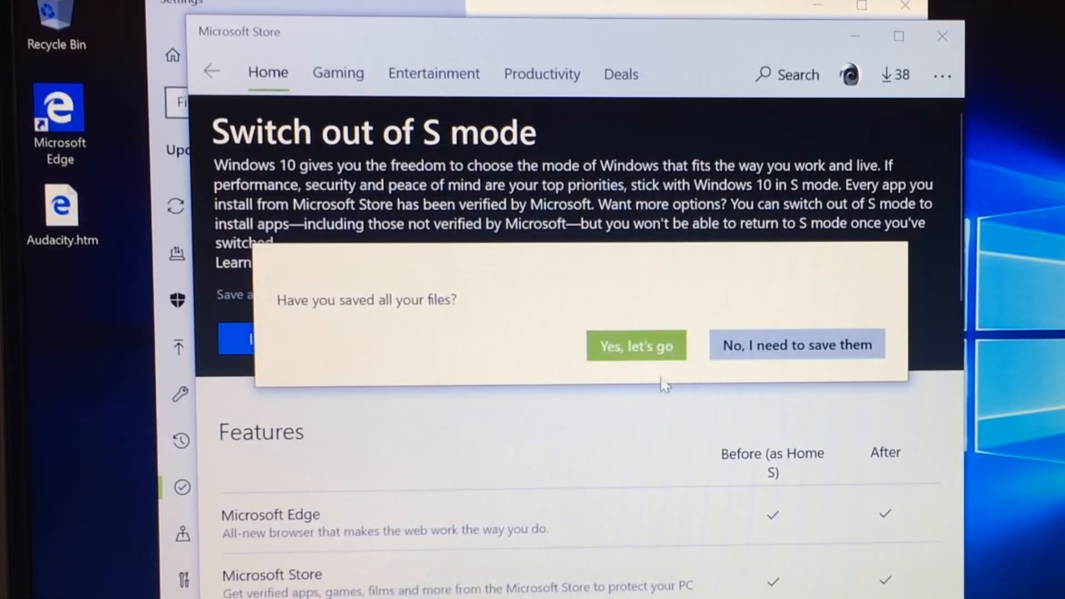
{"action": "mouse_move", "coordinate": [636, 345]}
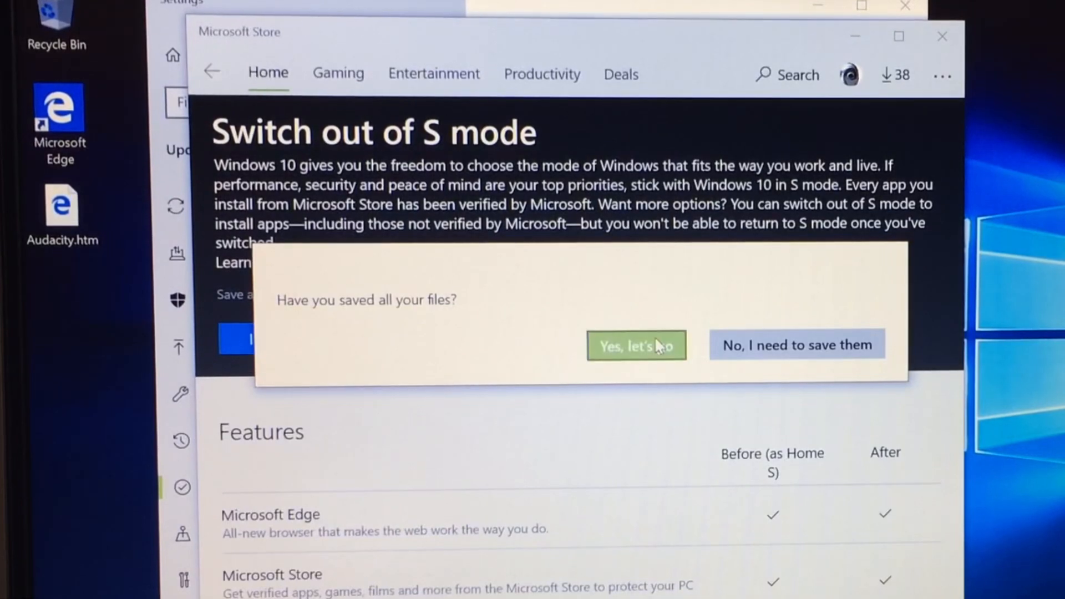
{"action": "left_click", "coordinate": [636, 345]}
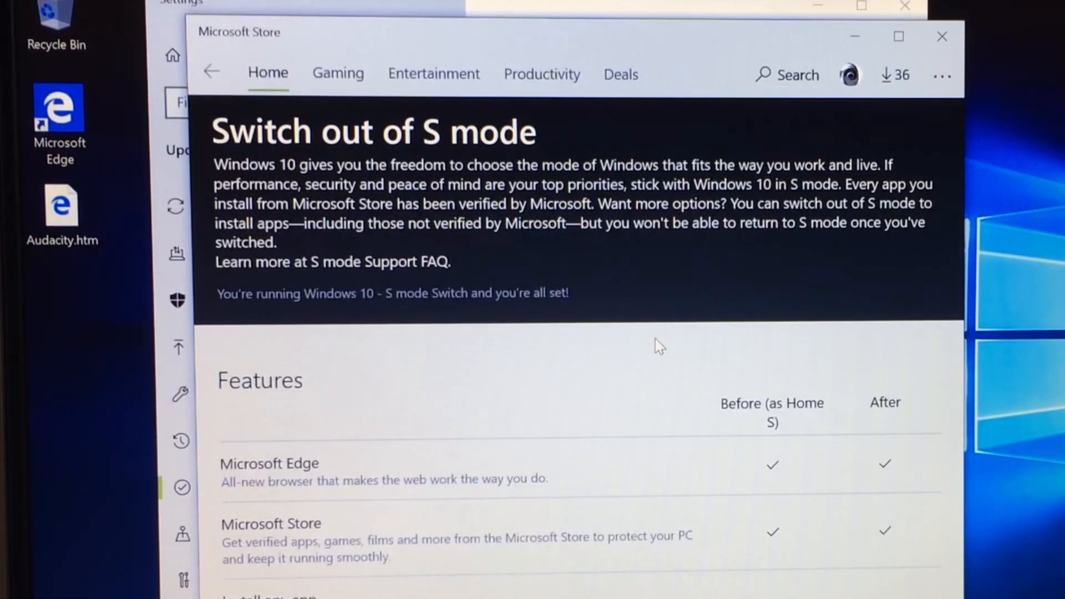
{"action": "left_click", "coordinate": [659, 343]}
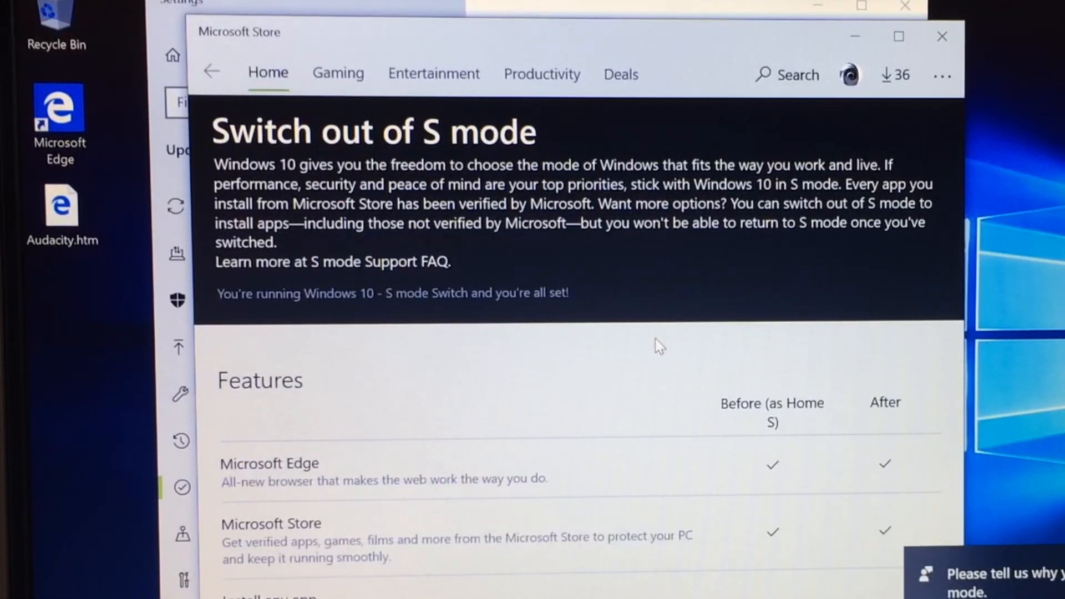
{"action": "mouse_move", "coordinate": [1043, 582]}
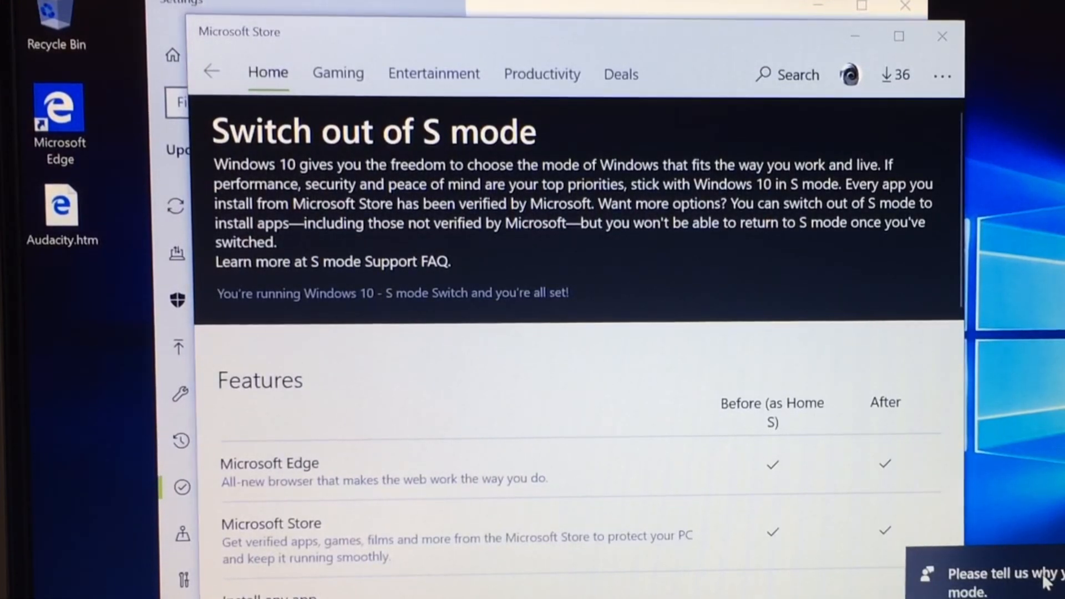
- Open the leaving-S-mode survey and tick 'I can't run the apps I want in S mode'
{"action": "left_click", "coordinate": [992, 582]}
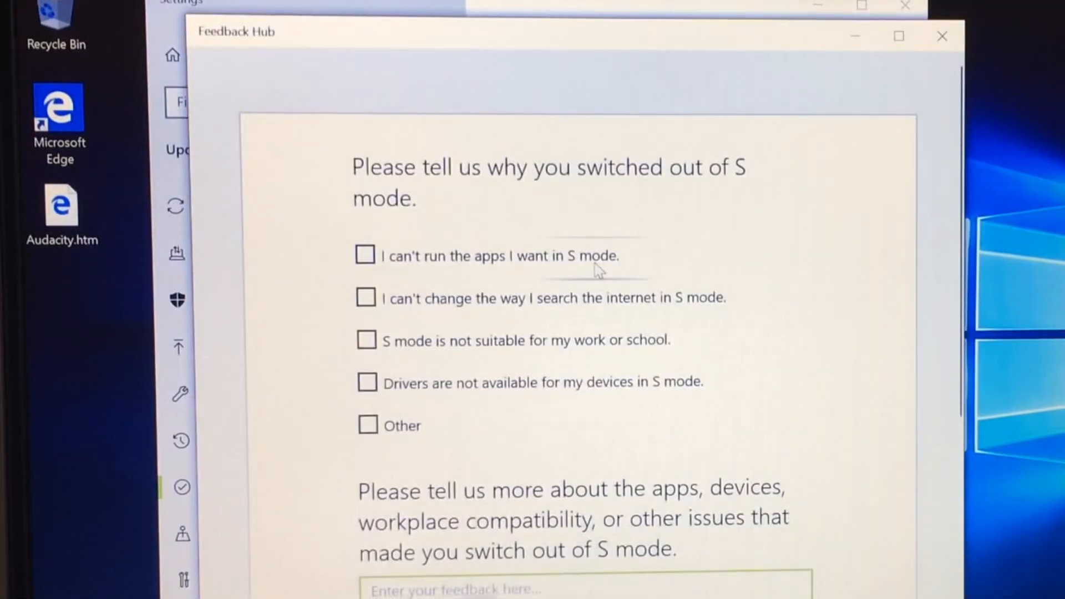
{"action": "scroll", "scroll_direction": "down", "scroll_amount": 3}
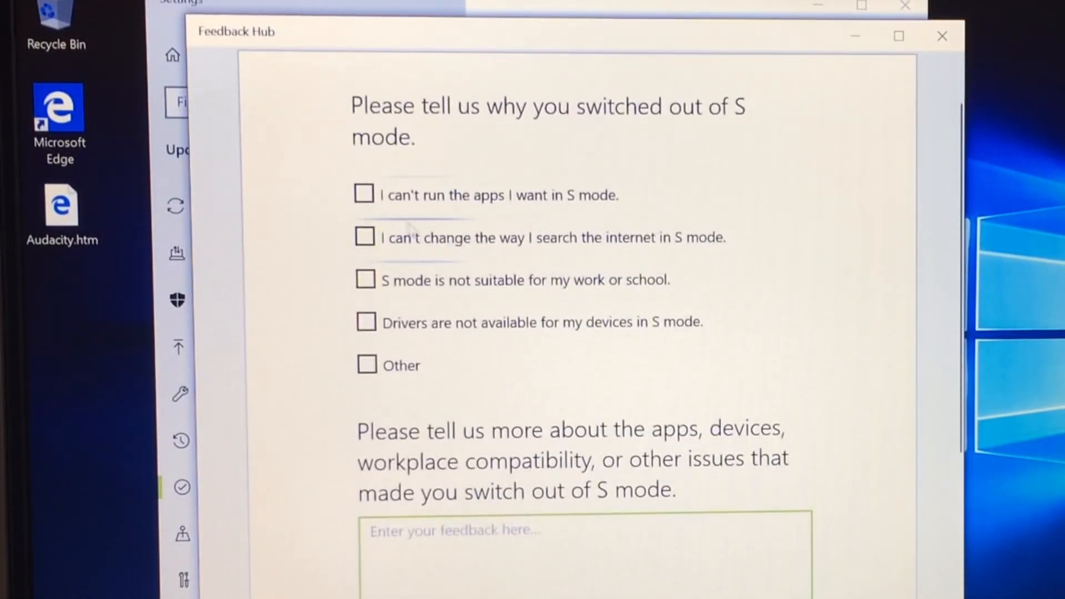
{"action": "left_click", "coordinate": [365, 194]}
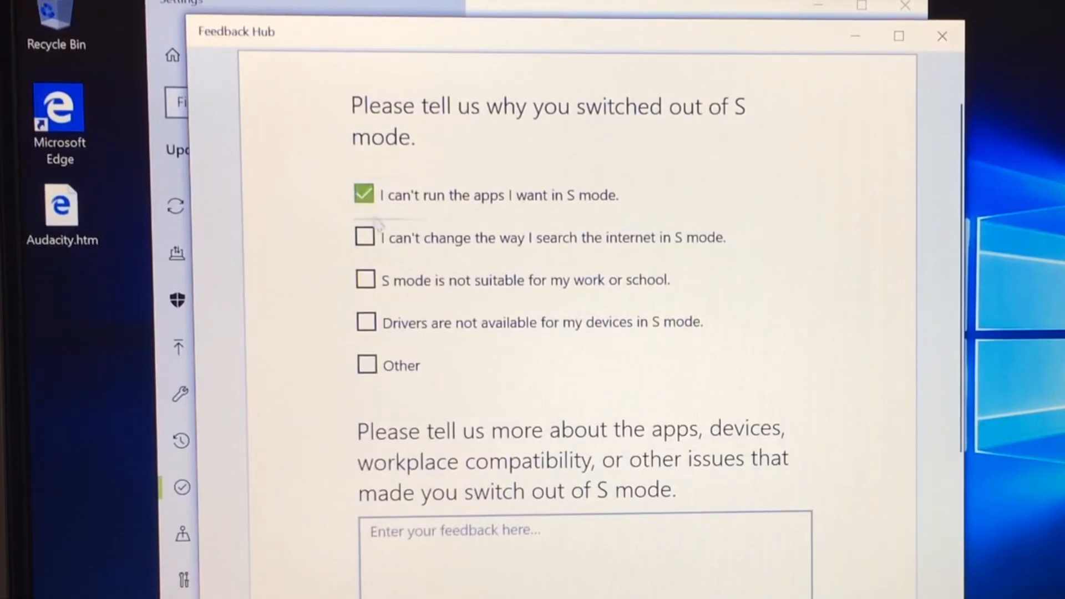
{"action": "mouse_move", "coordinate": [822, 330]}
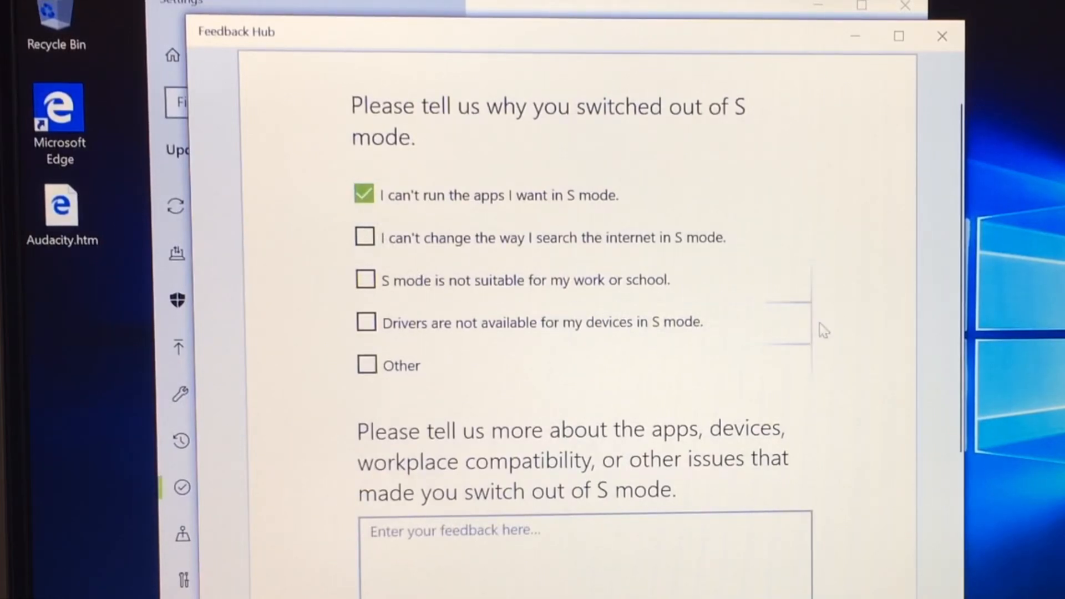
{"action": "scroll", "scroll_direction": "up", "scroll_amount": 3}
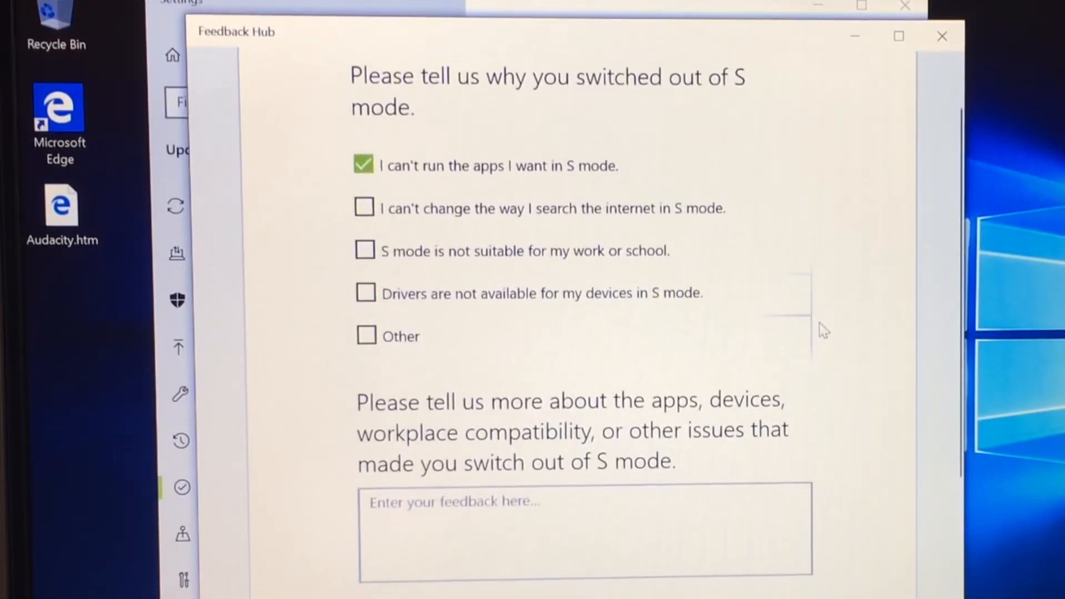
{"action": "scroll", "scroll_direction": "up", "scroll_amount": 3}
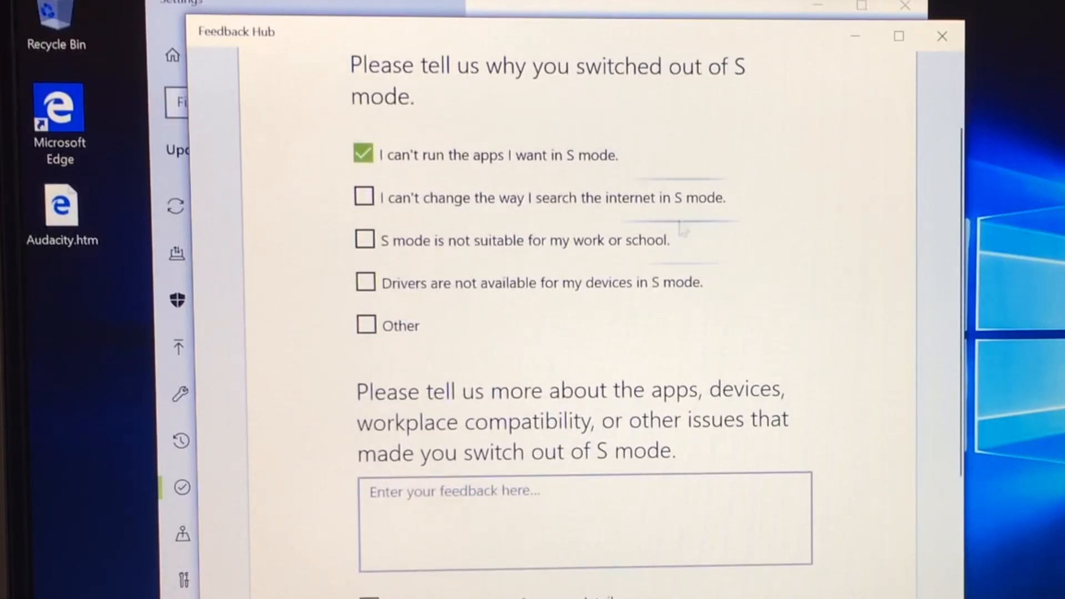
{"action": "mouse_move", "coordinate": [710, 245]}
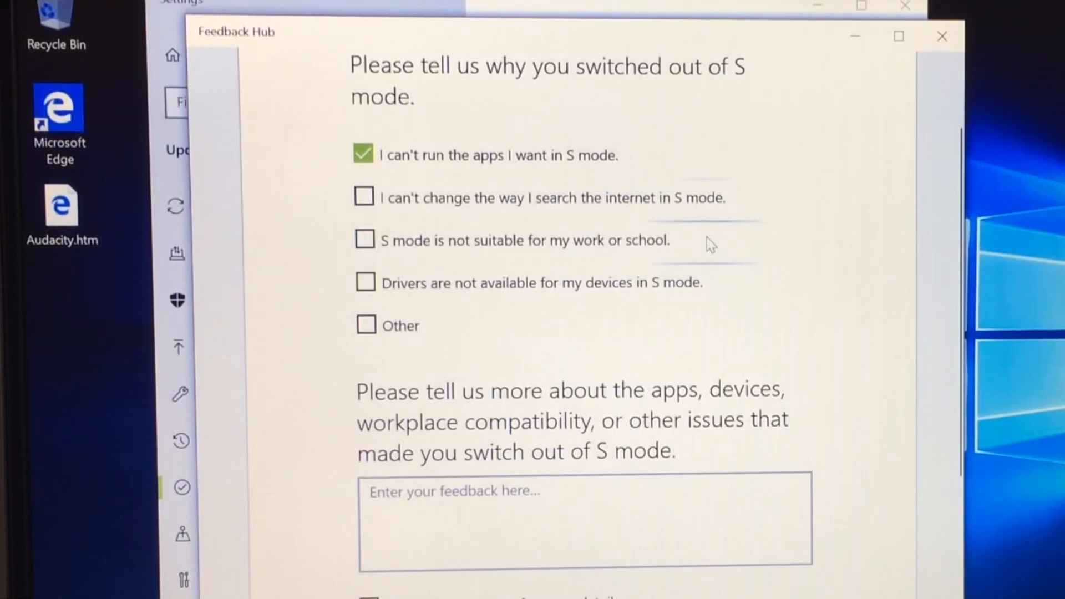
{"action": "scroll", "scroll_direction": "down", "scroll_amount": 3}
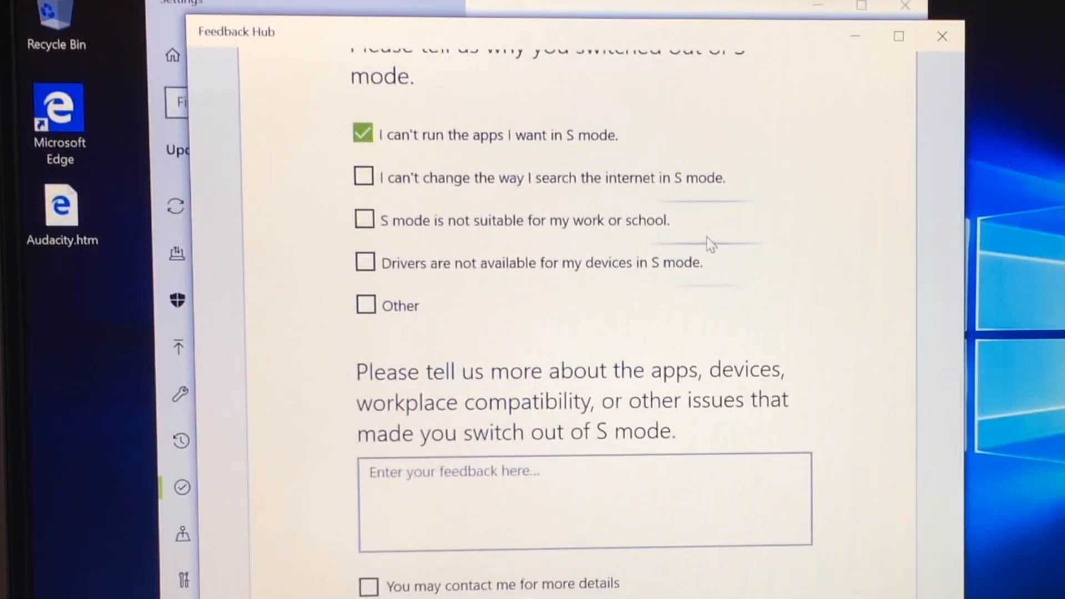
{"action": "scroll", "scroll_direction": "down", "scroll_amount": 3}
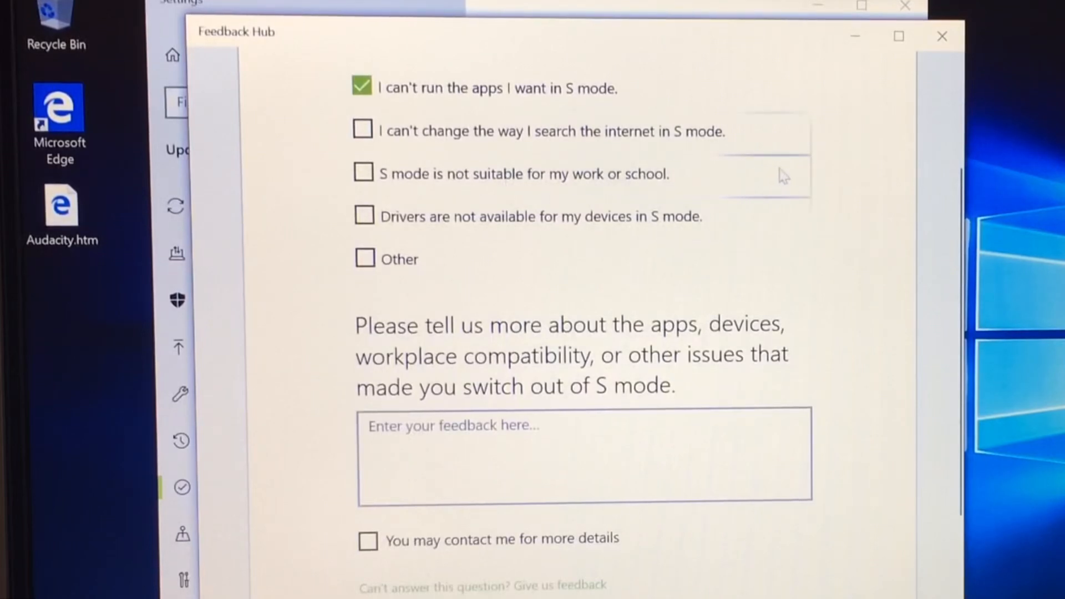
{"action": "mouse_move", "coordinate": [711, 176]}
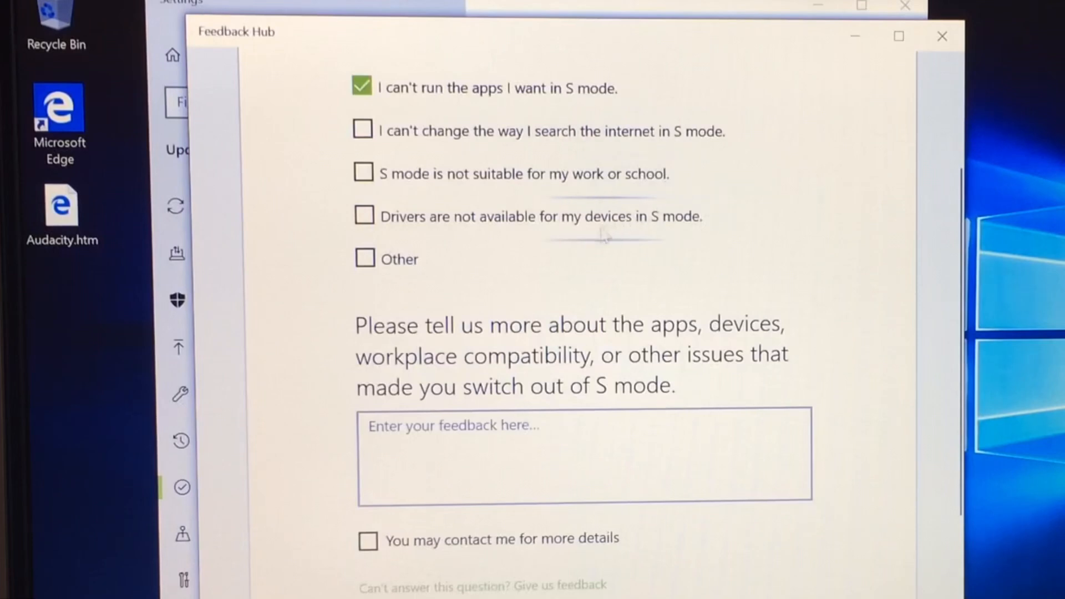
{"action": "mouse_move", "coordinate": [556, 272]}
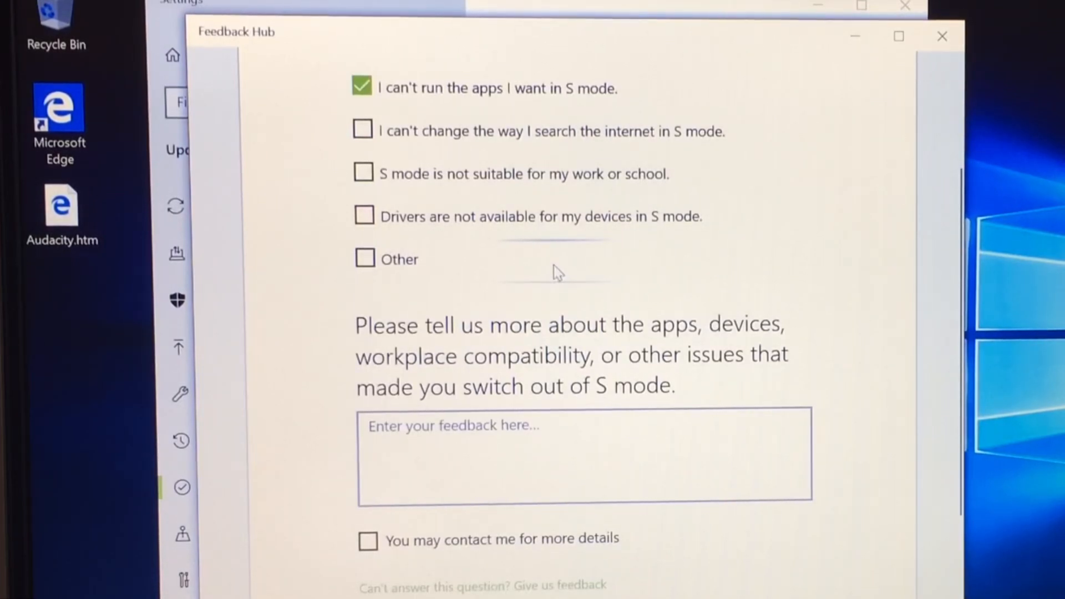
{"action": "mouse_move", "coordinate": [572, 294]}
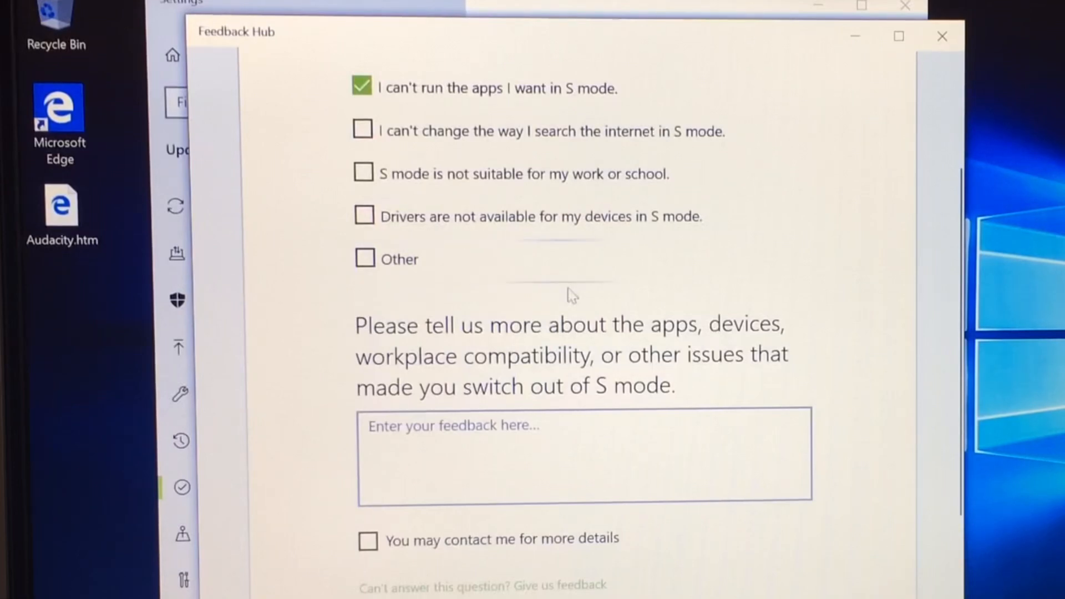
{"action": "scroll", "scroll_direction": "down", "scroll_amount": 3}
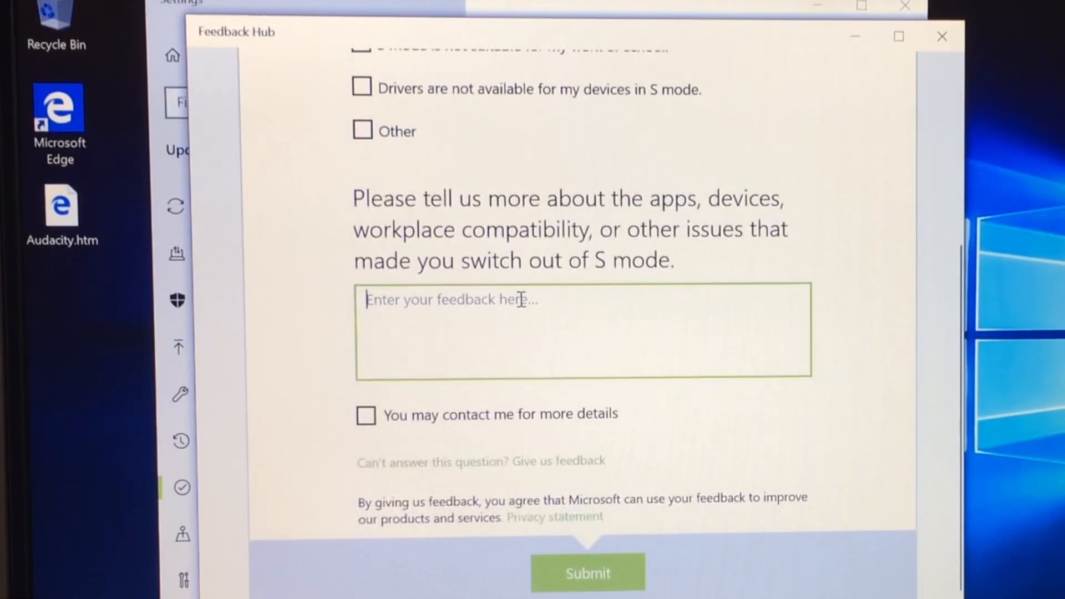
- Enter 'audacity' as the details, allow being contacted, and submit the survey
{"action": "type", "text": "audac"}
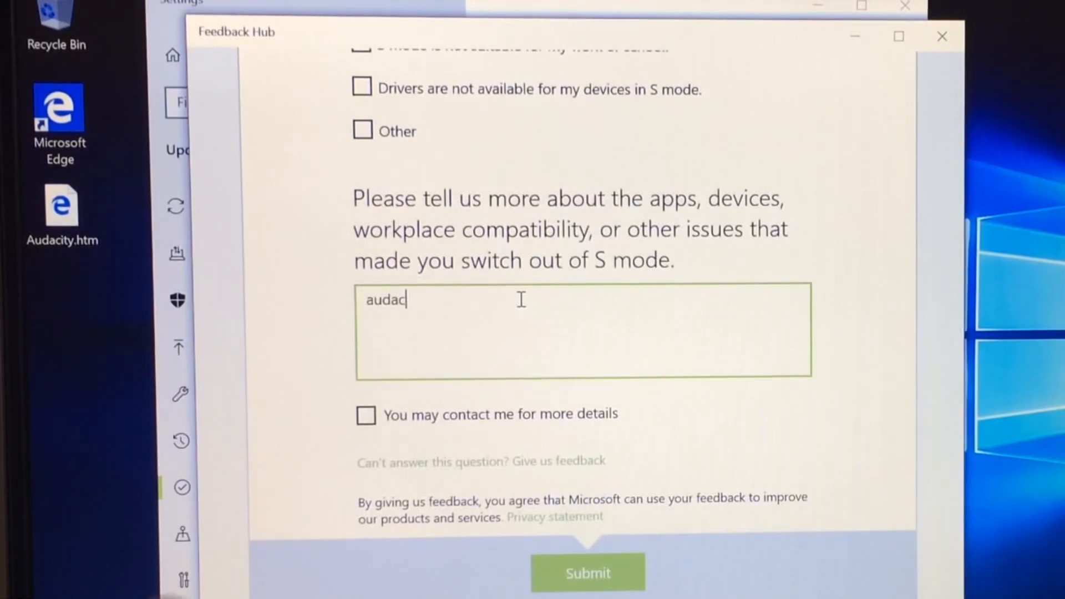
{"action": "type", "text": "ity"}
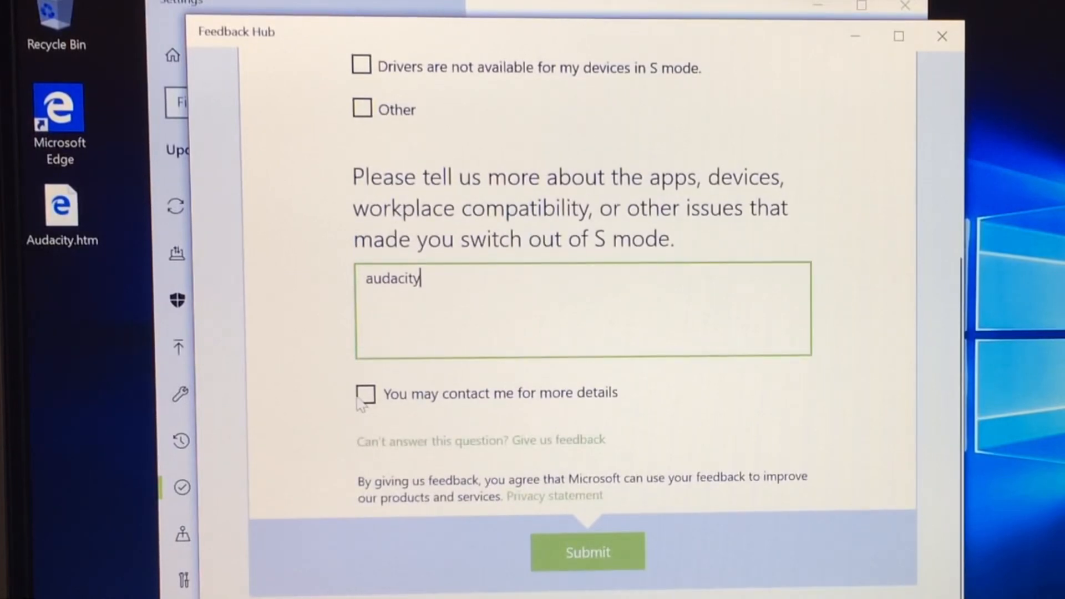
{"action": "left_click", "coordinate": [365, 392]}
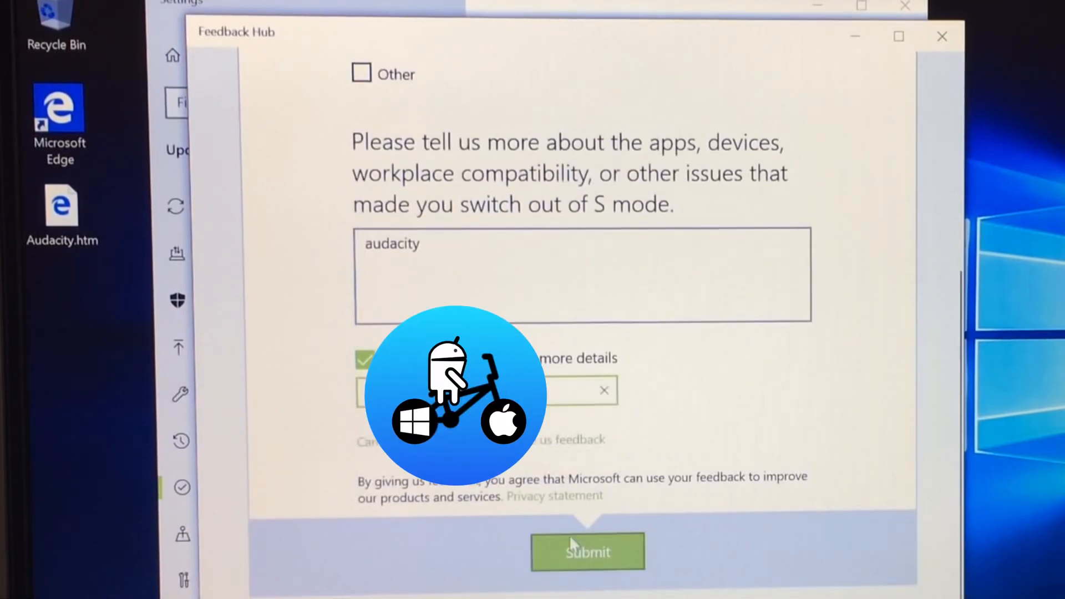
{"action": "left_click", "coordinate": [587, 551]}
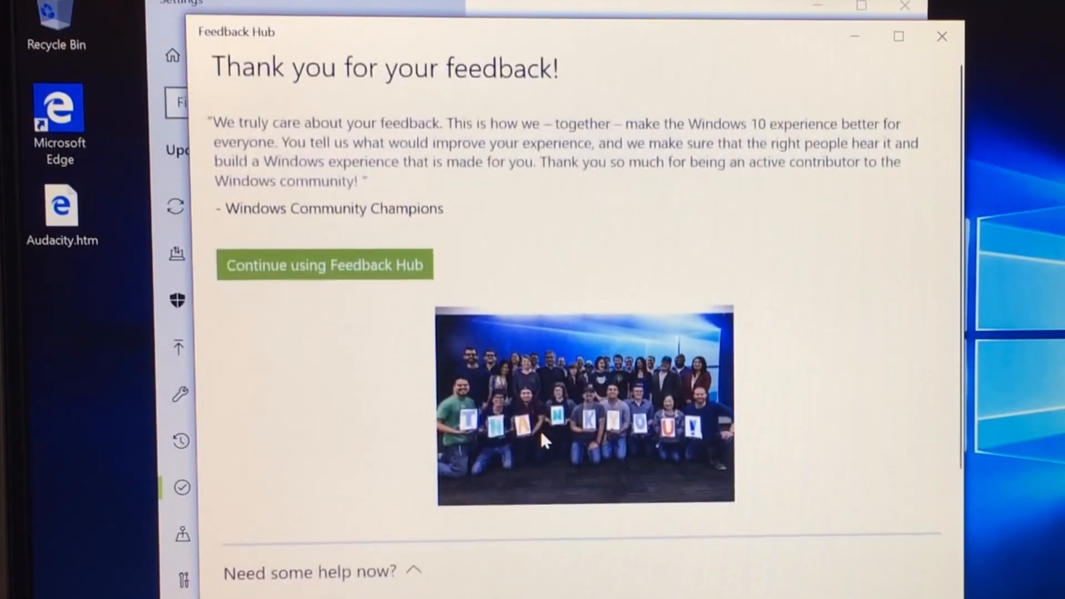
{"action": "scroll", "scroll_direction": "down", "scroll_amount": 3}
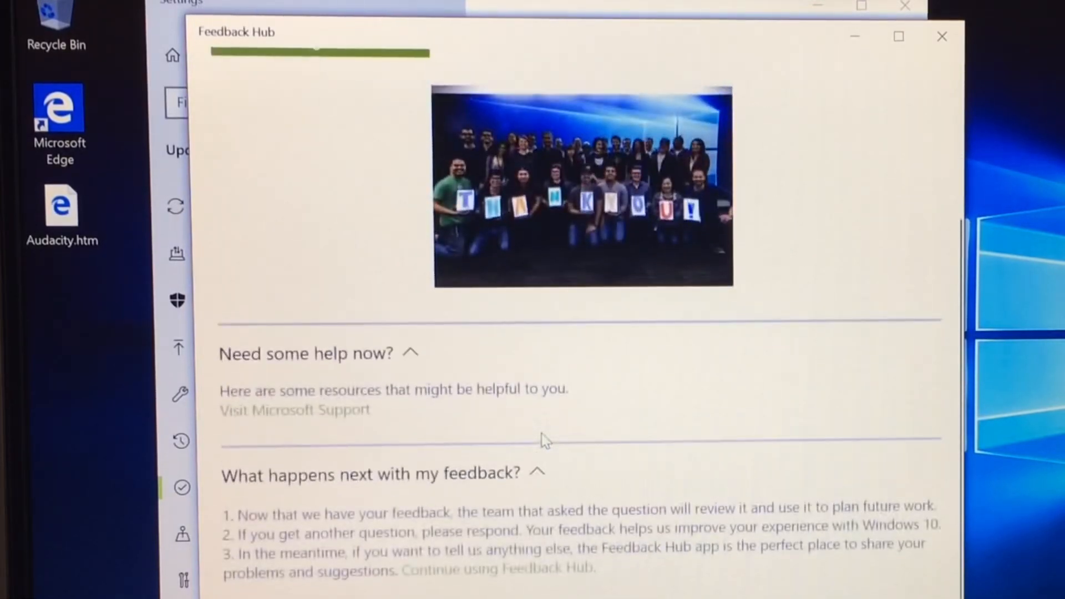
{"action": "scroll", "scroll_direction": "up", "scroll_amount": 3}
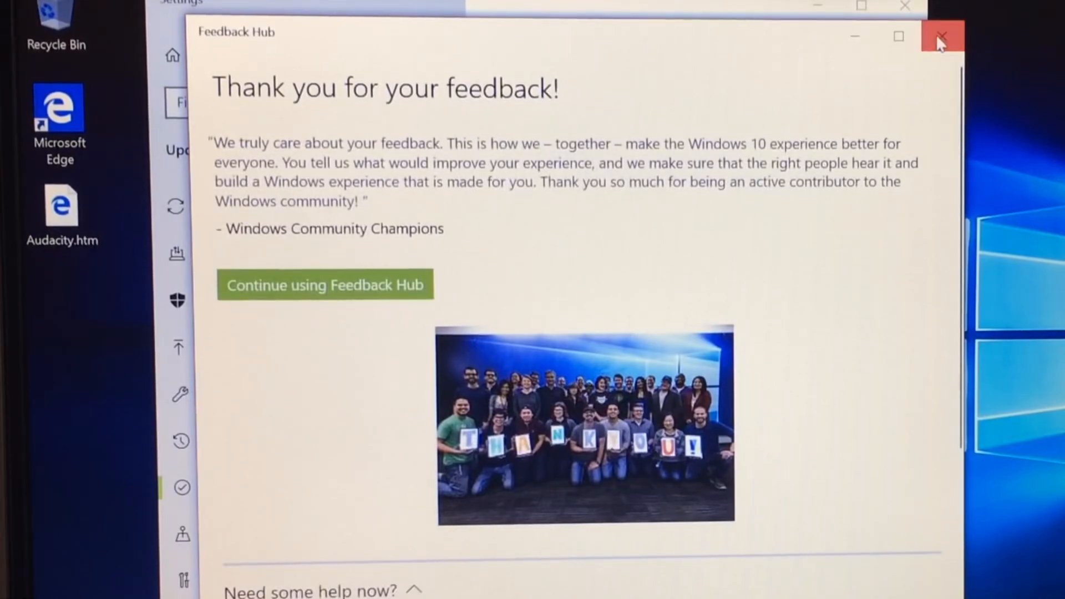
- Close Feedback Hub and review the Store's S mode Switch 'all set' page
{"action": "left_click", "coordinate": [941, 35]}
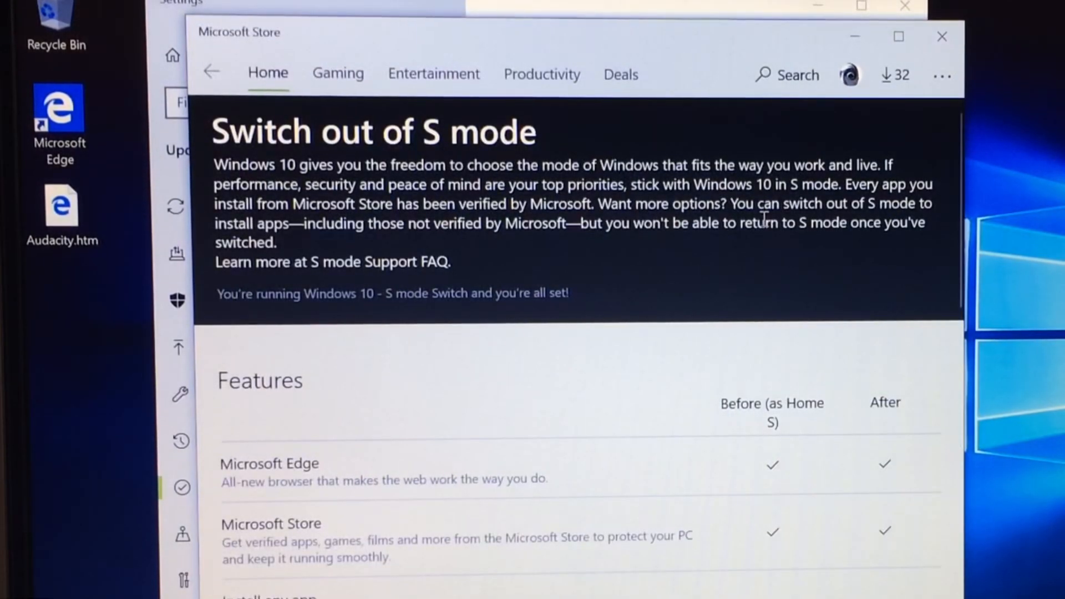
{"action": "scroll", "scroll_direction": "down", "scroll_amount": 3}
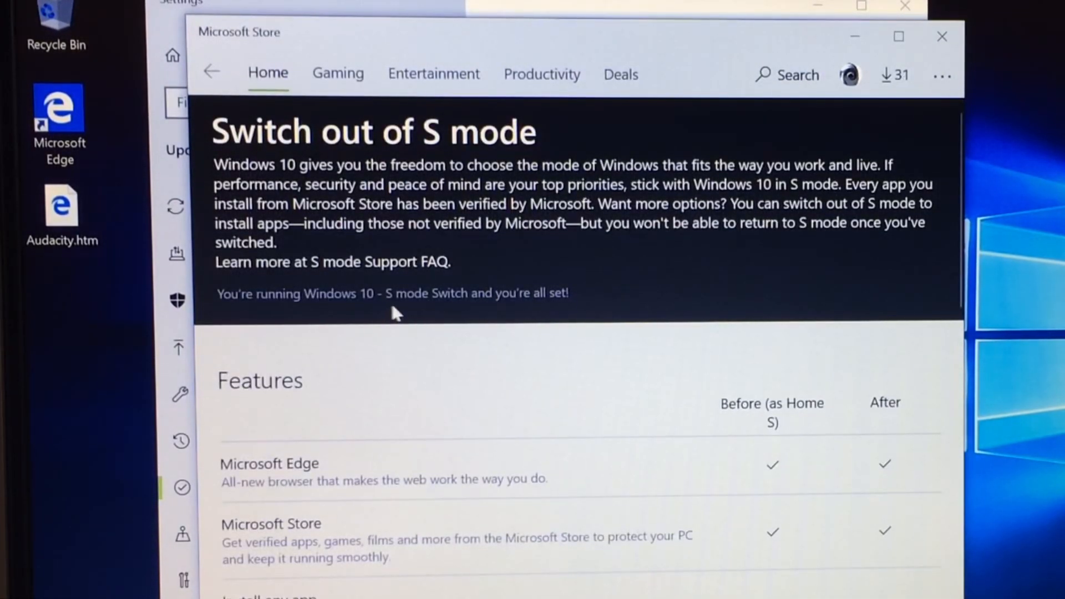
{"action": "mouse_move", "coordinate": [462, 323]}
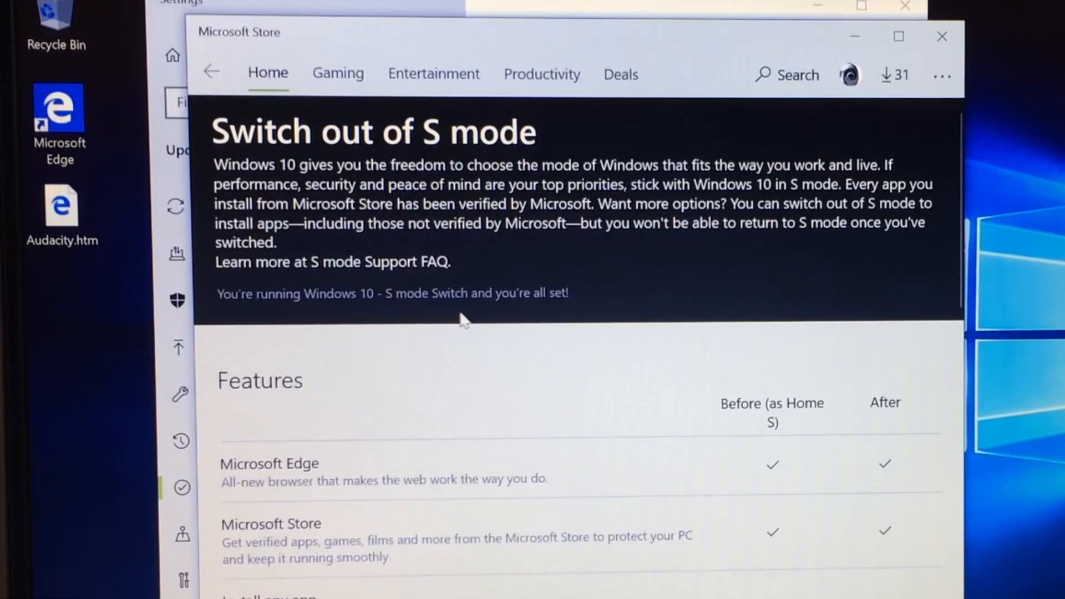
{"action": "scroll", "scroll_direction": "down", "scroll_amount": 3}
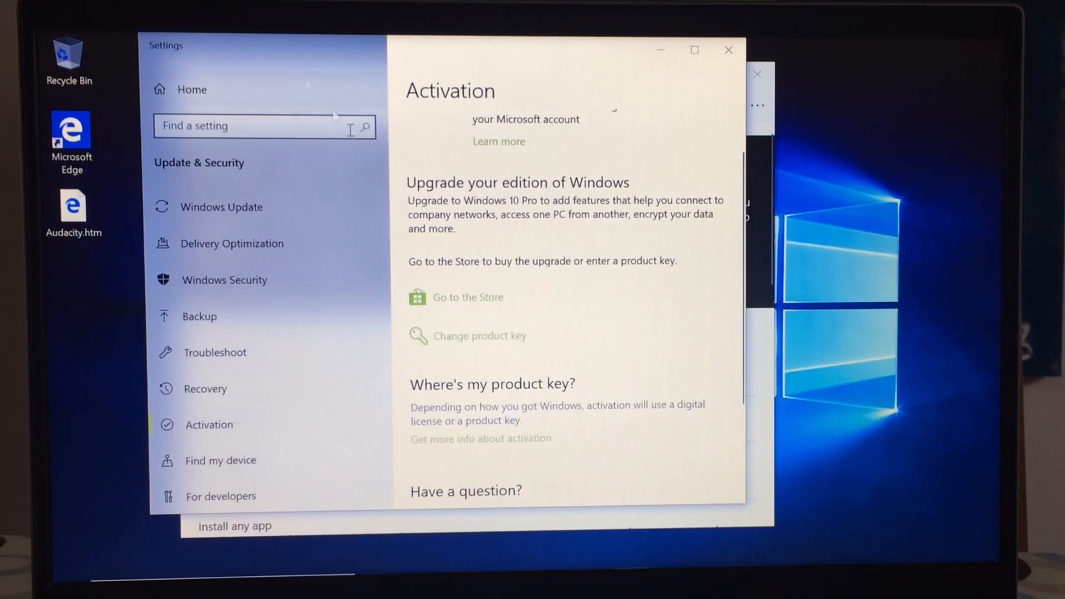
- Verify Activation lists plain Windows 10 Home, then close the Microsoft Store window
{"action": "scroll", "scroll_direction": "down", "scroll_amount": 3}
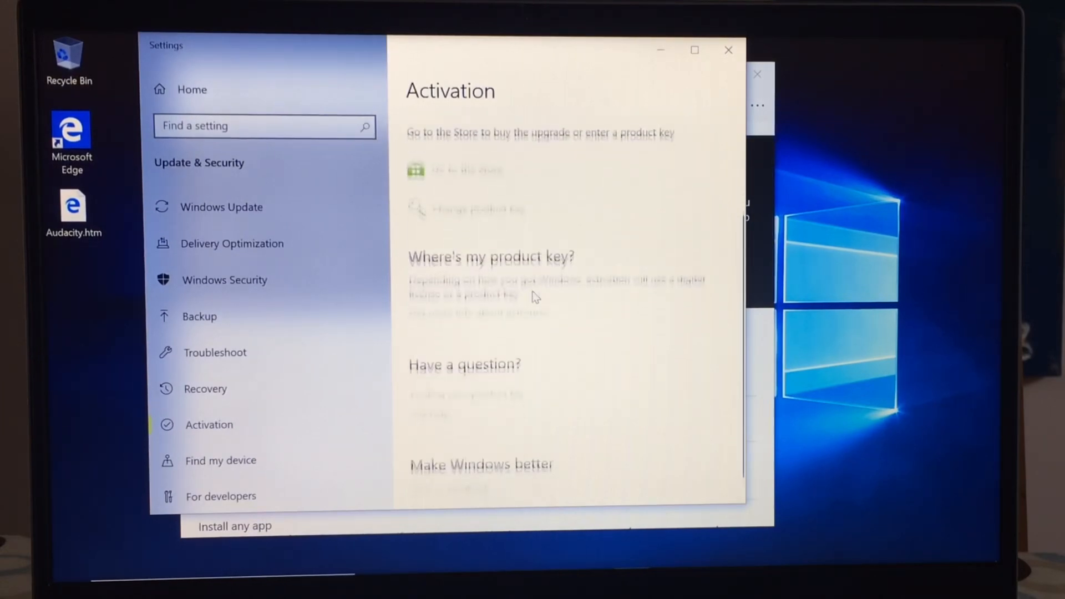
{"action": "scroll", "scroll_direction": "up", "scroll_amount": 3}
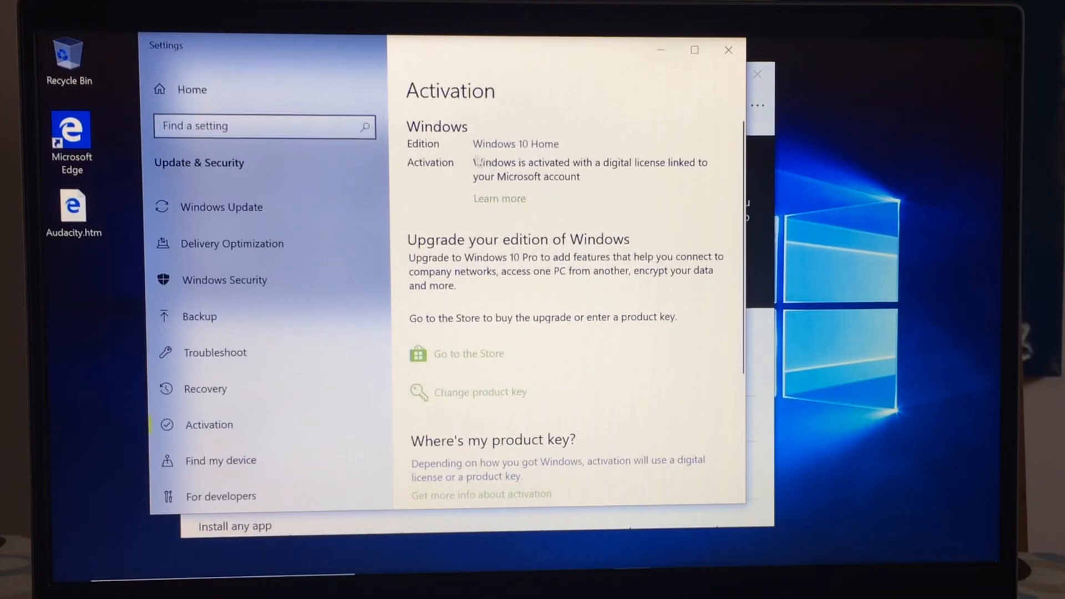
{"action": "mouse_move", "coordinate": [574, 193]}
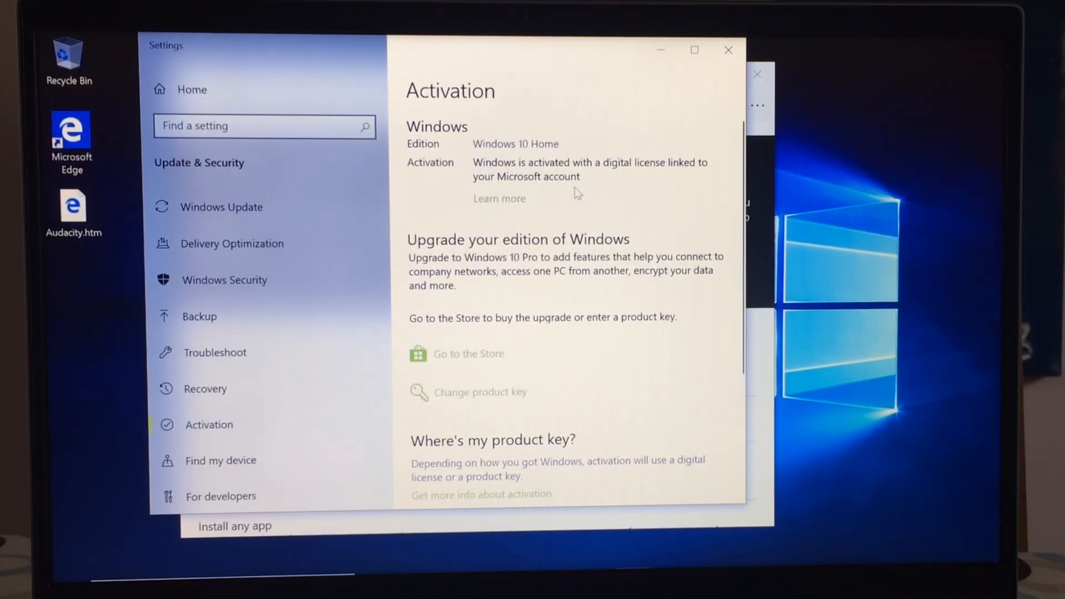
{"action": "mouse_move", "coordinate": [715, 88]}
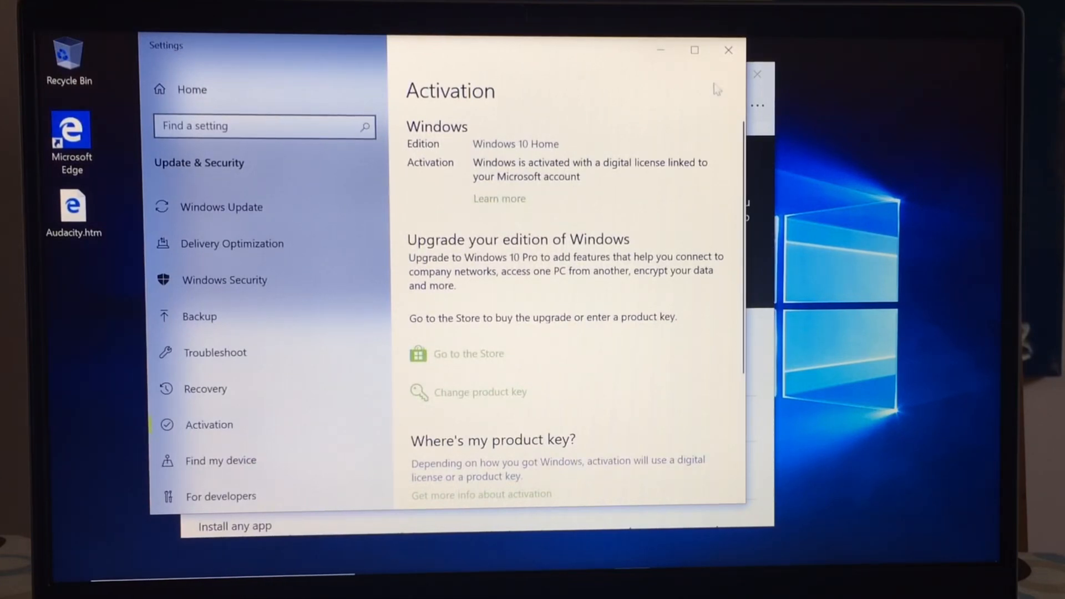
{"action": "mouse_move", "coordinate": [729, 50]}
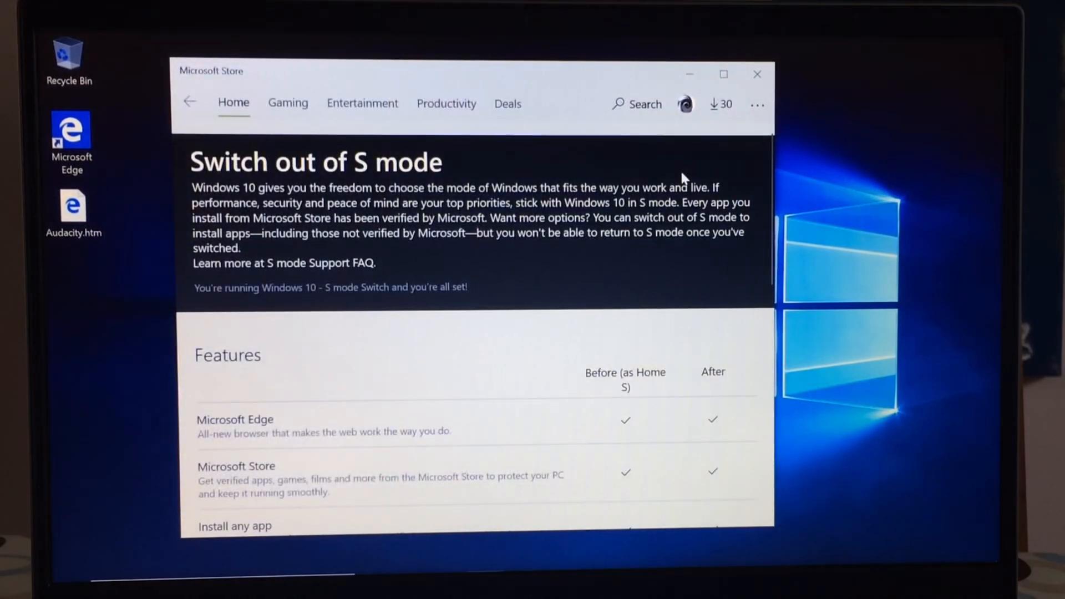
{"action": "left_click", "coordinate": [756, 74]}
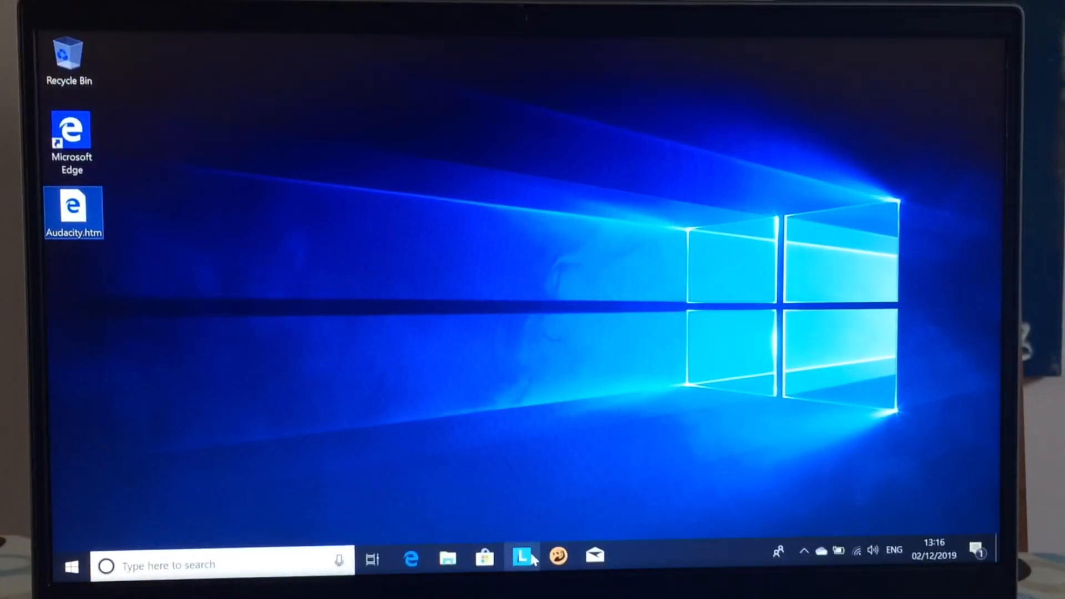
- Search Bing for 'bbc' in Edge, open the BBC homepage, then close Edge
{"action": "left_click", "coordinate": [409, 559]}
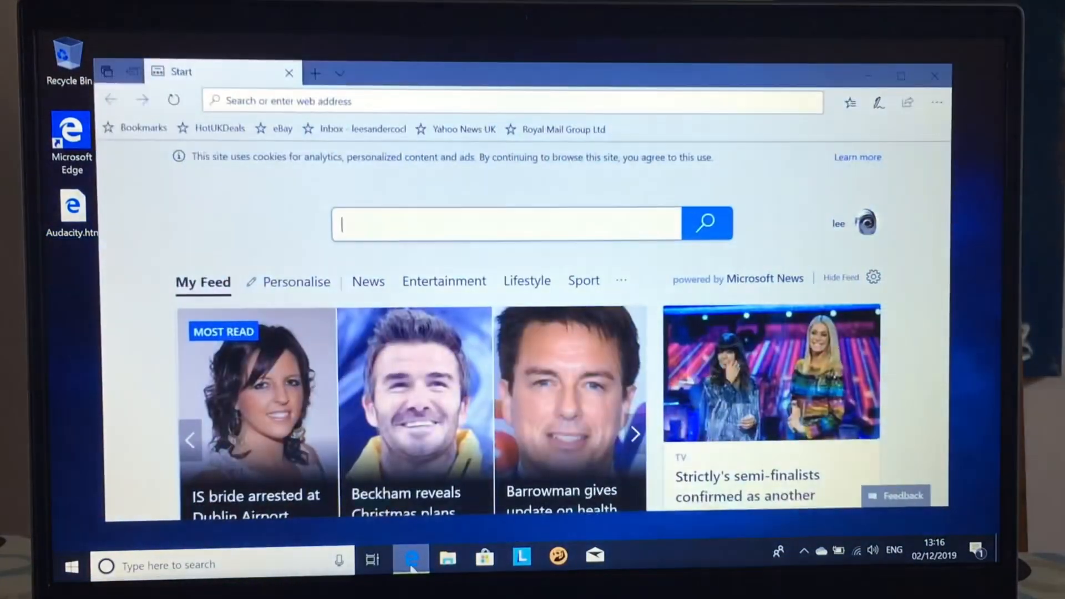
{"action": "type", "text": "bbc"}
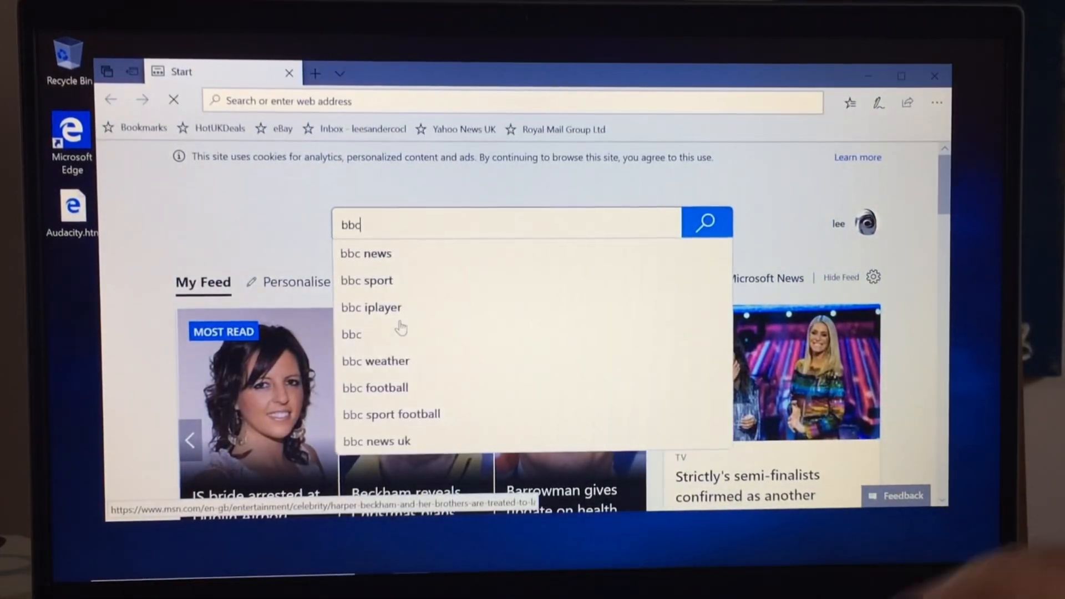
{"action": "left_click", "coordinate": [705, 222]}
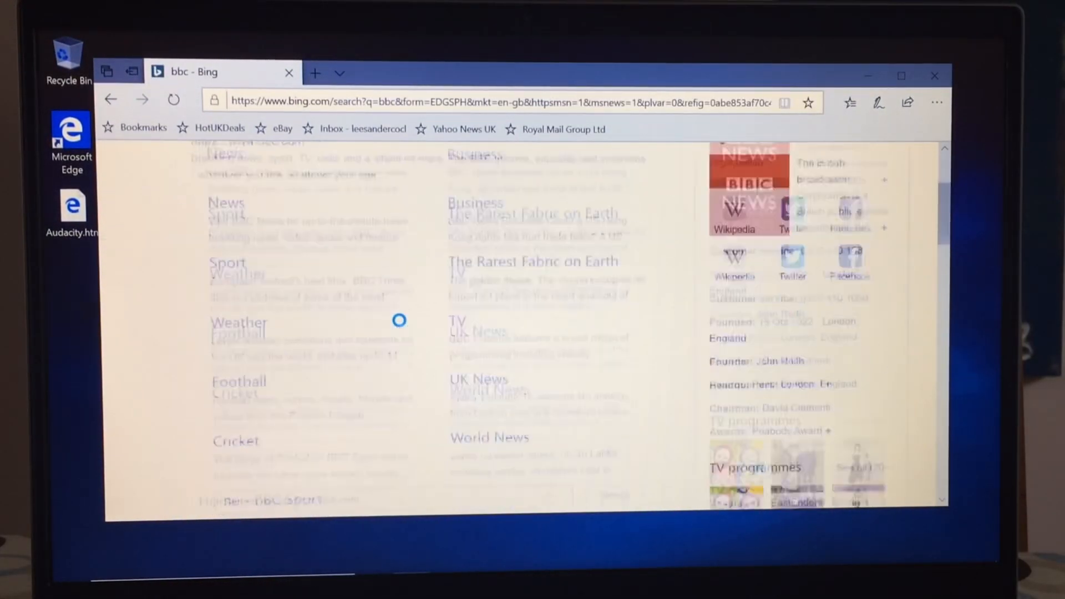
{"action": "scroll", "scroll_direction": "down", "scroll_amount": 3}
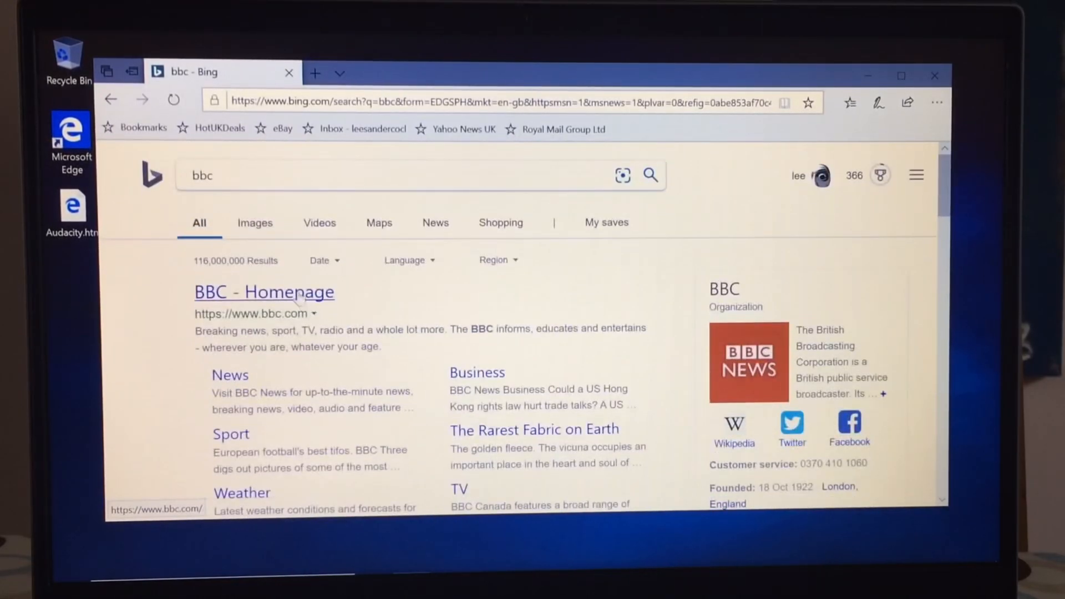
{"action": "left_click", "coordinate": [263, 291]}
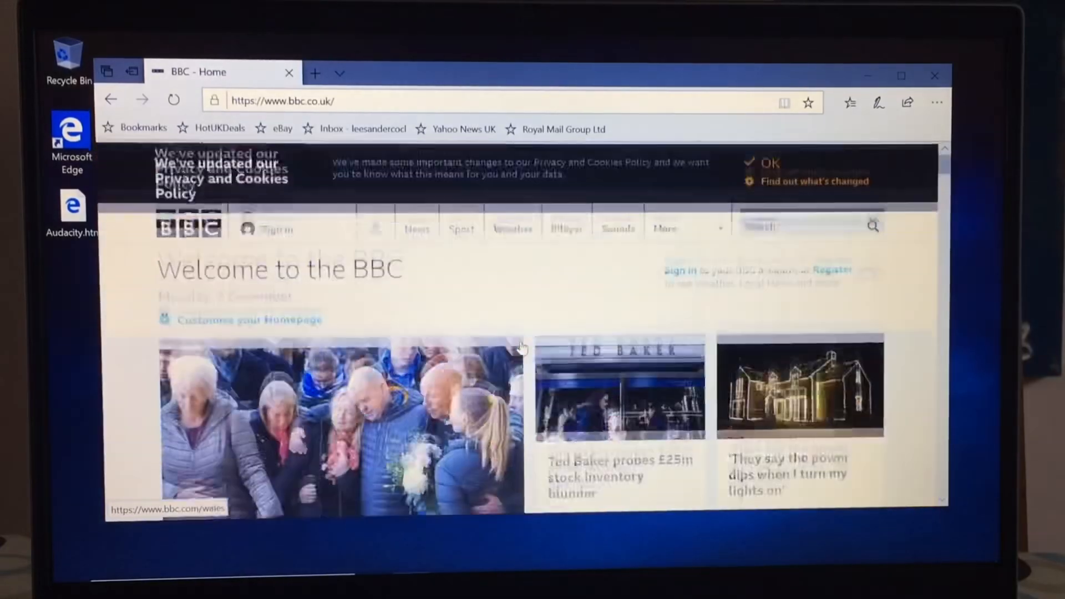
{"action": "left_click", "coordinate": [933, 75]}
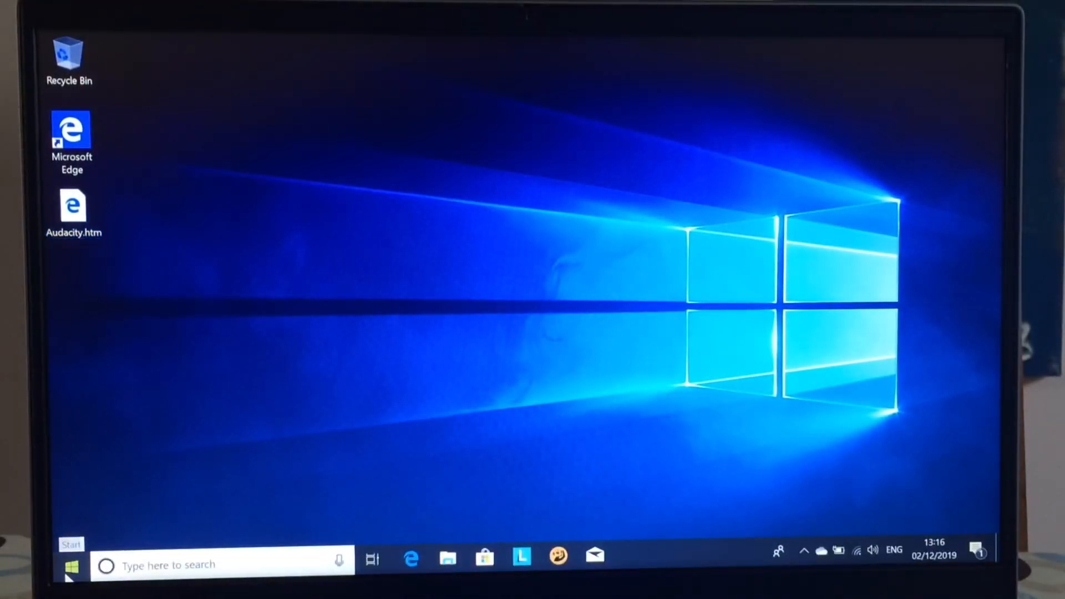
- Restart the laptop from the Start menu's Power options
{"action": "left_click", "coordinate": [70, 564]}
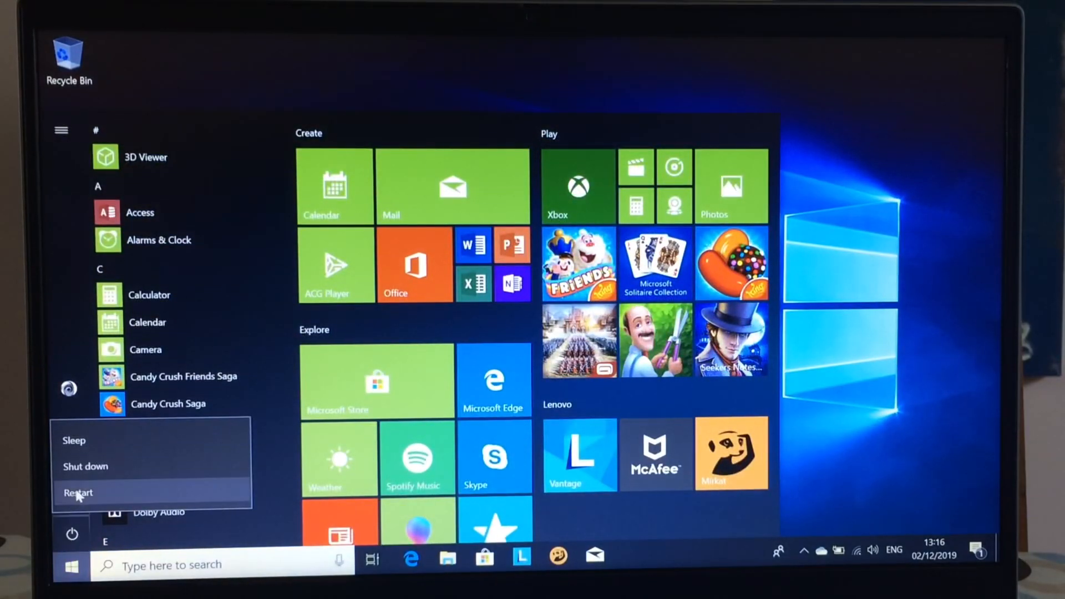
{"action": "left_click", "coordinate": [77, 492]}
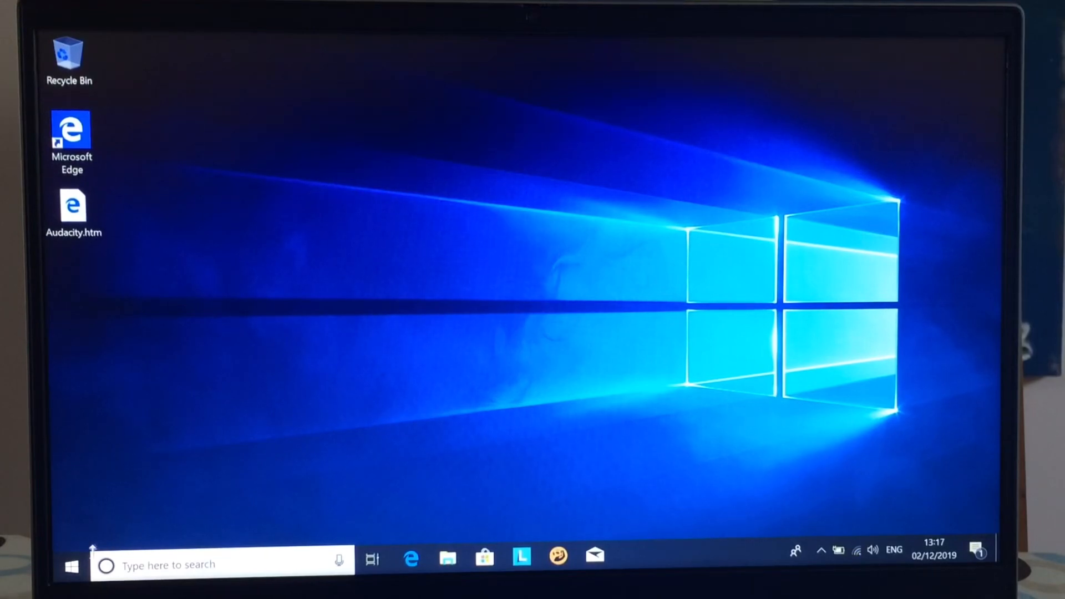
- Check the About page's Windows specifications show Windows 10 Home 1809, then close Settings
{"action": "right_click", "coordinate": [70, 566]}
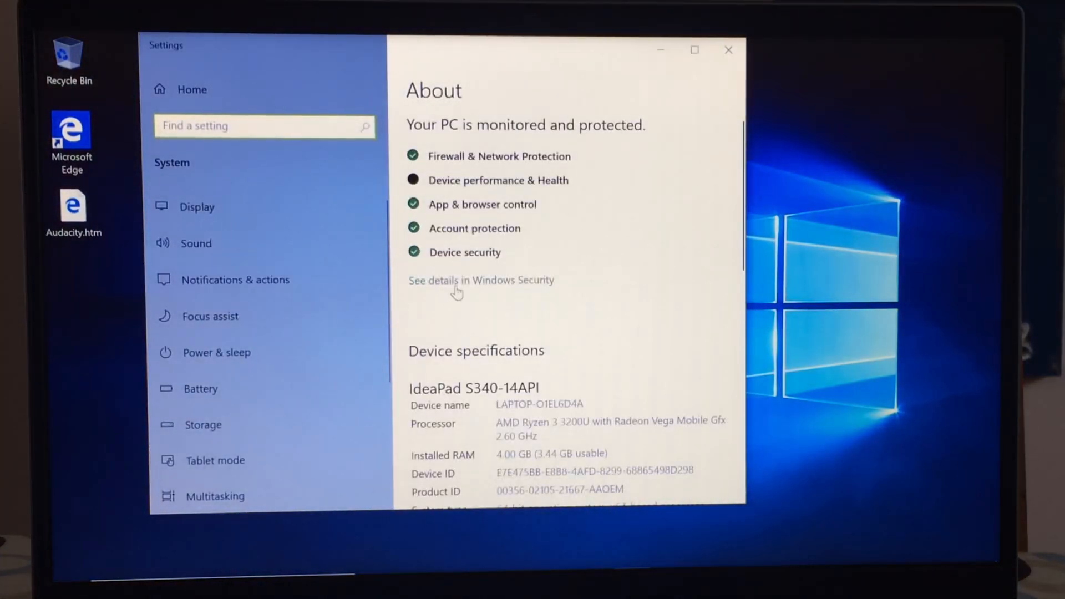
{"action": "scroll", "scroll_direction": "down", "scroll_amount": 3}
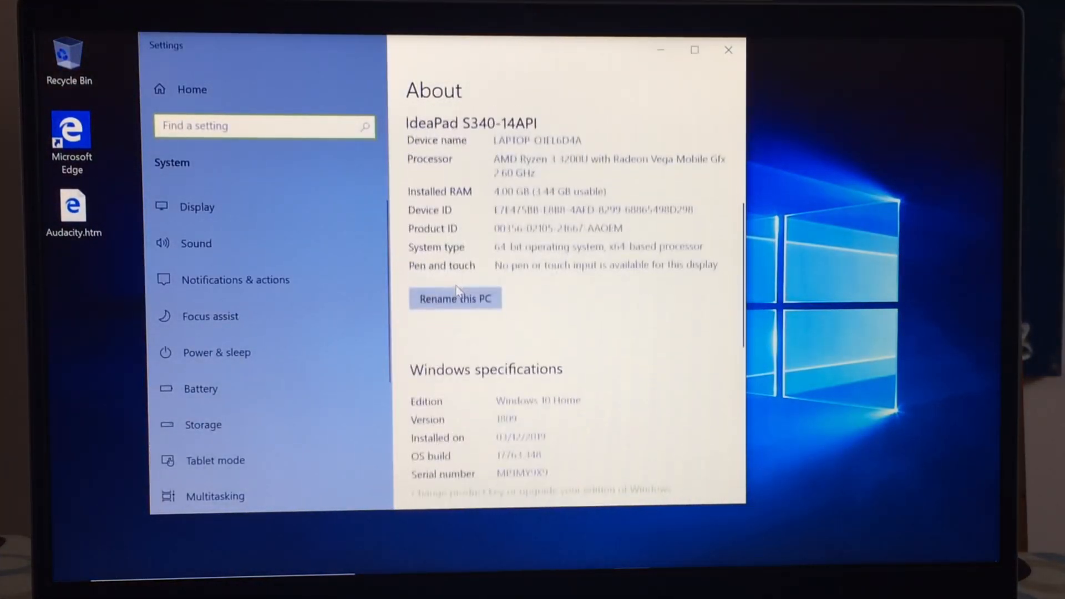
{"action": "scroll", "scroll_direction": "down", "scroll_amount": 3}
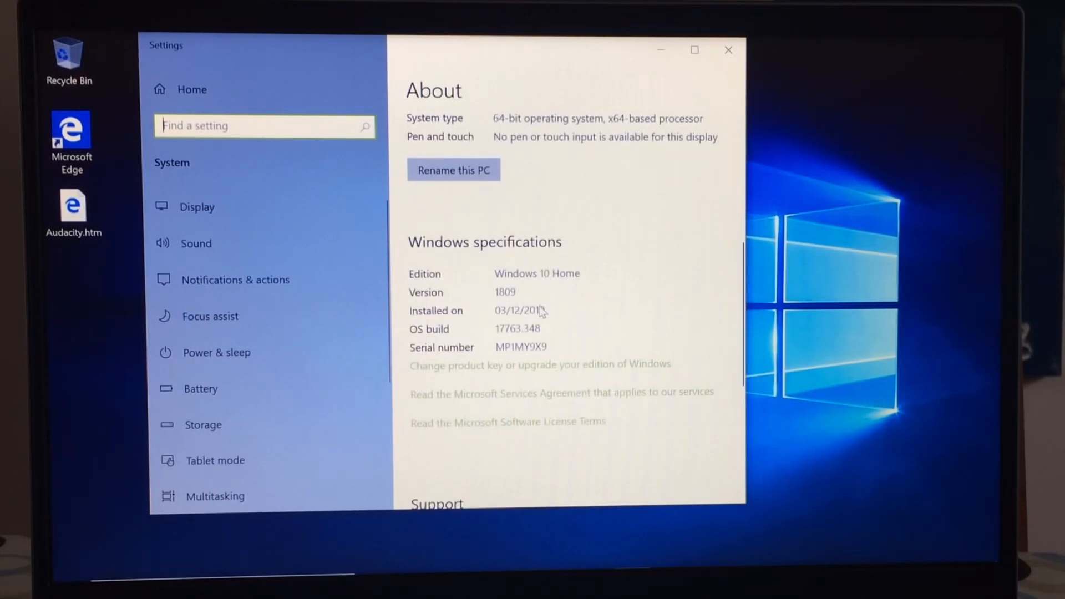
{"action": "scroll", "scroll_direction": "down", "scroll_amount": 3}
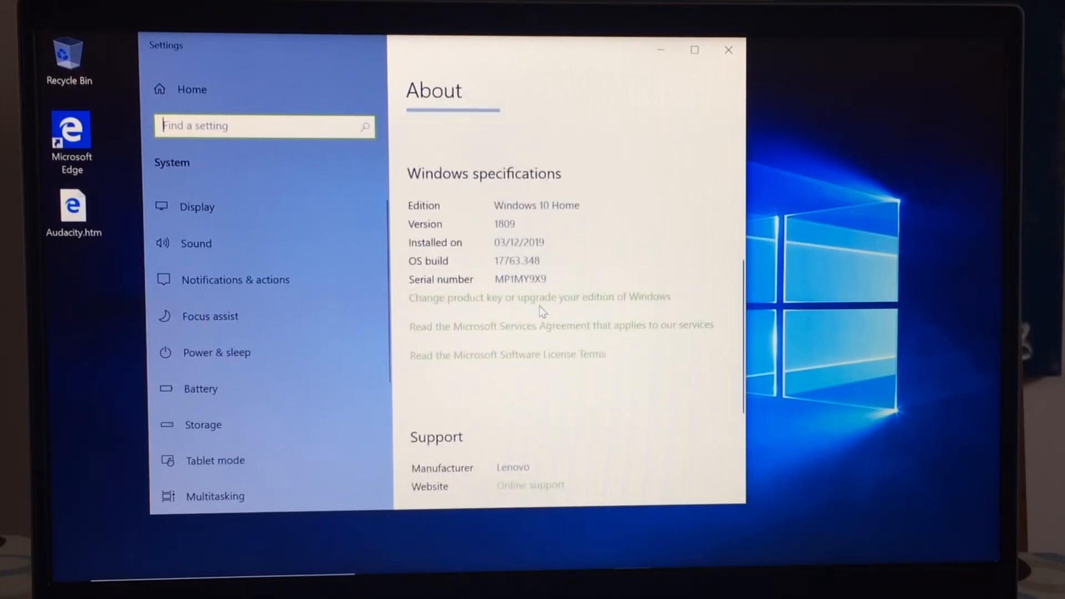
{"action": "left_click", "coordinate": [729, 50]}
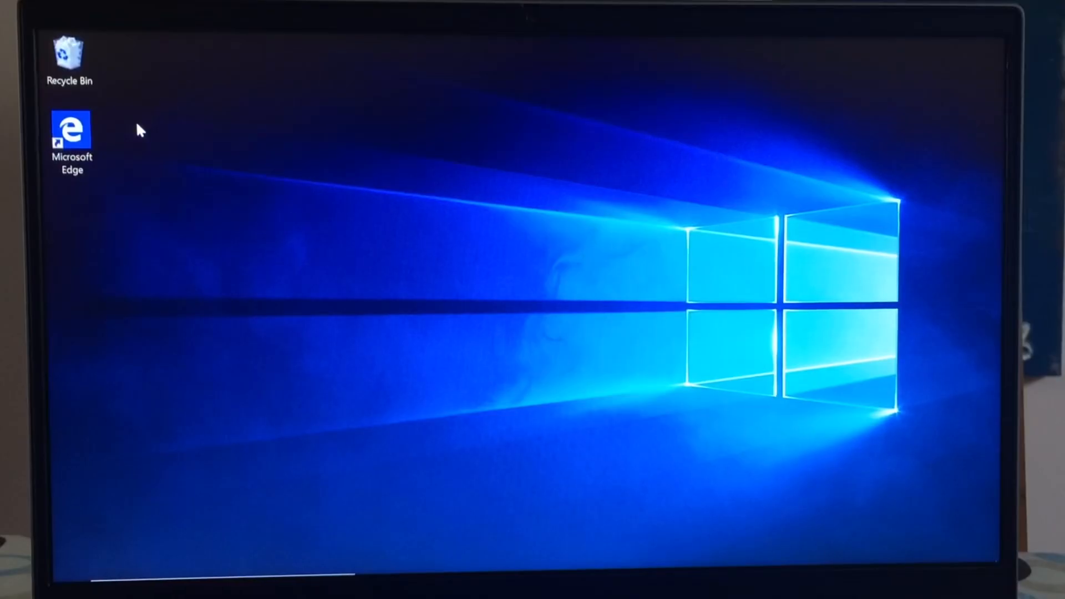
- Search the web for 'audacity' in Edge and open the official audacityteam.org site
{"action": "double_click", "coordinate": [70, 132]}
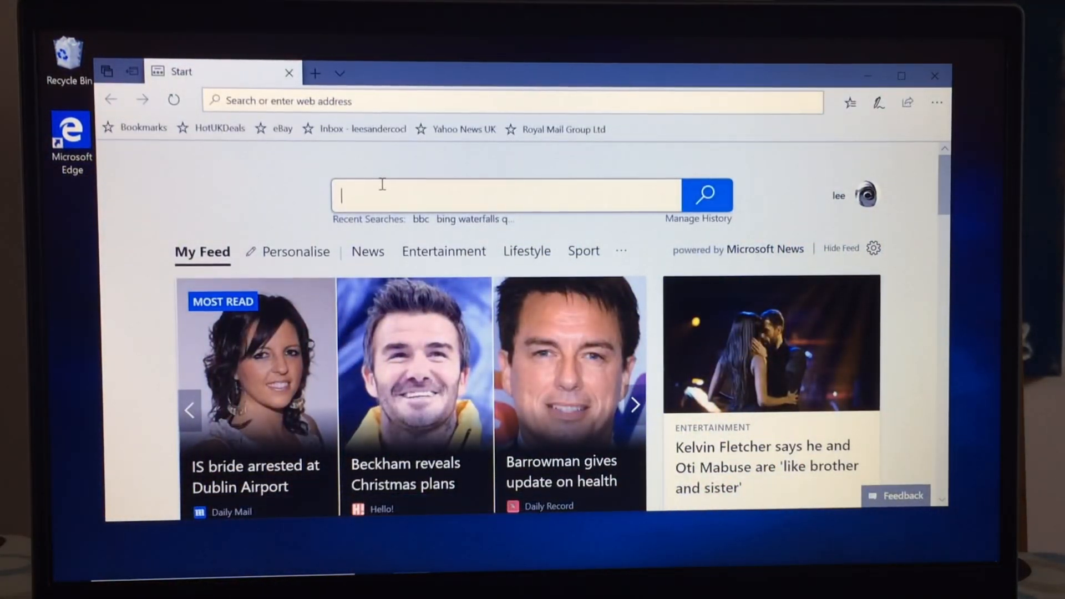
{"action": "type", "text": "audac"}
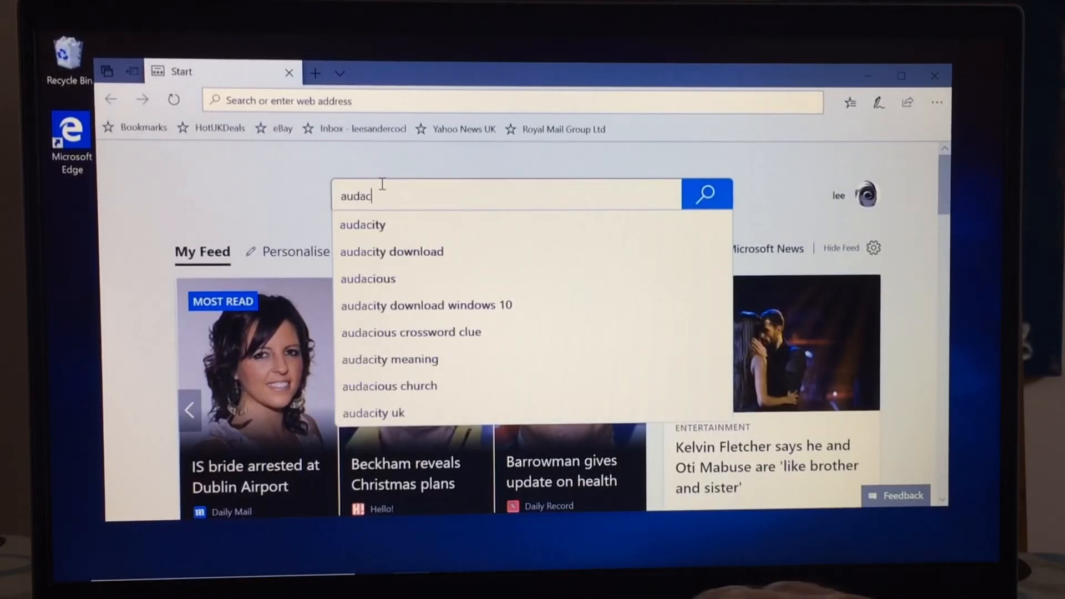
{"action": "left_click", "coordinate": [362, 224]}
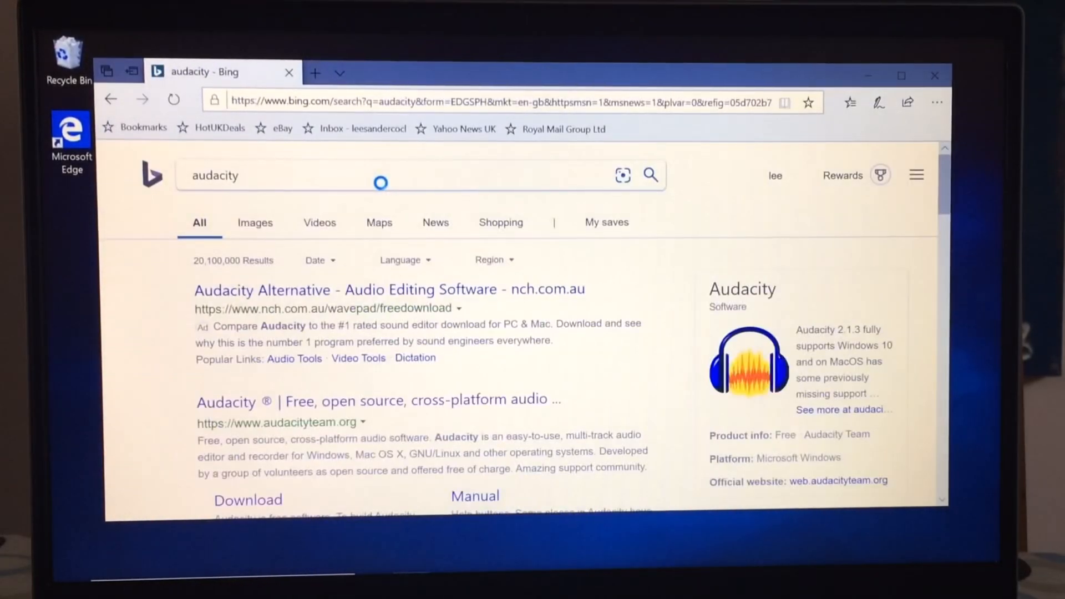
{"action": "scroll", "scroll_direction": "down", "scroll_amount": 3}
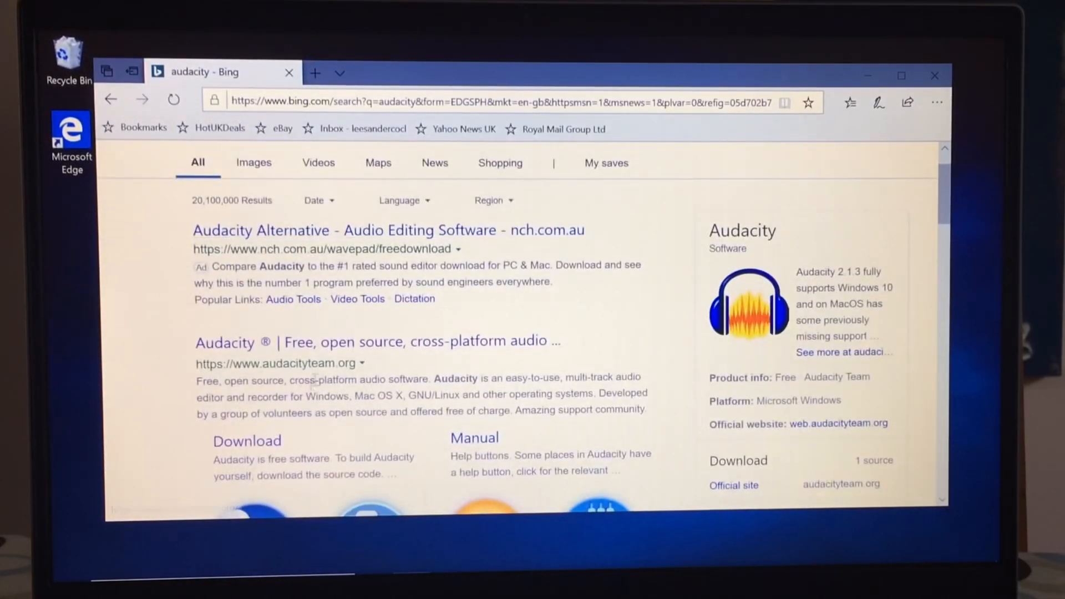
{"action": "left_click", "coordinate": [246, 441]}
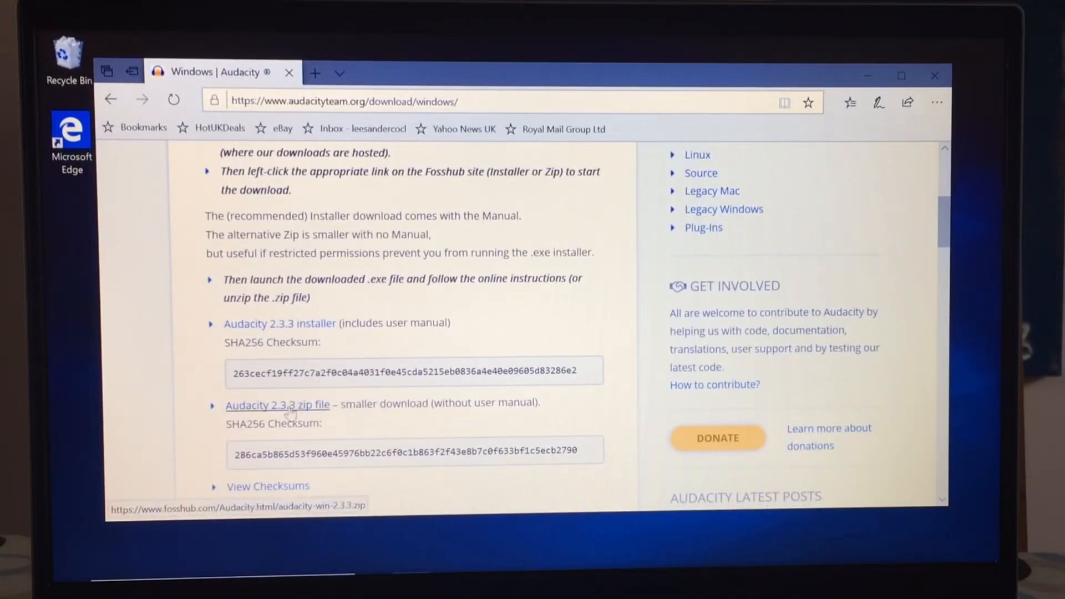
- Download the Audacity Windows Installer from the Fosshub download page
{"action": "left_click", "coordinate": [277, 404]}
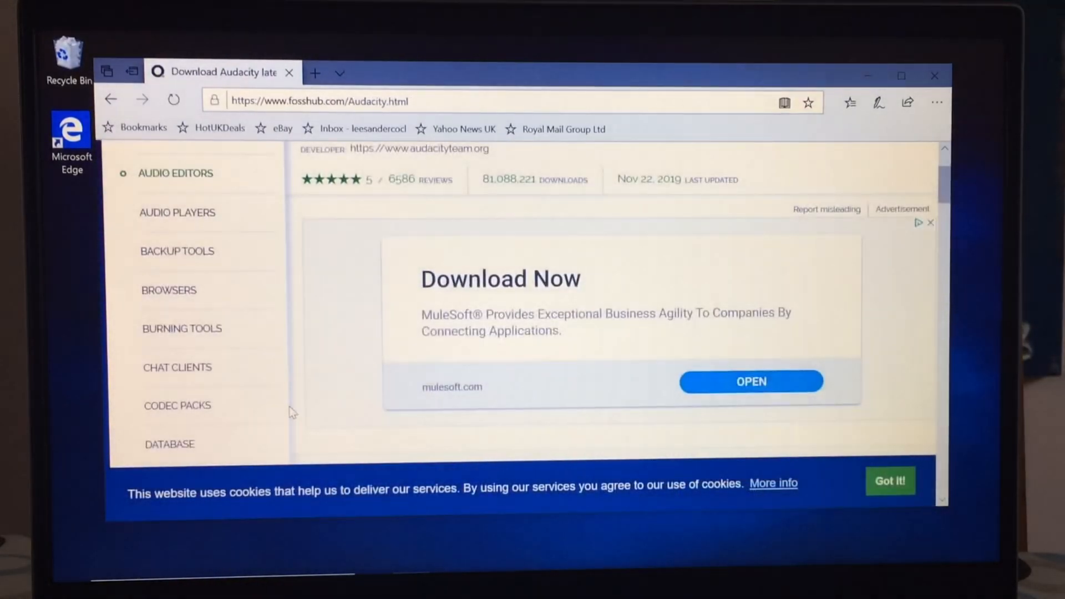
{"action": "scroll", "scroll_direction": "down", "scroll_amount": 3}
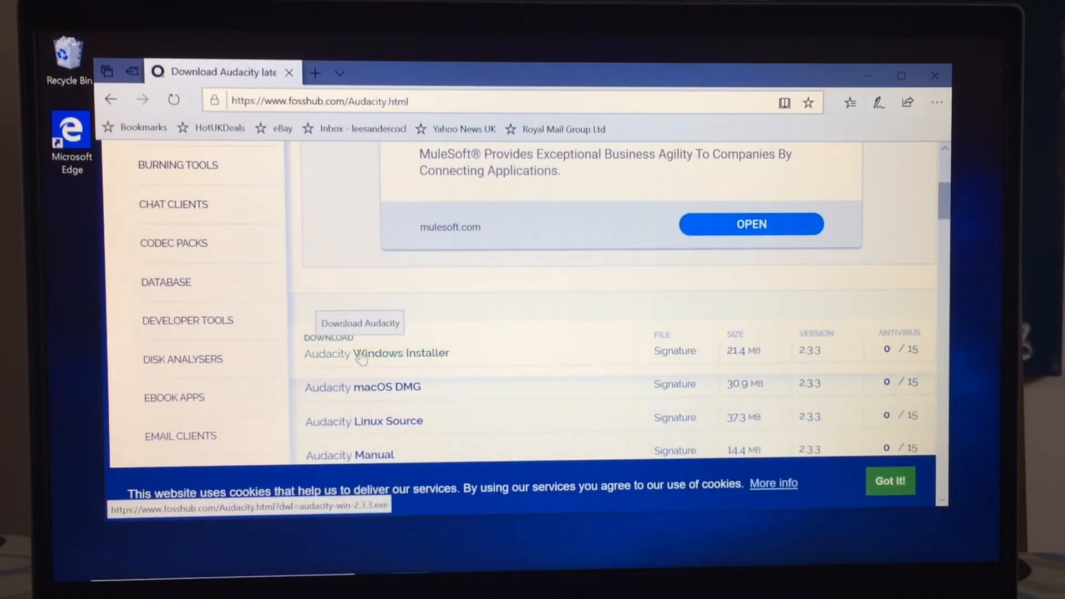
{"action": "left_click", "coordinate": [375, 352]}
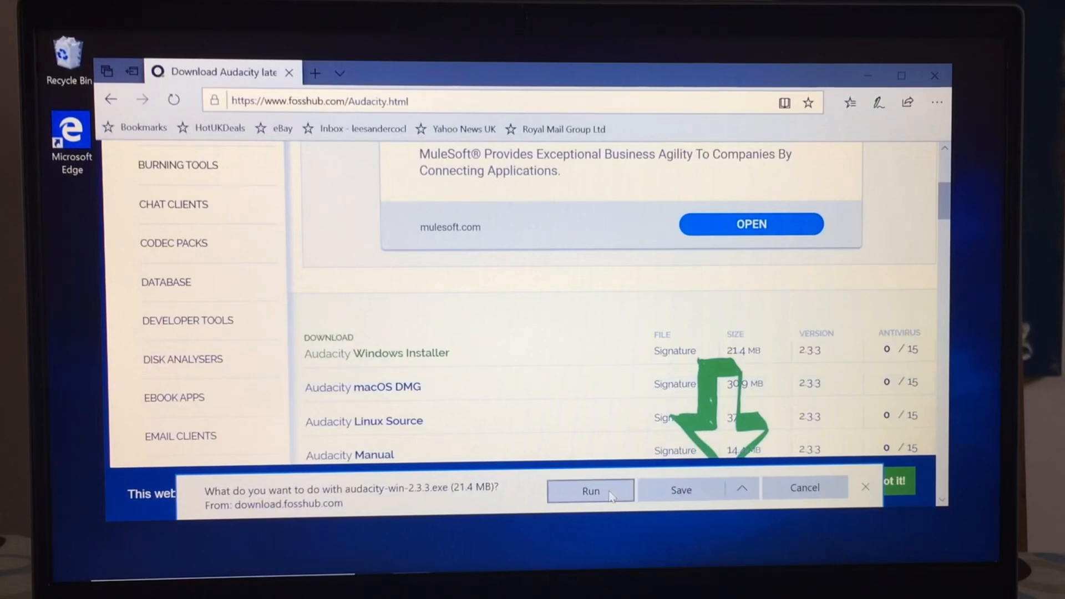
- Run audacity-win-2.3.3.exe, approve User Account Control, and accept the cookie notice
{"action": "left_click", "coordinate": [590, 490]}
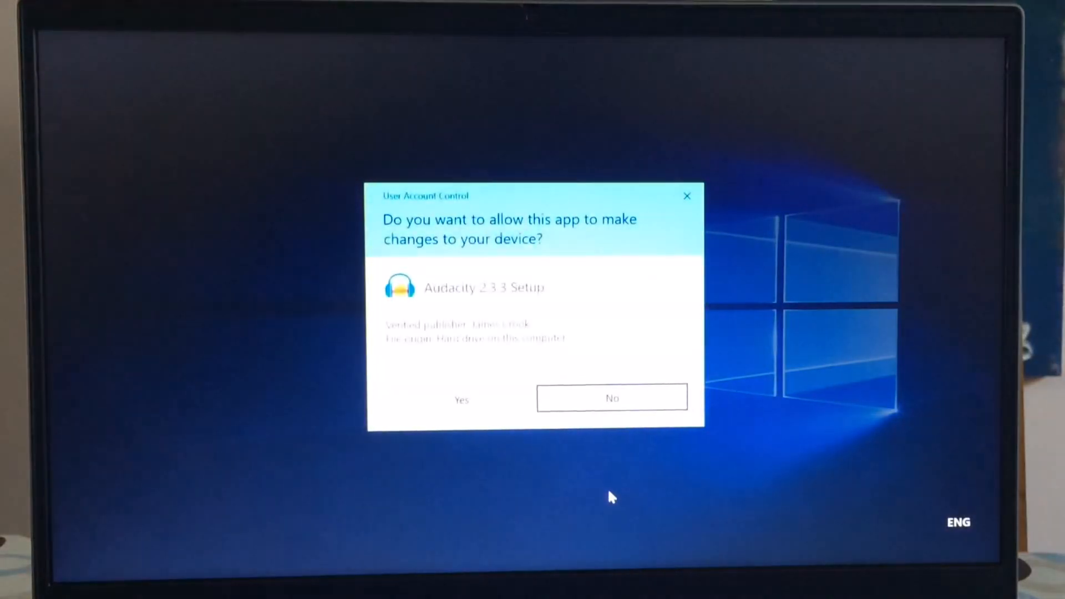
{"action": "left_click", "coordinate": [461, 399]}
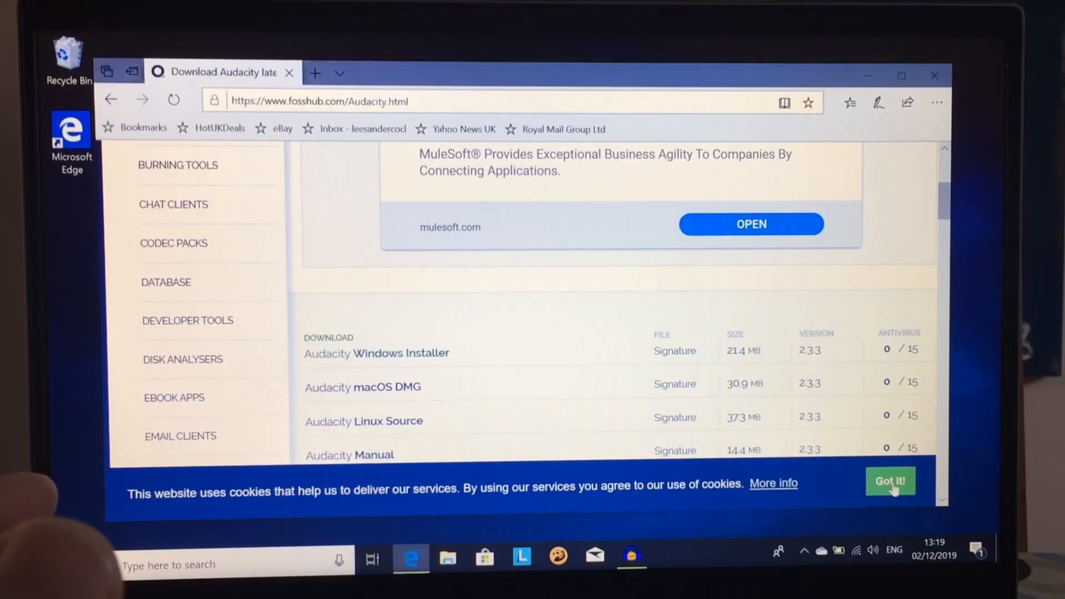
{"action": "left_click", "coordinate": [890, 480]}
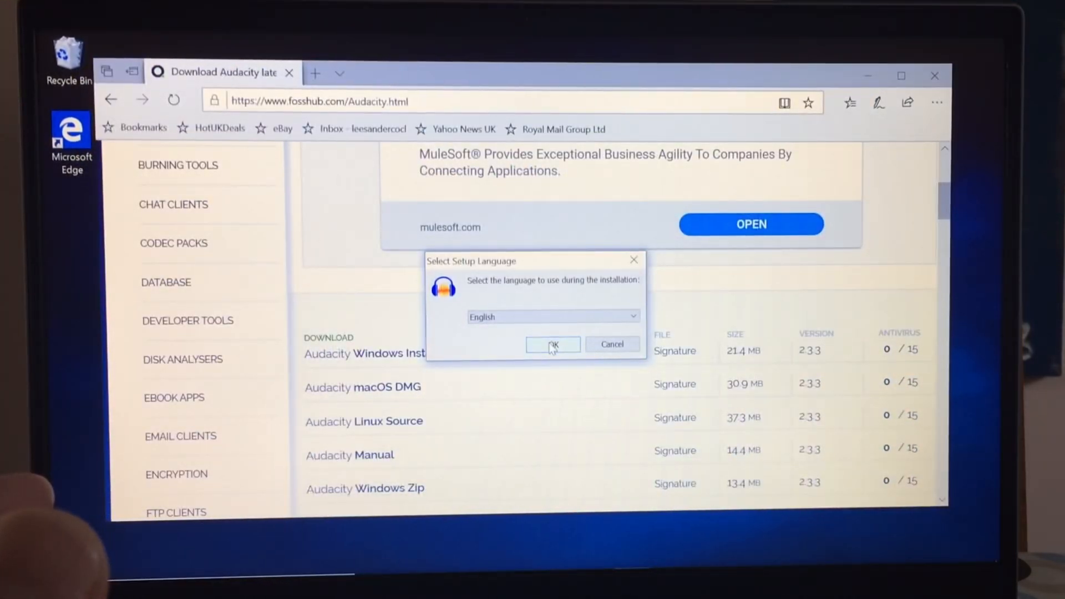
- Run Audacity 2.3.3 Setup through to installation with the default folder and desktop shortcut
{"action": "left_click", "coordinate": [550, 345]}
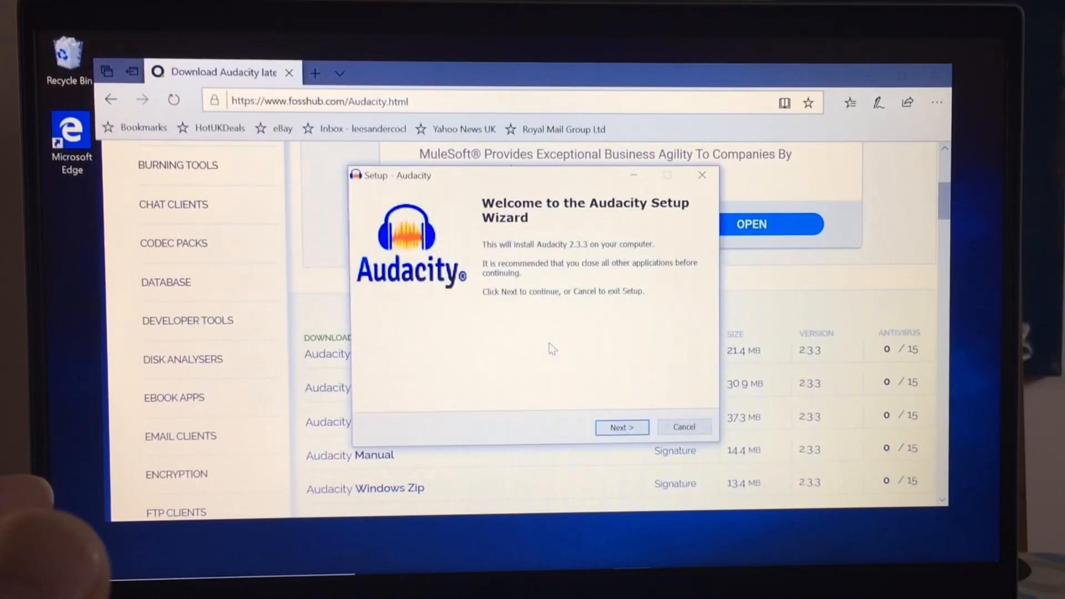
{"action": "left_click", "coordinate": [620, 427]}
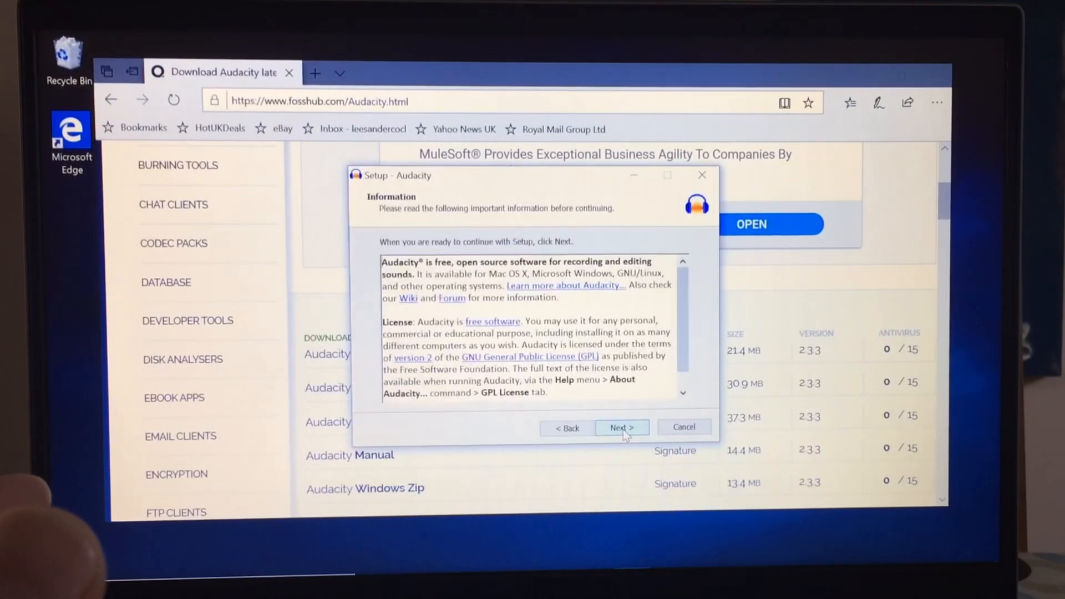
{"action": "left_click", "coordinate": [621, 427]}
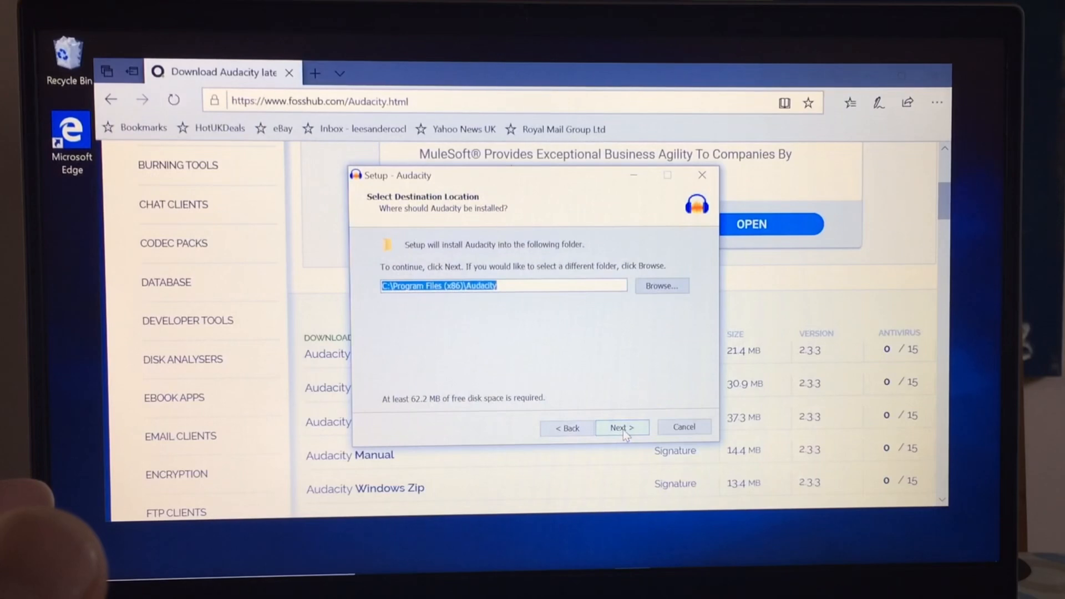
{"action": "left_click", "coordinate": [619, 427]}
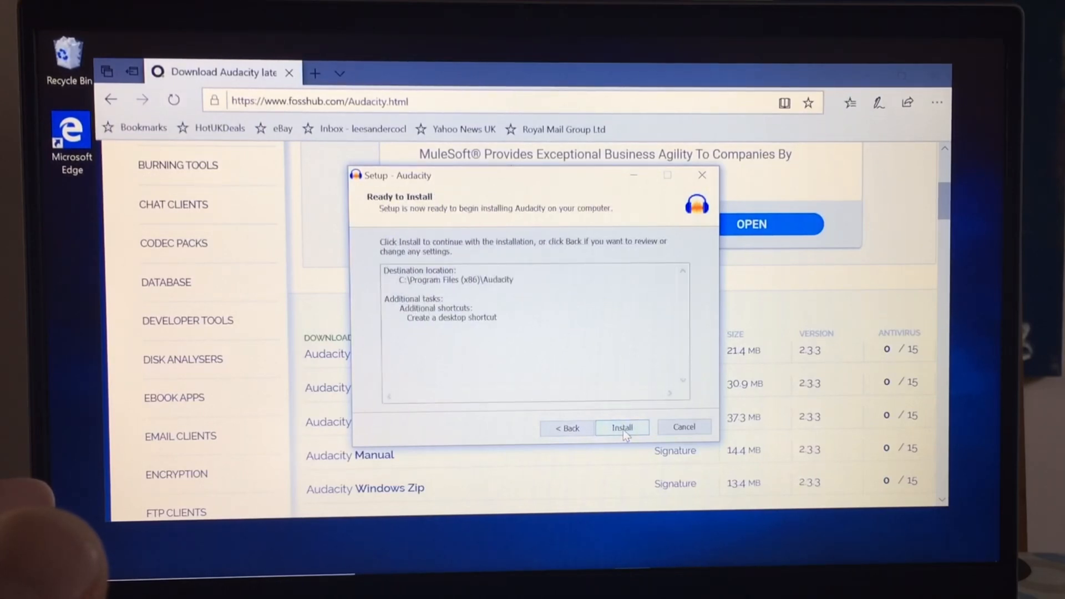
{"action": "left_click", "coordinate": [621, 427]}
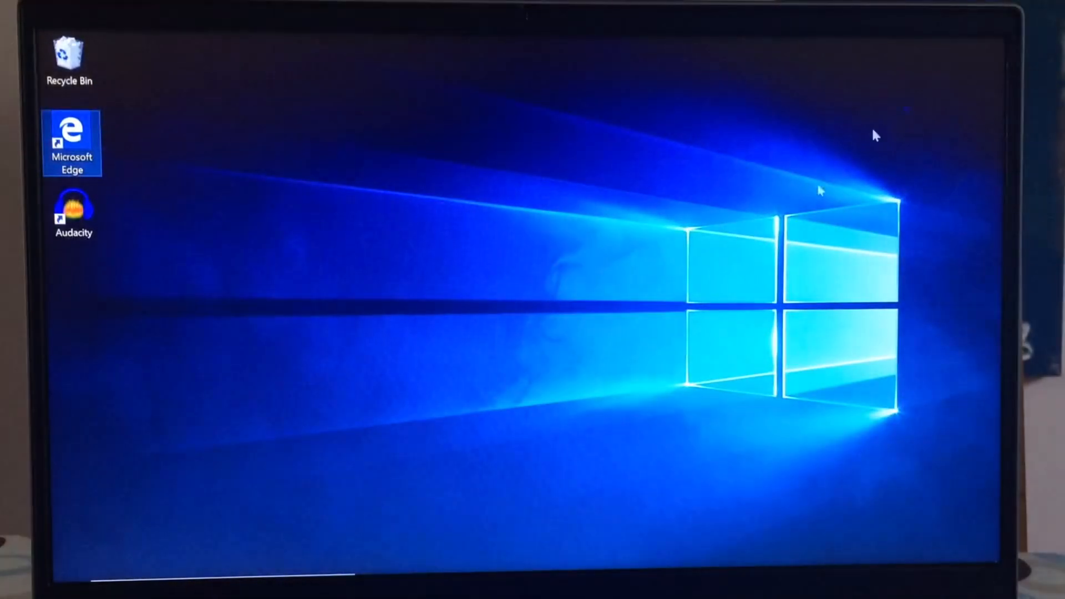
{"action": "double_click", "coordinate": [73, 207]}
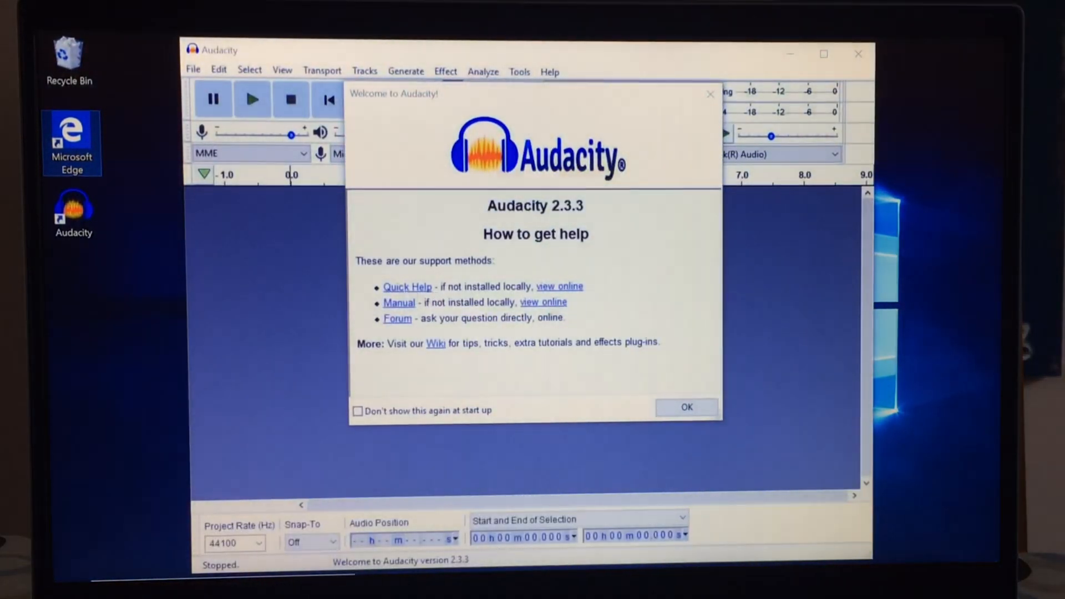
{"action": "left_click", "coordinate": [686, 407]}
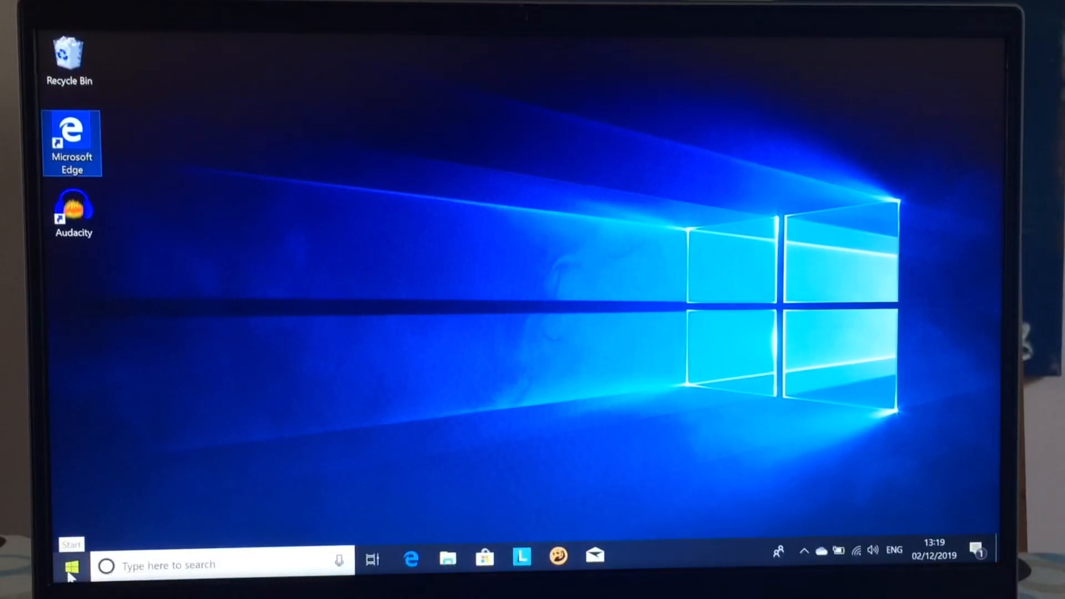
- Confirm Audacity is in the Start app list, then open the quick-link system menu
{"action": "left_click", "coordinate": [71, 565]}
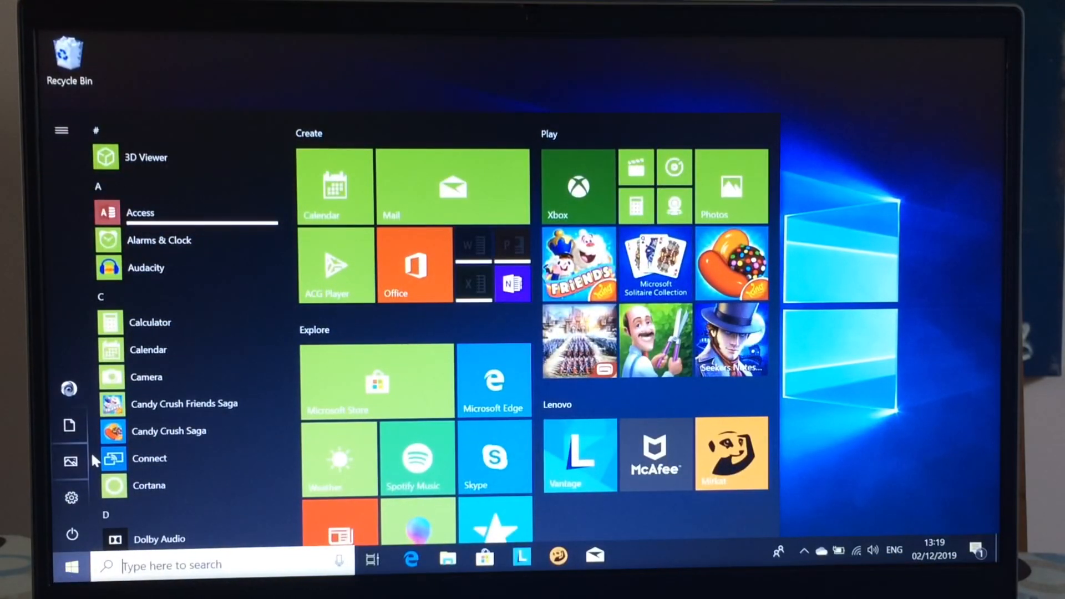
{"action": "scroll", "scroll_direction": "down", "scroll_amount": 3}
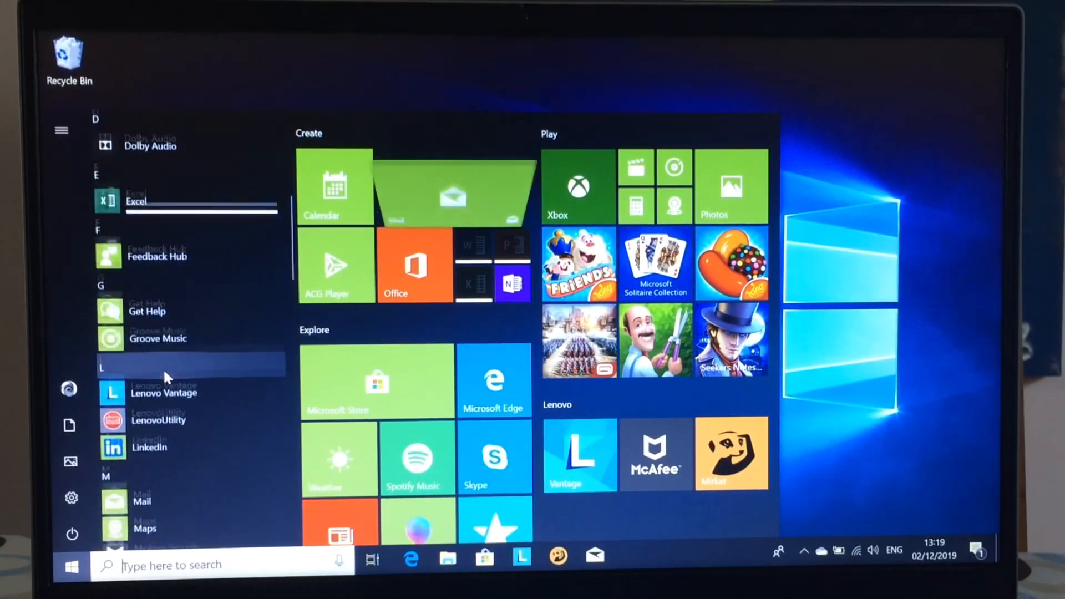
{"action": "scroll", "scroll_direction": "down", "scroll_amount": 3}
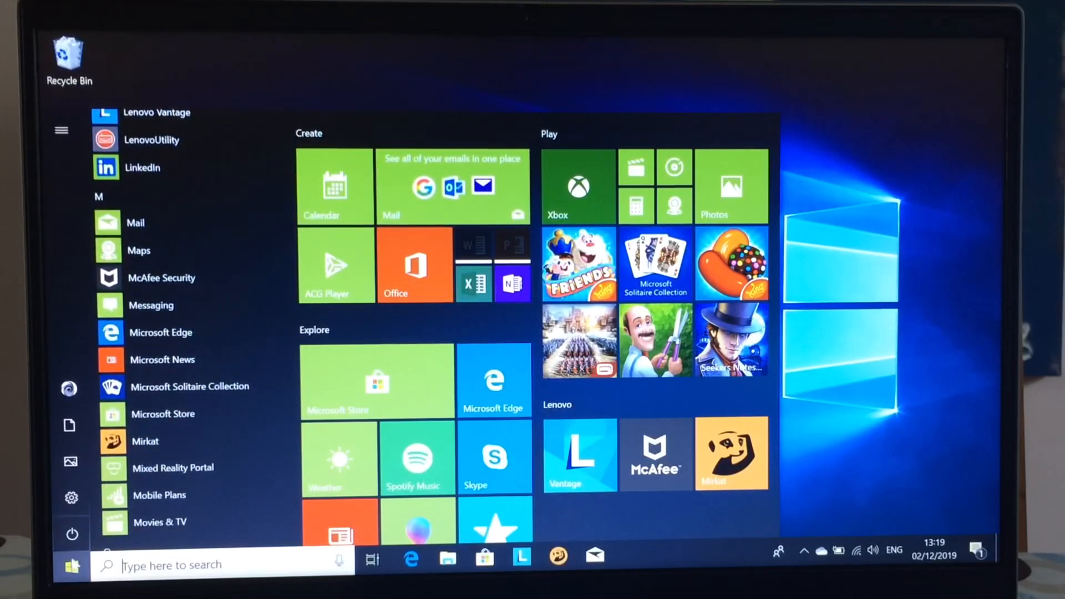
{"action": "right_click", "coordinate": [72, 566]}
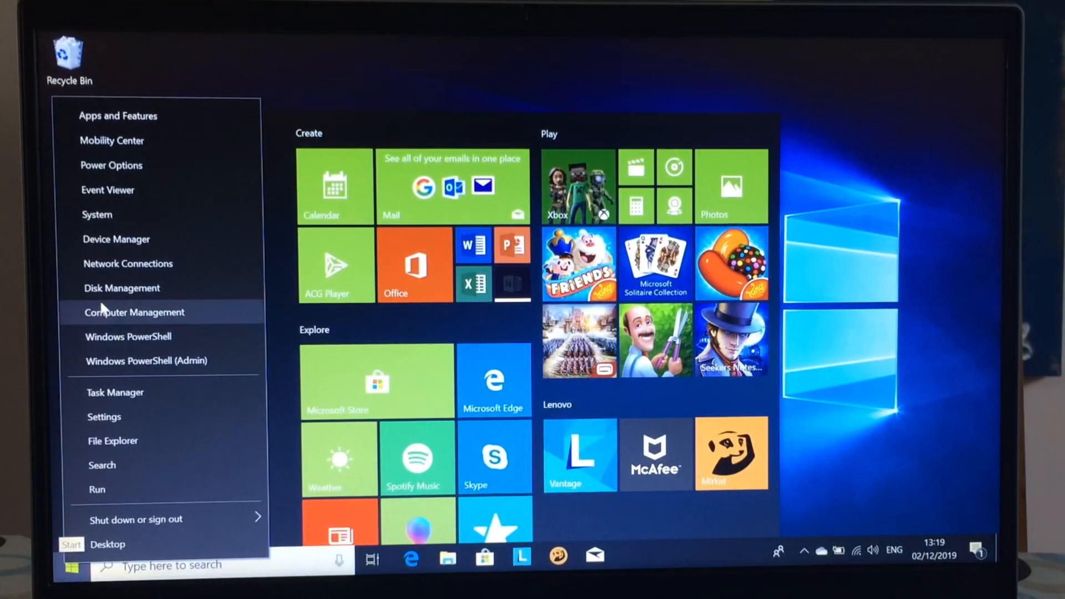
{"action": "mouse_move", "coordinate": [163, 348]}
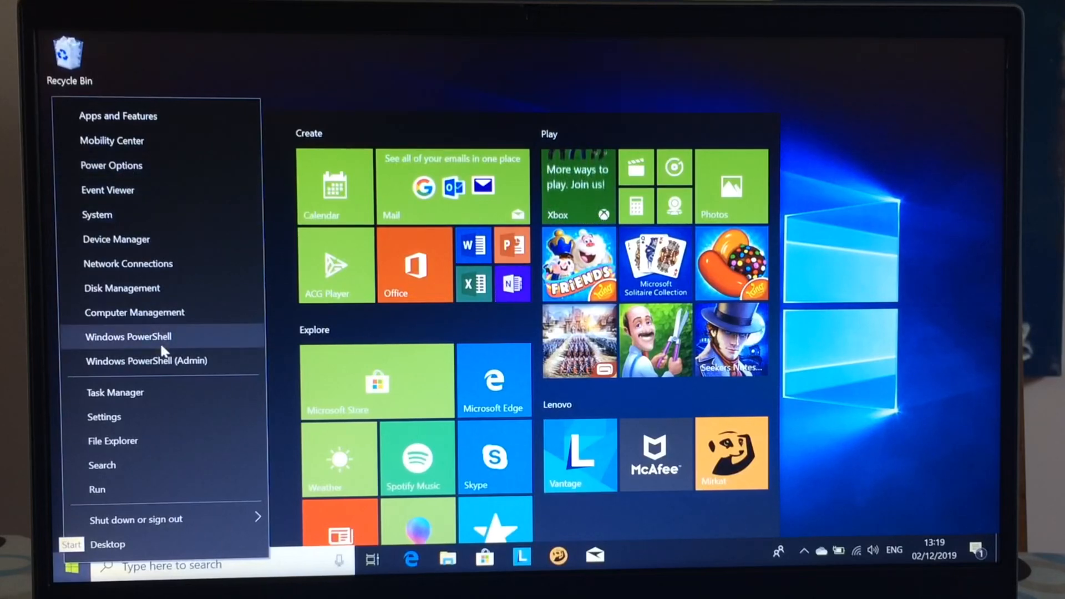
{"action": "mouse_move", "coordinate": [128, 264]}
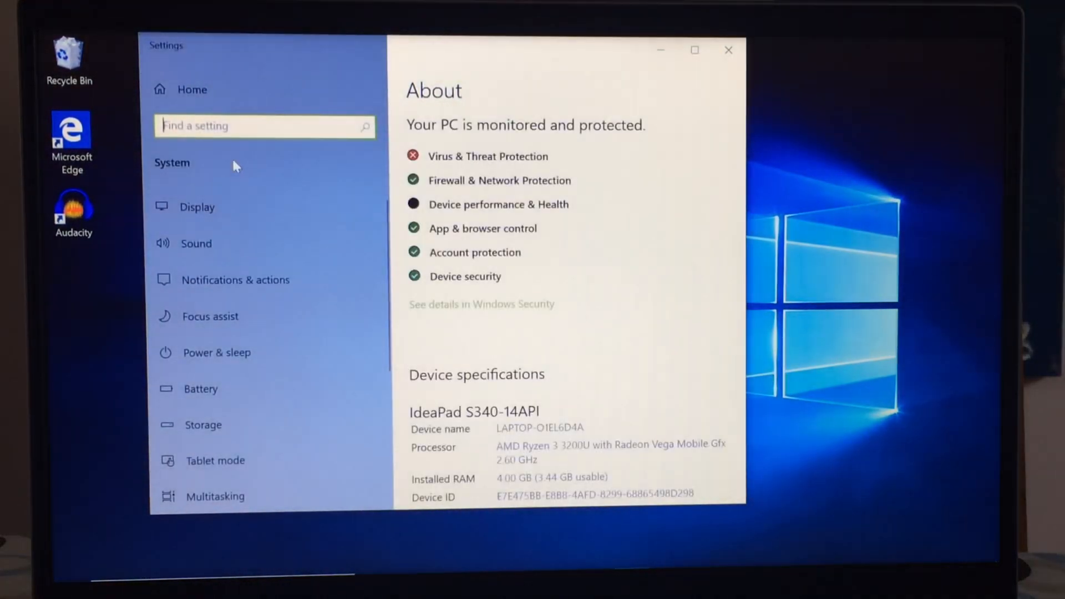
- Search Settings for 'programs' to reach the installed apps list
{"action": "type", "text": "prog"}
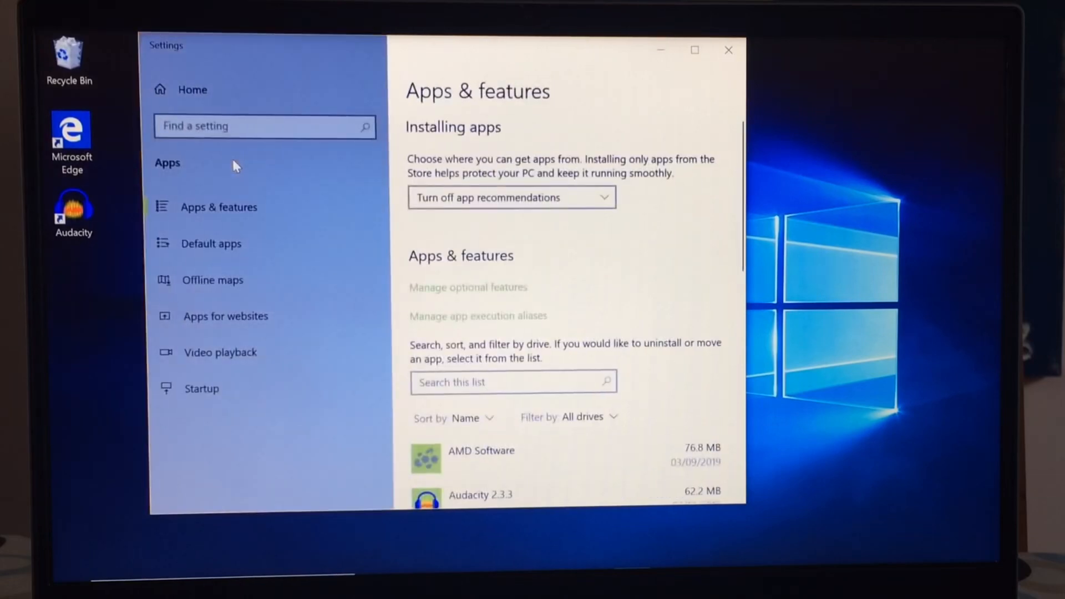
{"action": "scroll", "scroll_direction": "down", "scroll_amount": 3}
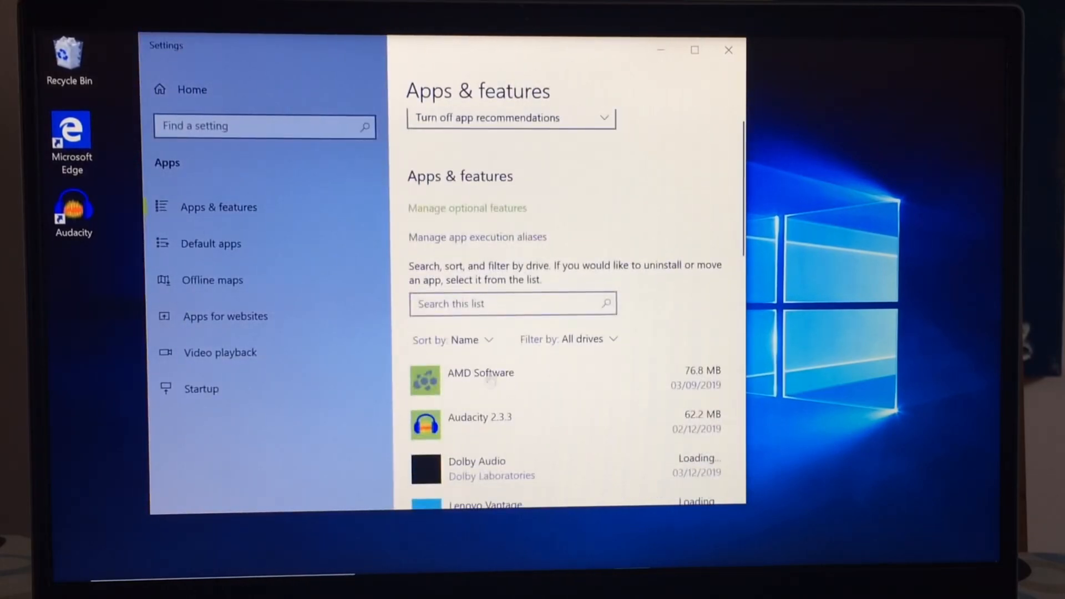
{"action": "scroll", "scroll_direction": "up", "scroll_amount": 3}
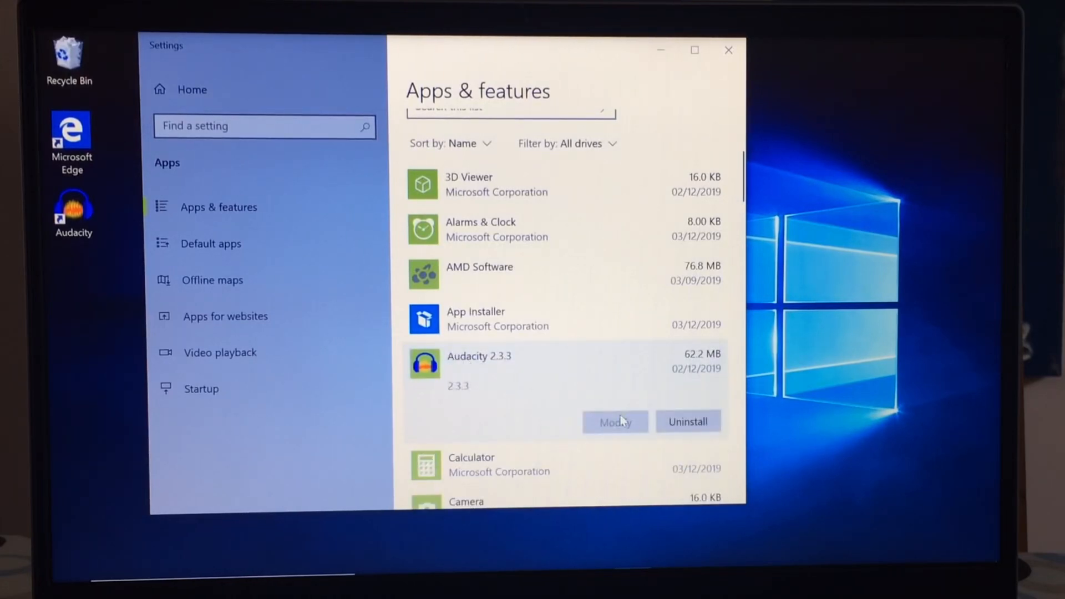
- Uninstall Audacity 2.3.3 completely, approving every prompt, then close Settings
{"action": "left_click", "coordinate": [687, 421]}
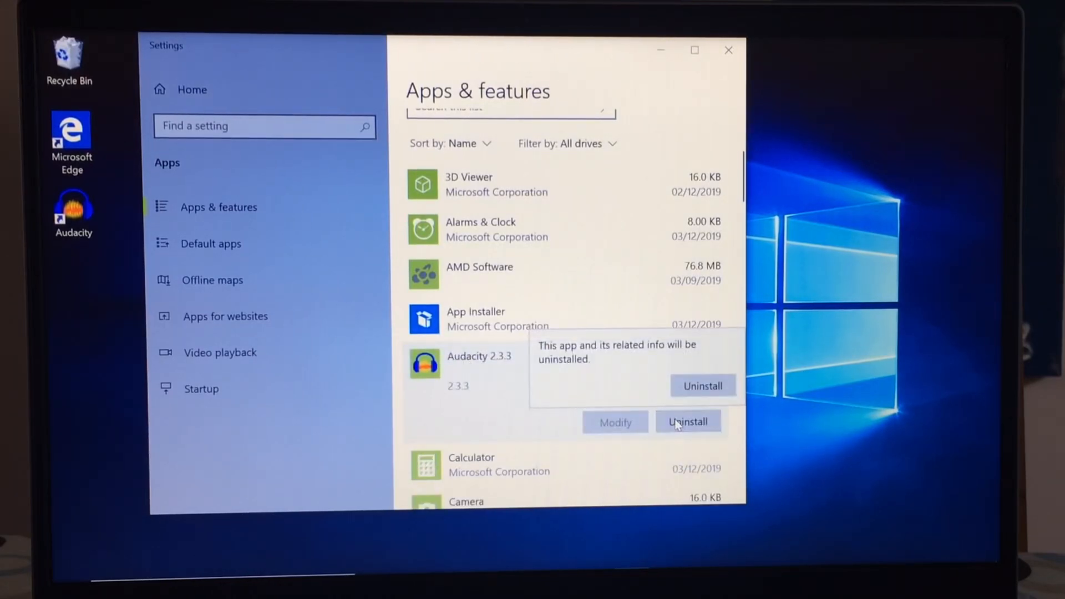
{"action": "left_click", "coordinate": [688, 422]}
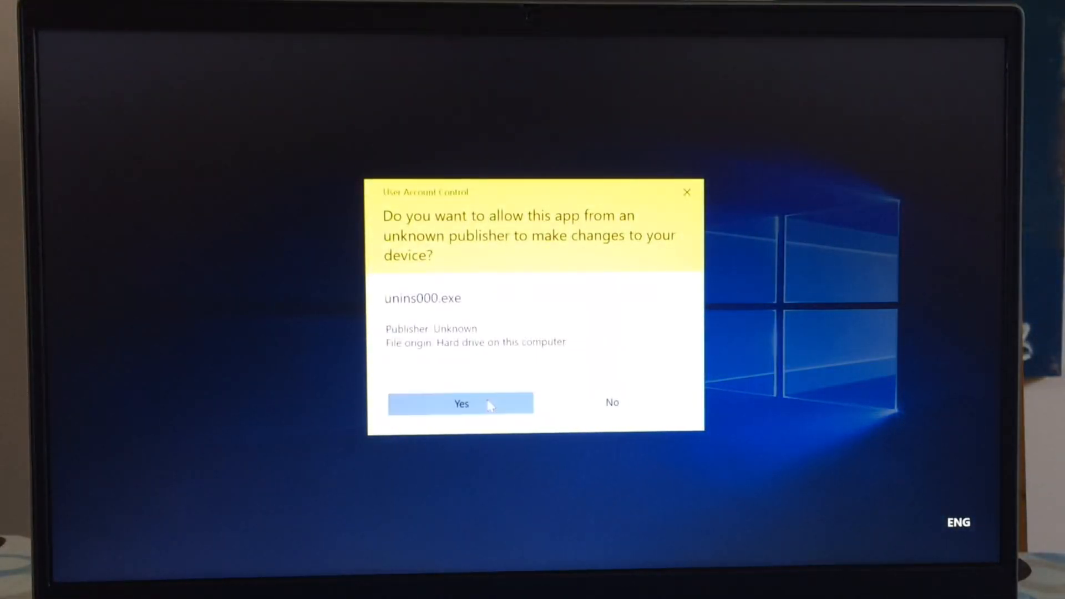
{"action": "left_click", "coordinate": [460, 403]}
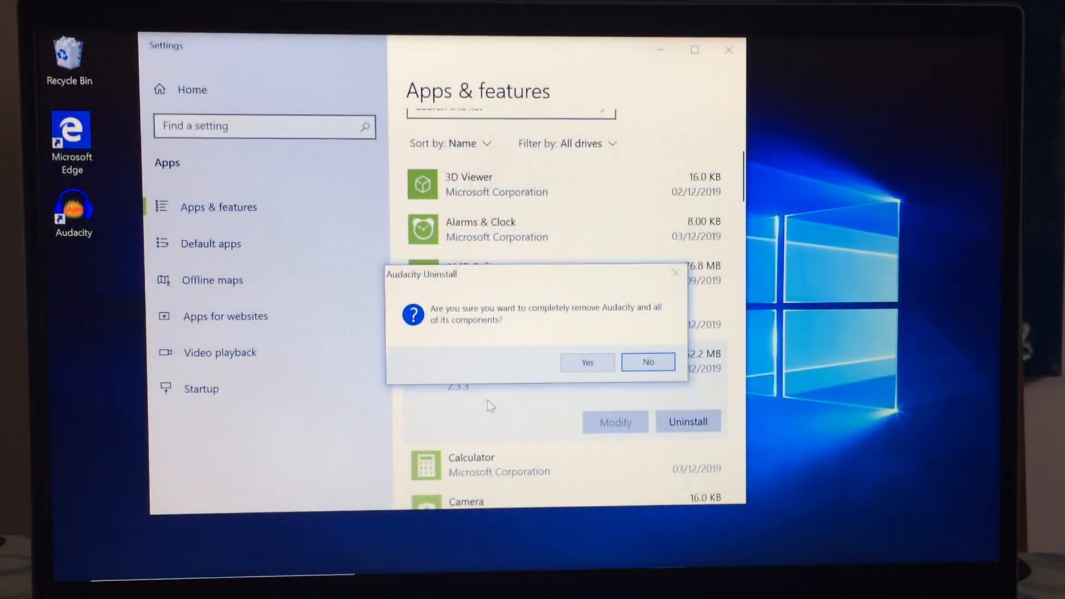
{"action": "left_click", "coordinate": [585, 361]}
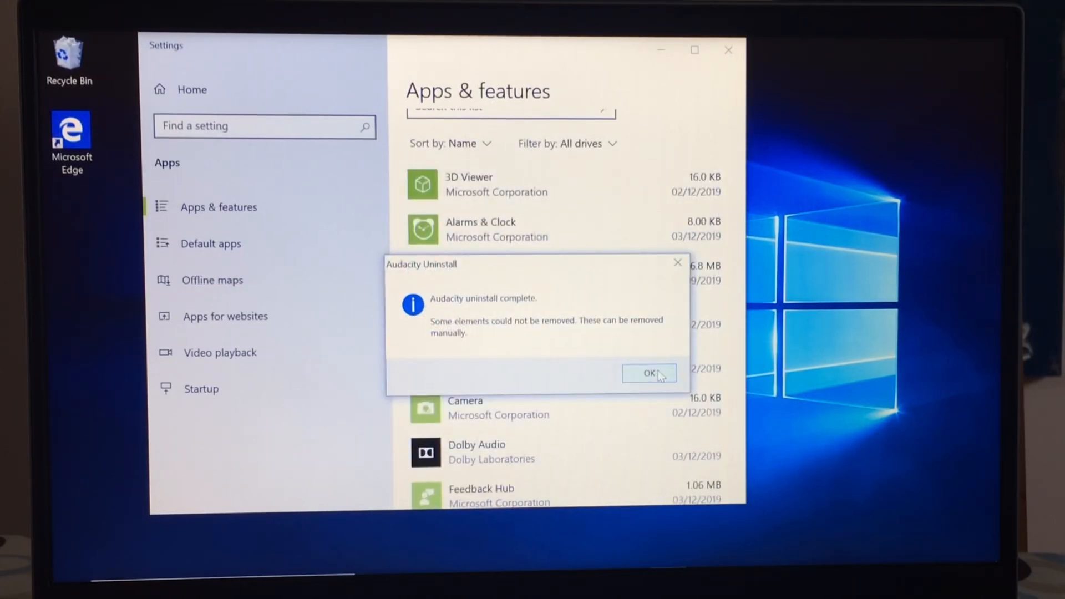
{"action": "left_click", "coordinate": [648, 372]}
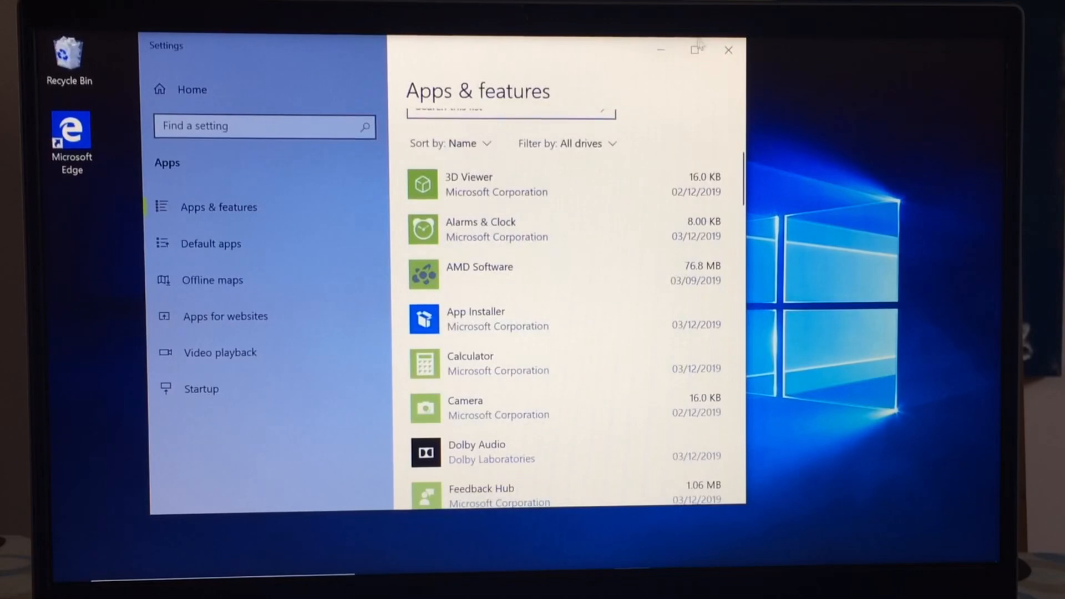
{"action": "left_click", "coordinate": [728, 49]}
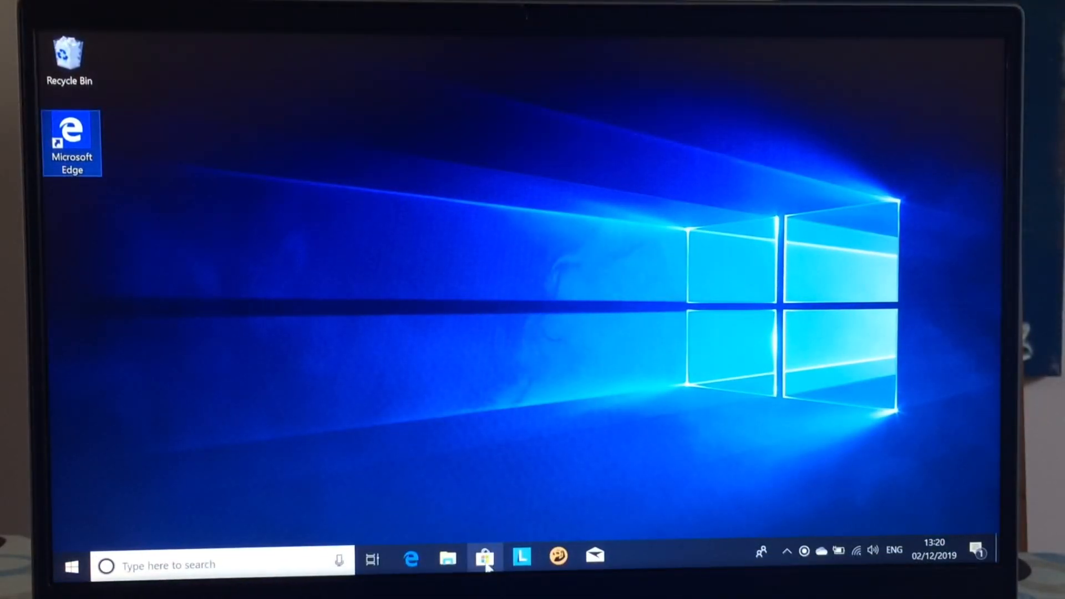
- Open Microsoft Store's Top paid games chart and scroll through its listings
{"action": "left_click", "coordinate": [484, 564]}
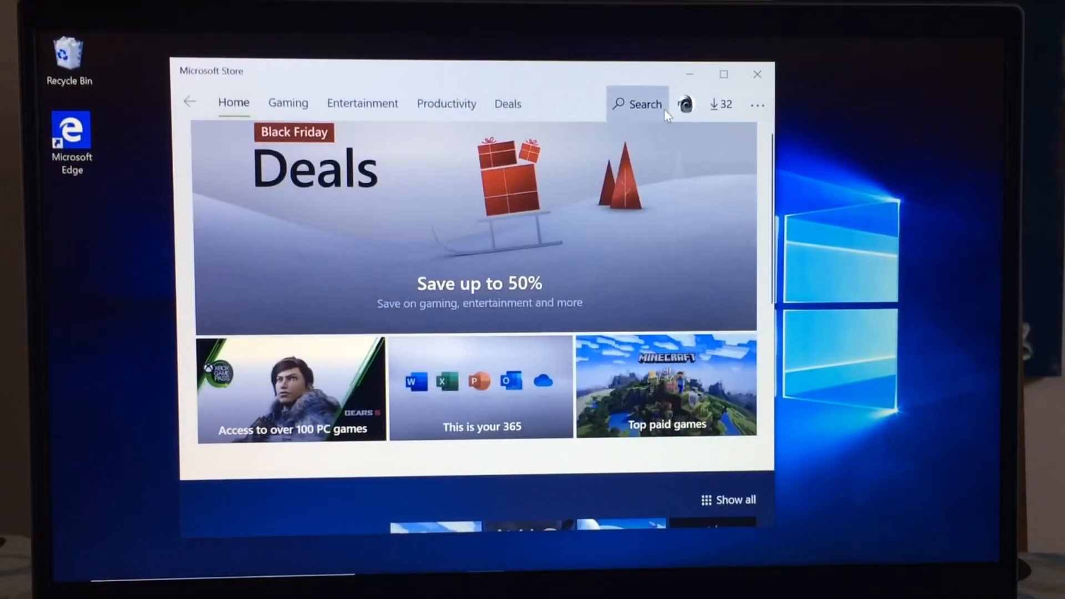
{"action": "left_click", "coordinate": [723, 74]}
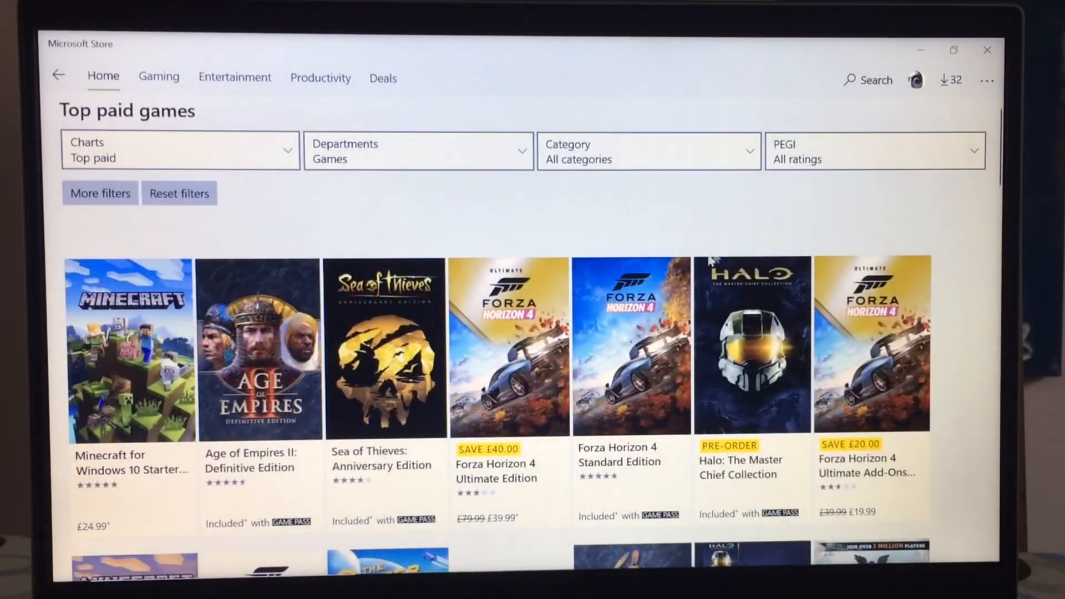
{"action": "scroll", "scroll_direction": "down", "scroll_amount": 3}
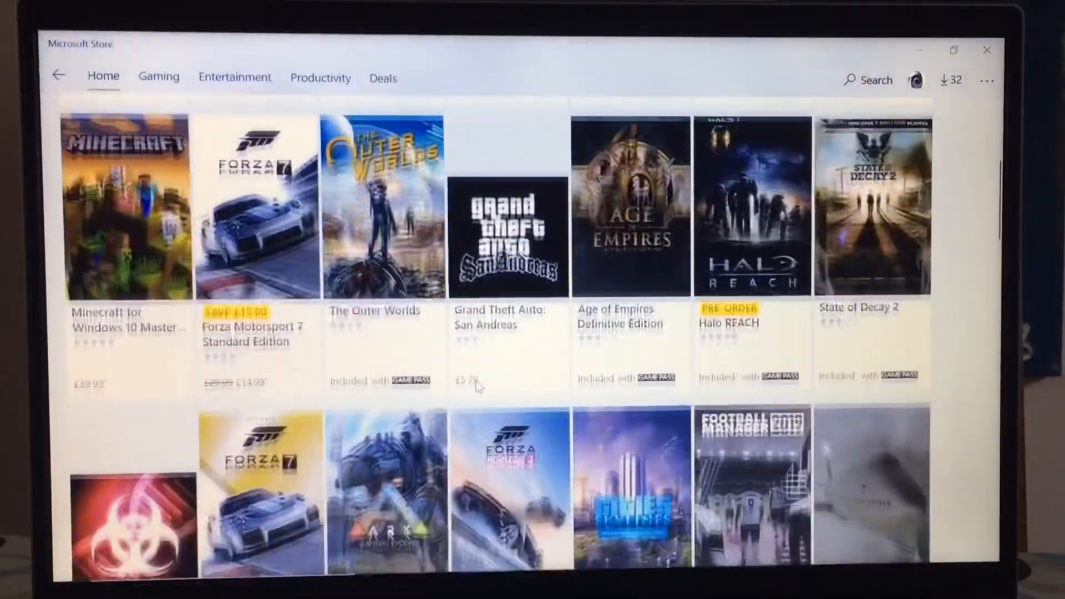